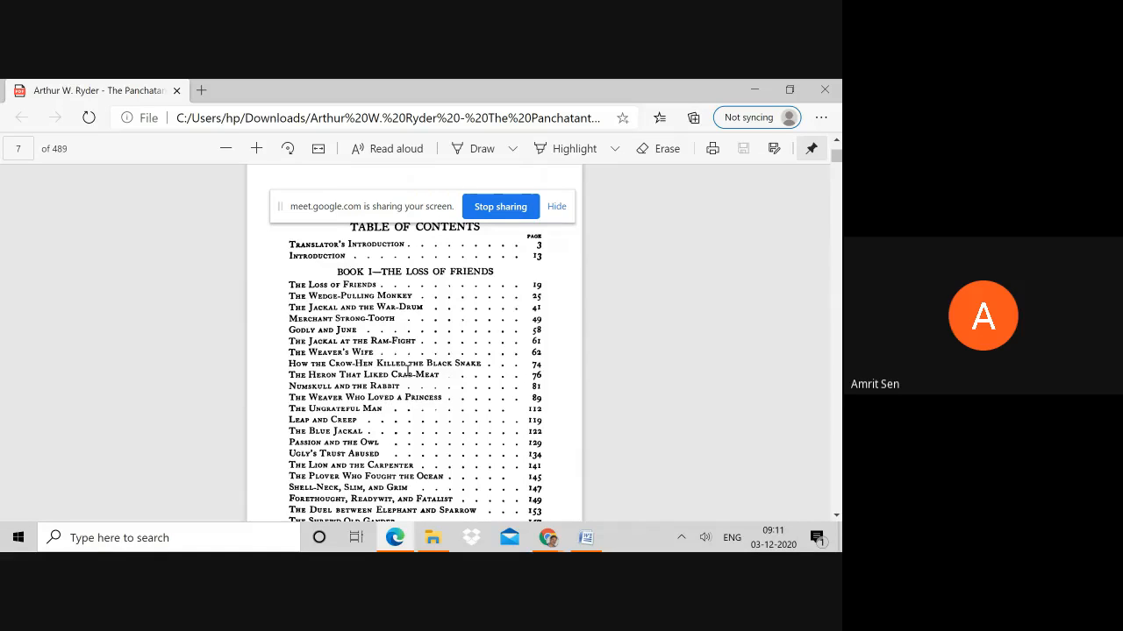
# Scroll the table of contents from page 7 to page 8, ending at 'The Dog Who Went Abroad.'.
pyautogui.scroll(-3)
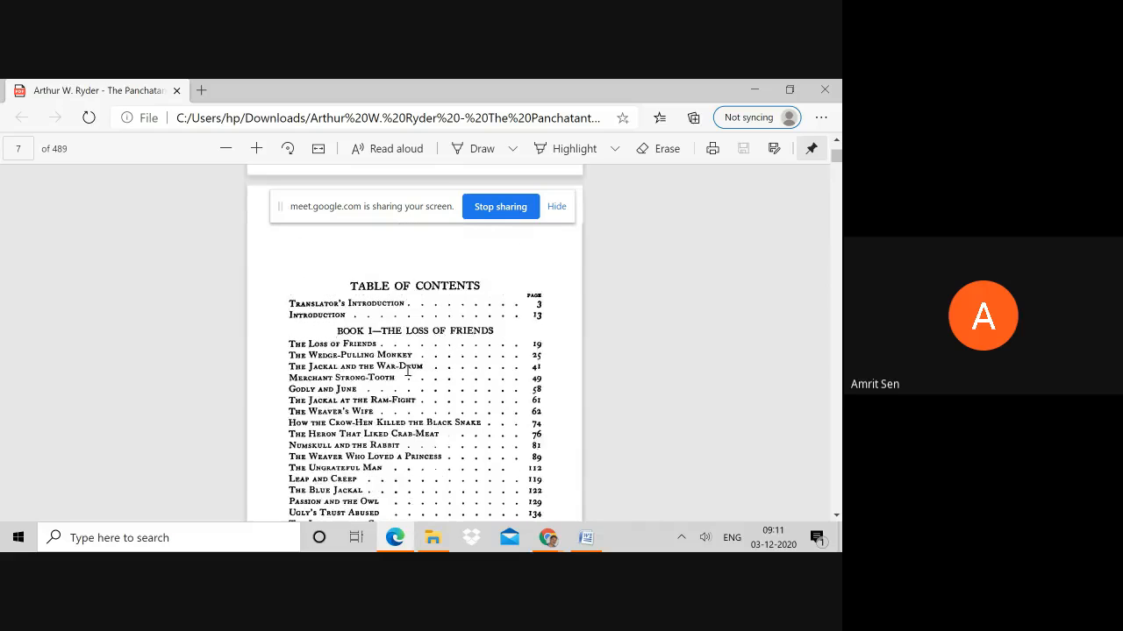
pyautogui.scroll(-3)
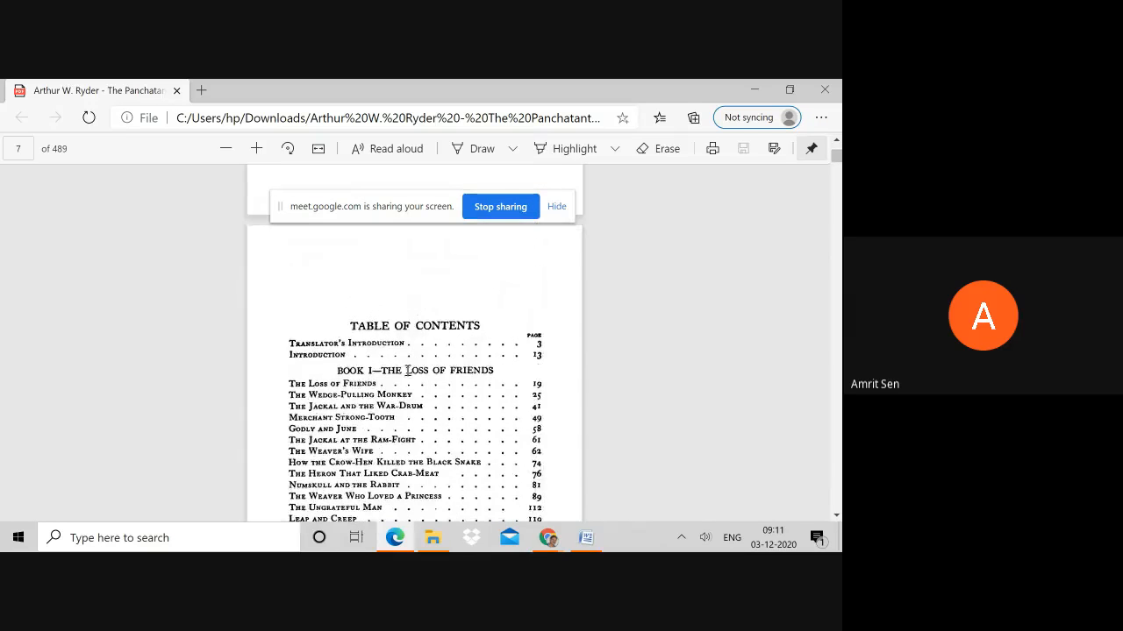
pyautogui.scroll(-3)
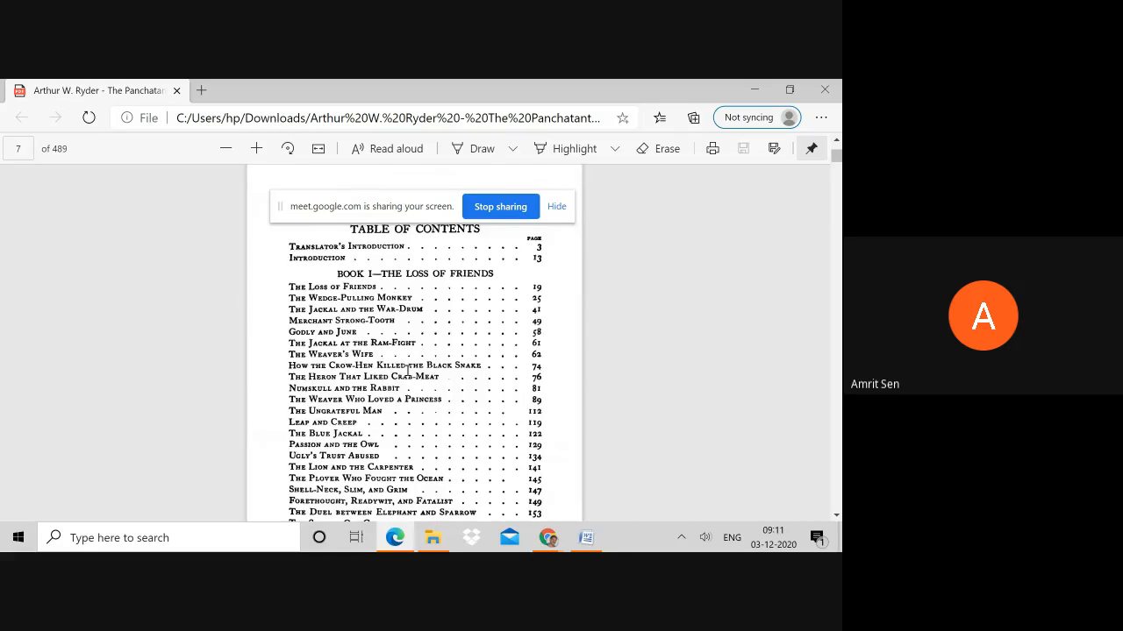
pyautogui.scroll(-3)
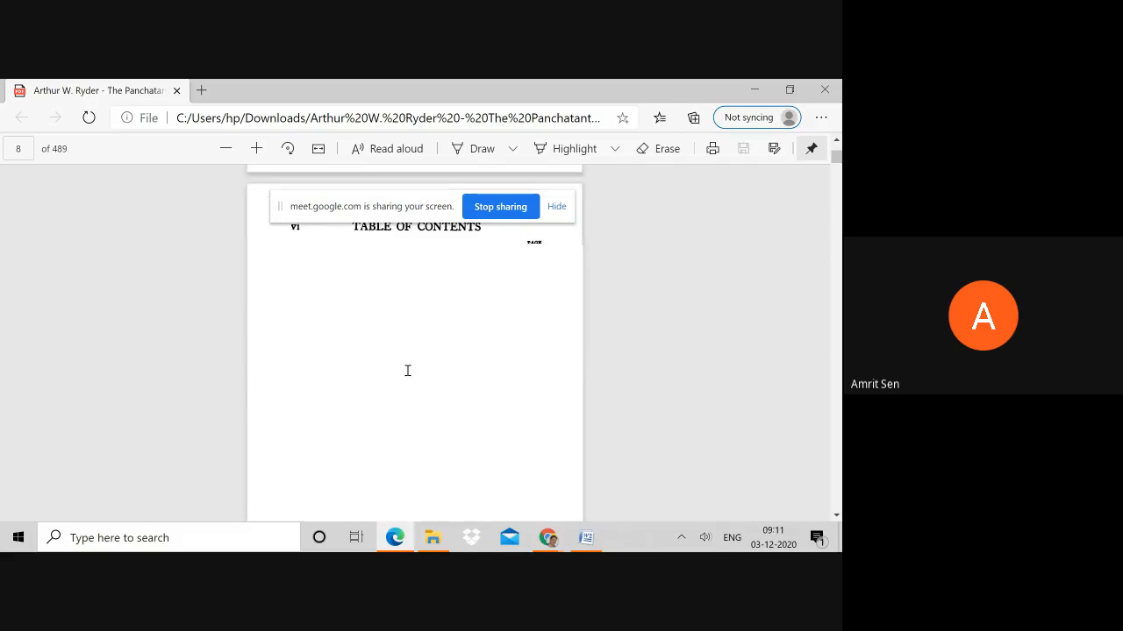
pyautogui.scroll(-3)
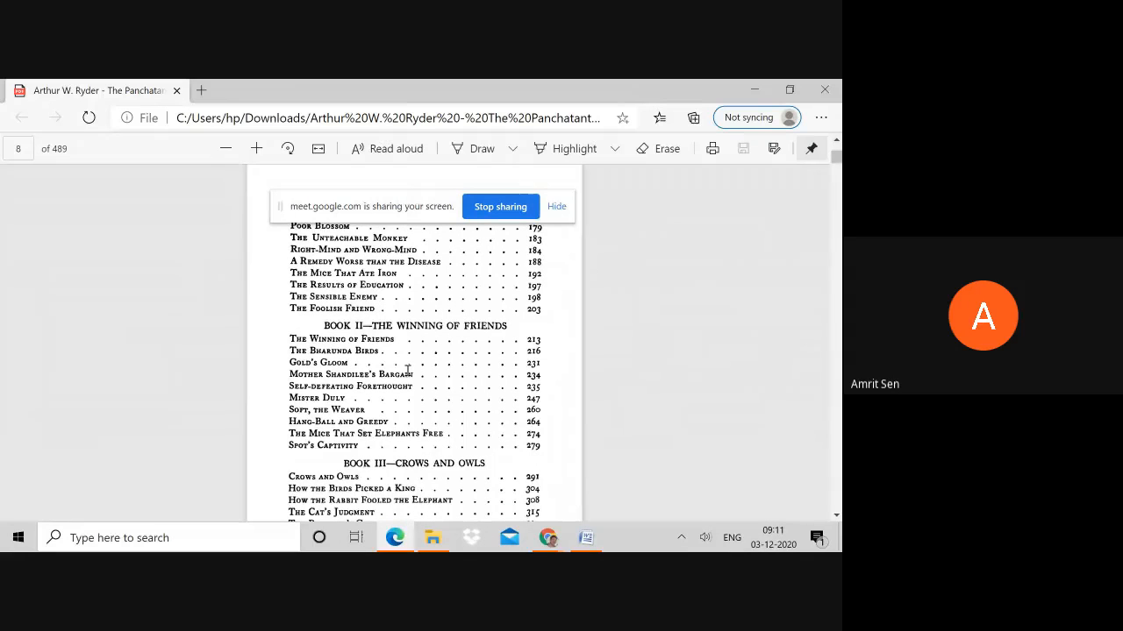
pyautogui.scroll(-3)
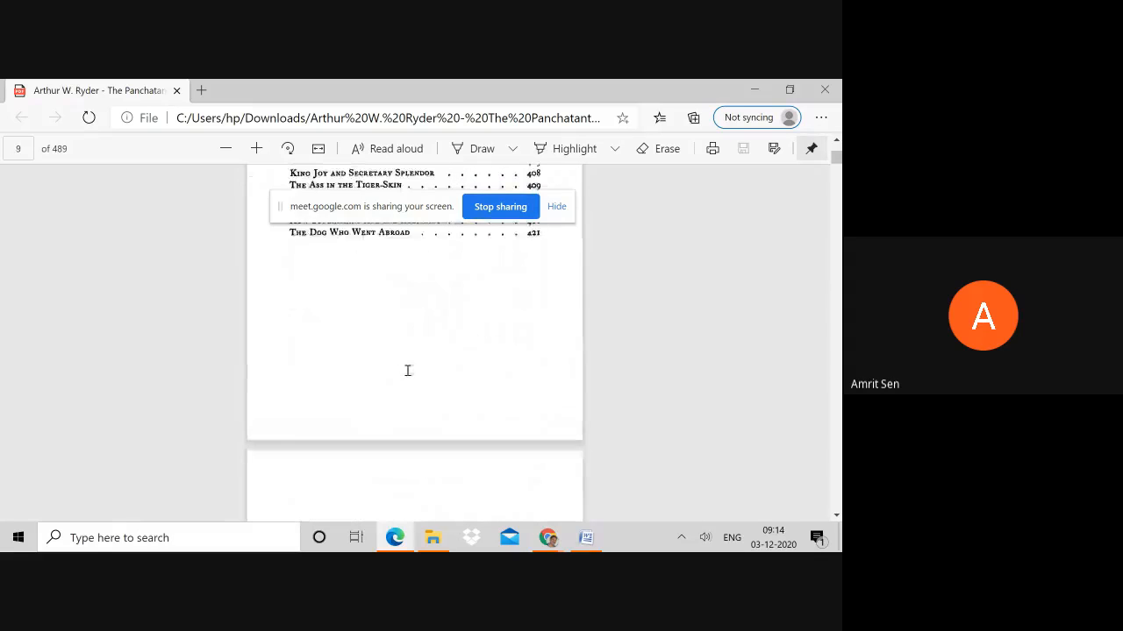
# Scroll through the Introductions to page 23, where King Immortal-Power's story begins.
pyautogui.scroll(-3)
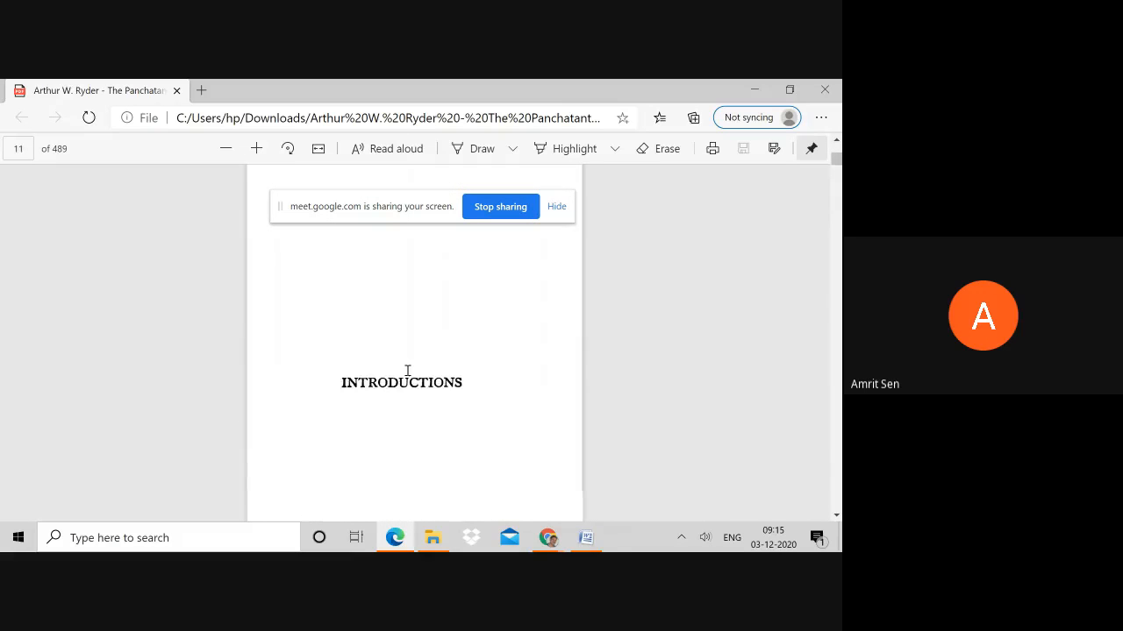
pyautogui.scroll(-3)
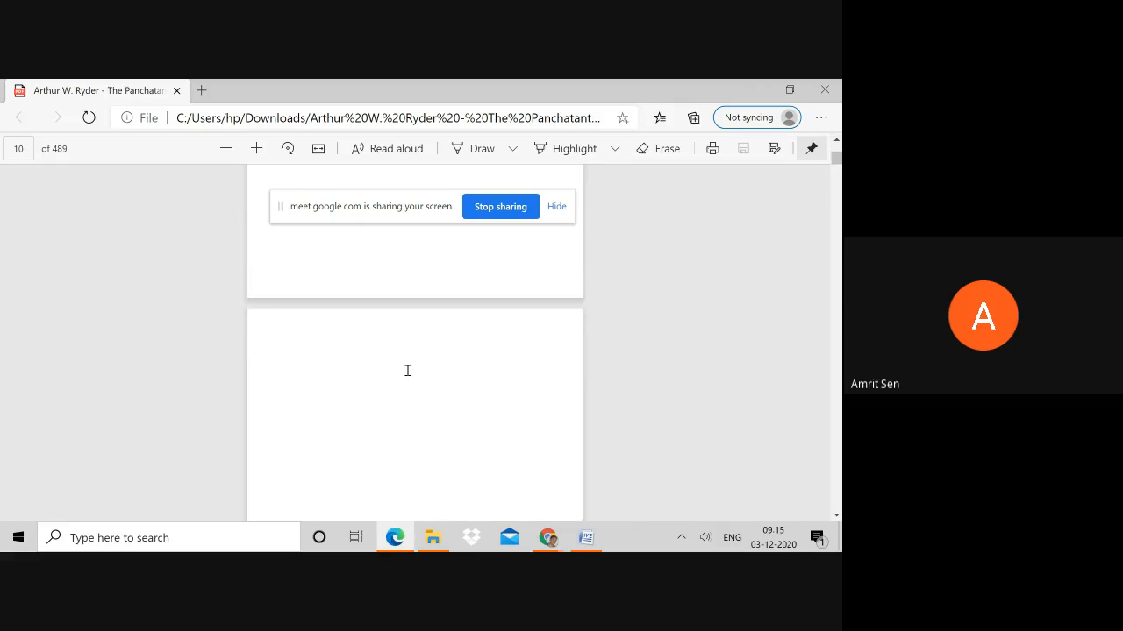
pyautogui.scroll(-3)
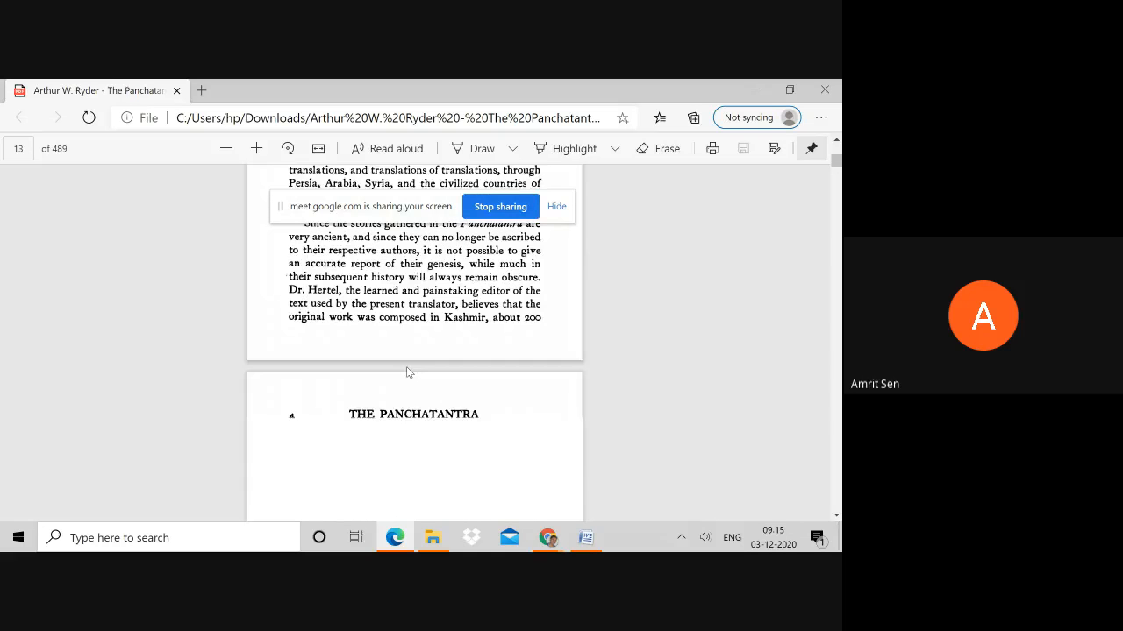
pyautogui.scroll(-3)
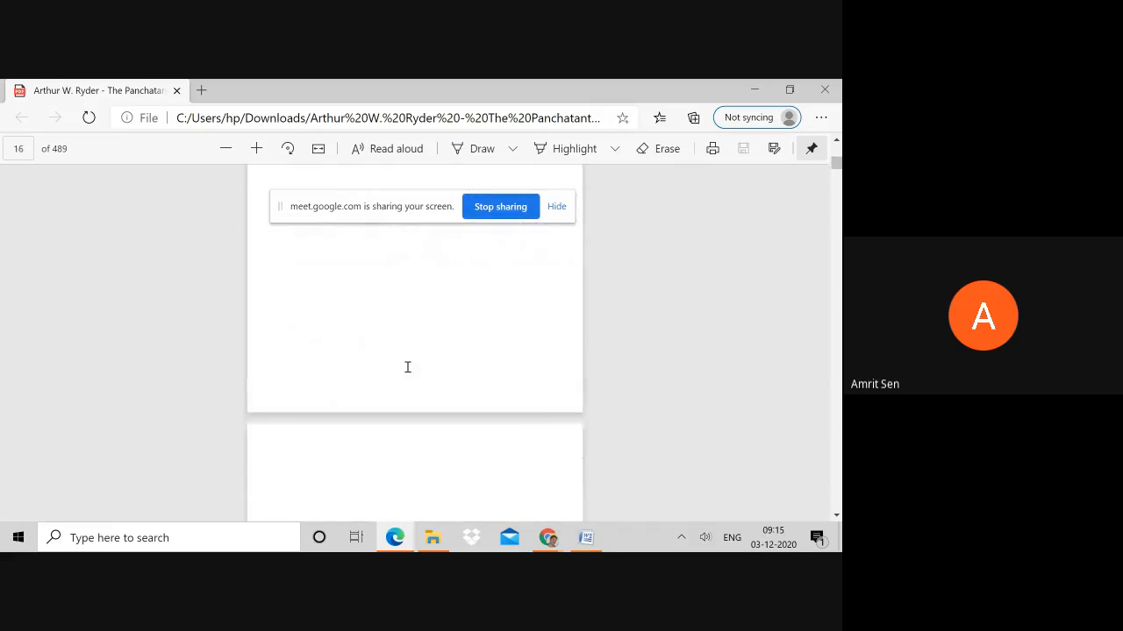
pyautogui.scroll(-3)
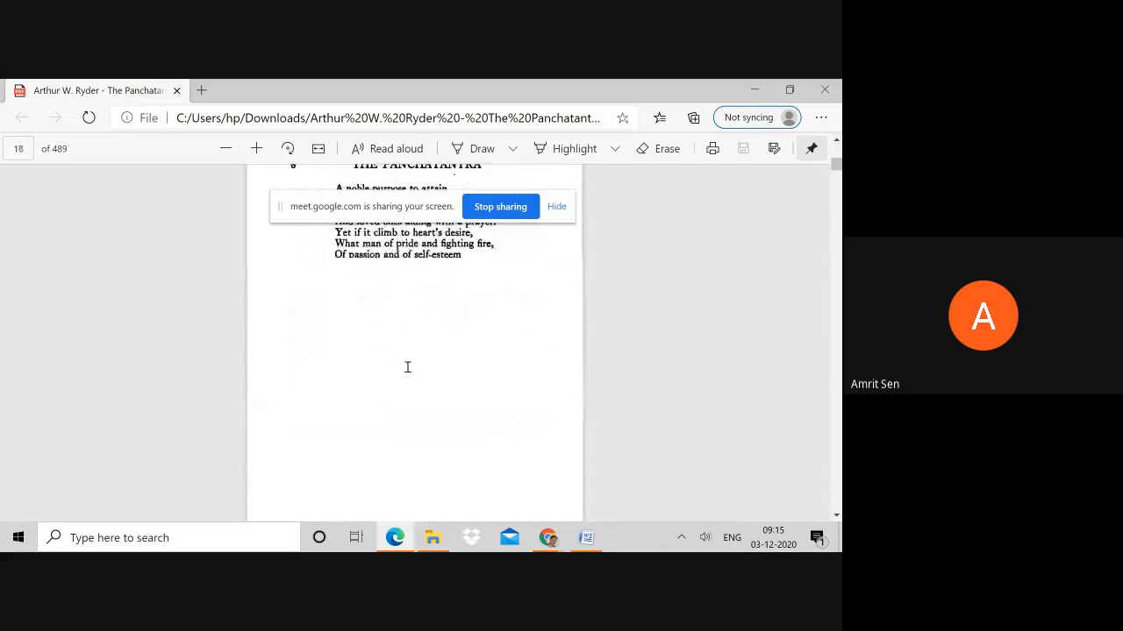
pyautogui.scroll(-3)
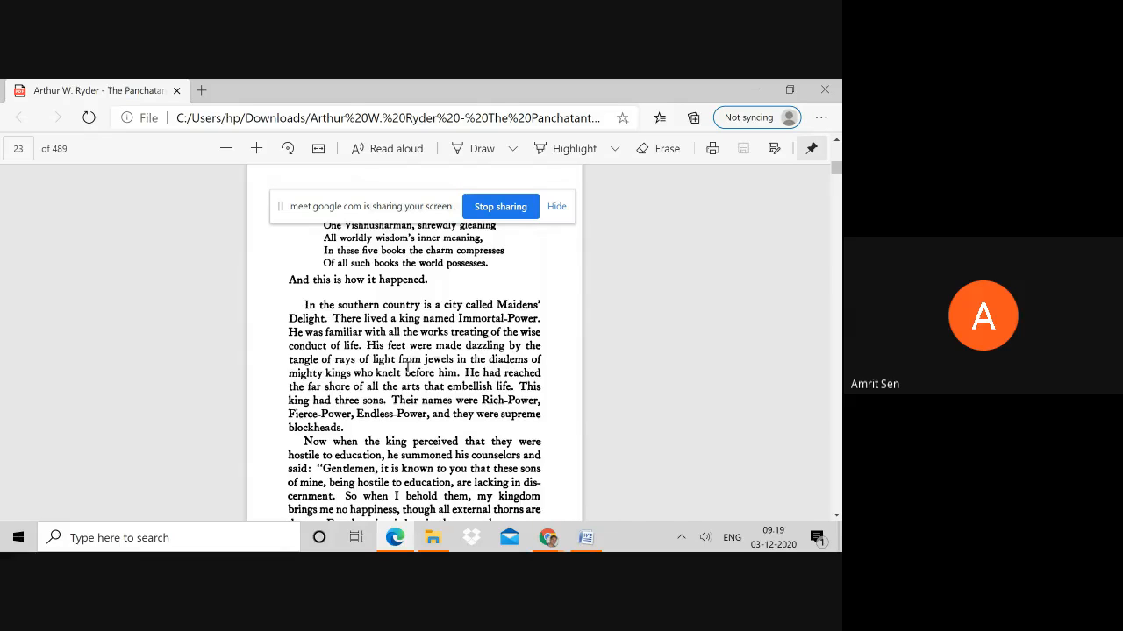
# Scroll through the king's proverb to the end of page 23, with page 24's header appearing.
pyautogui.scroll(-3)
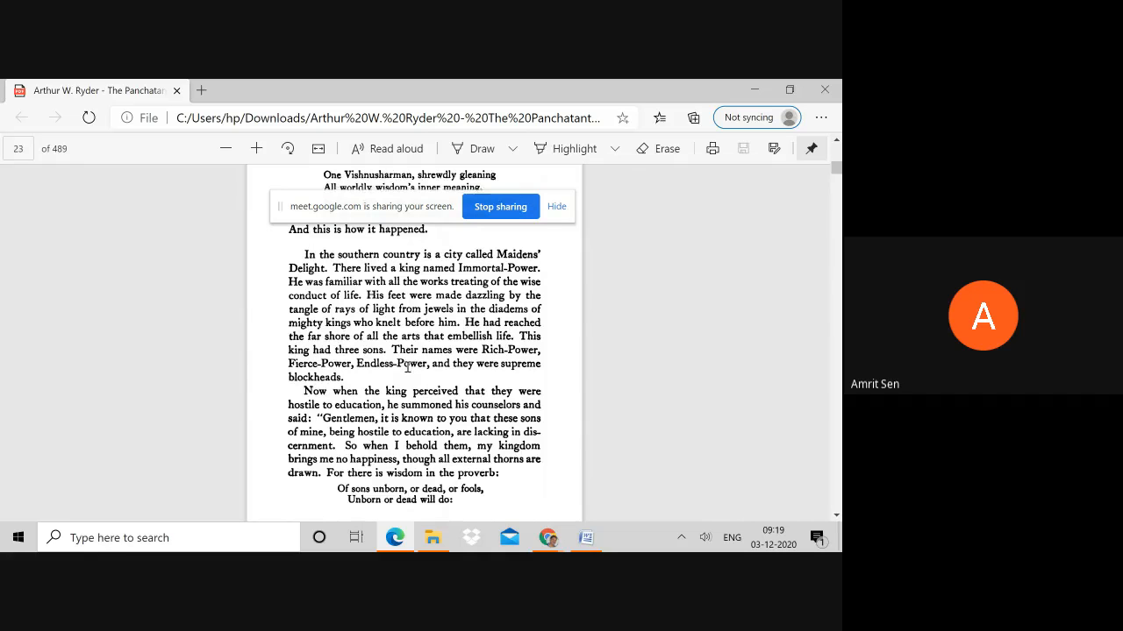
pyautogui.scroll(-3)
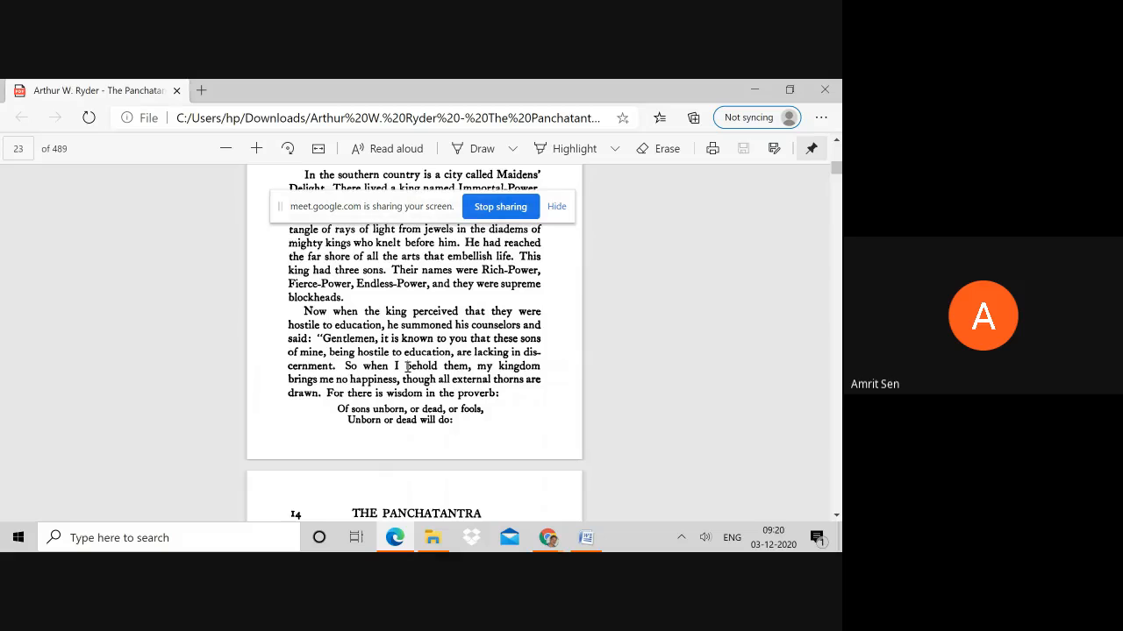
# Scroll down page 24 to the proverb about swans extracting milk from water.
pyautogui.scroll(-3)
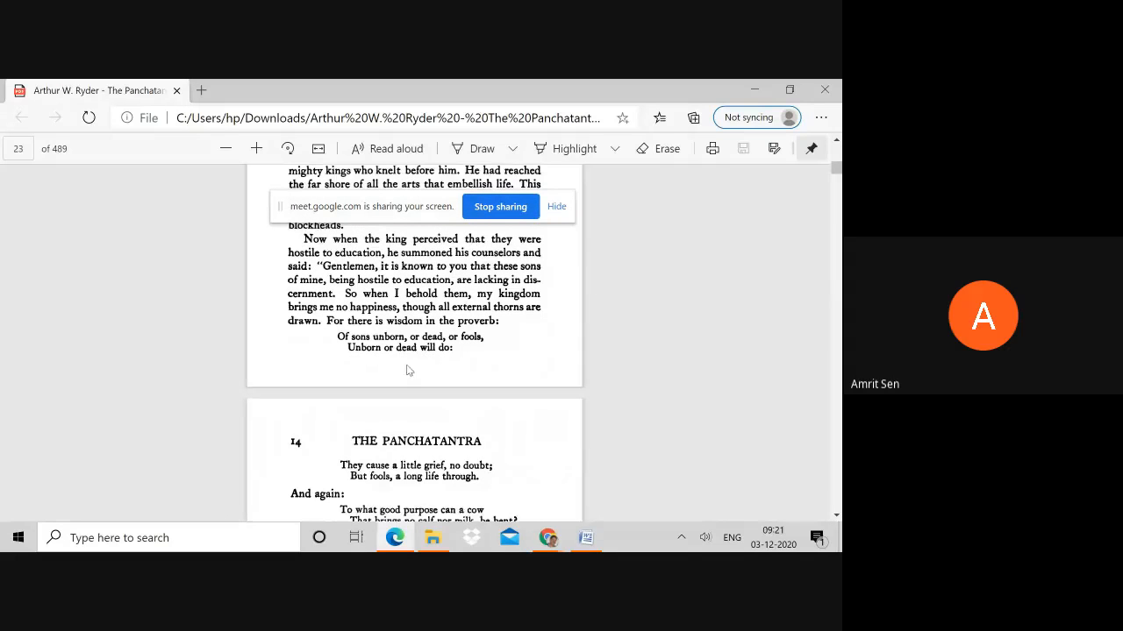
pyautogui.scroll(-3)
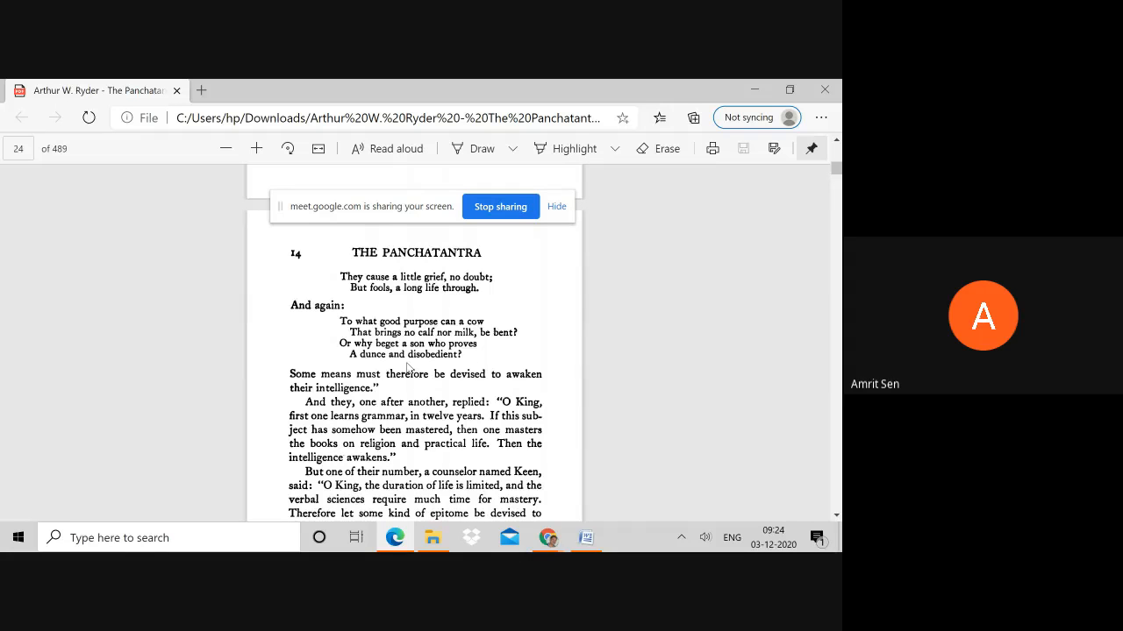
pyautogui.scroll(-3)
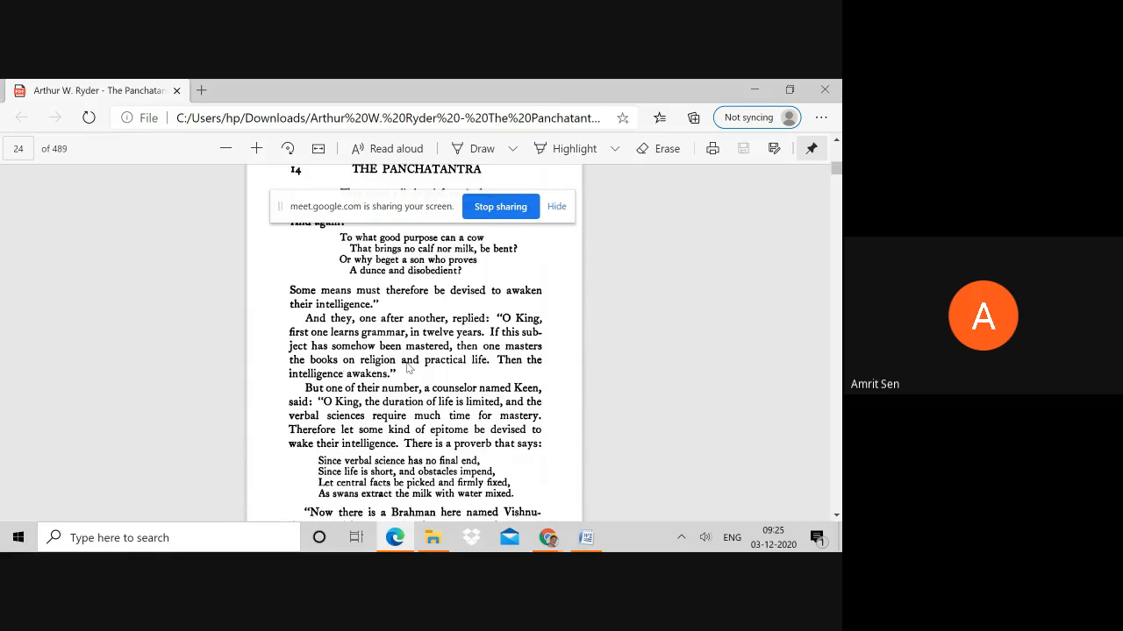
# Scroll to the end of page 24, where the king summons Vishnusharman.
pyautogui.scroll(-3)
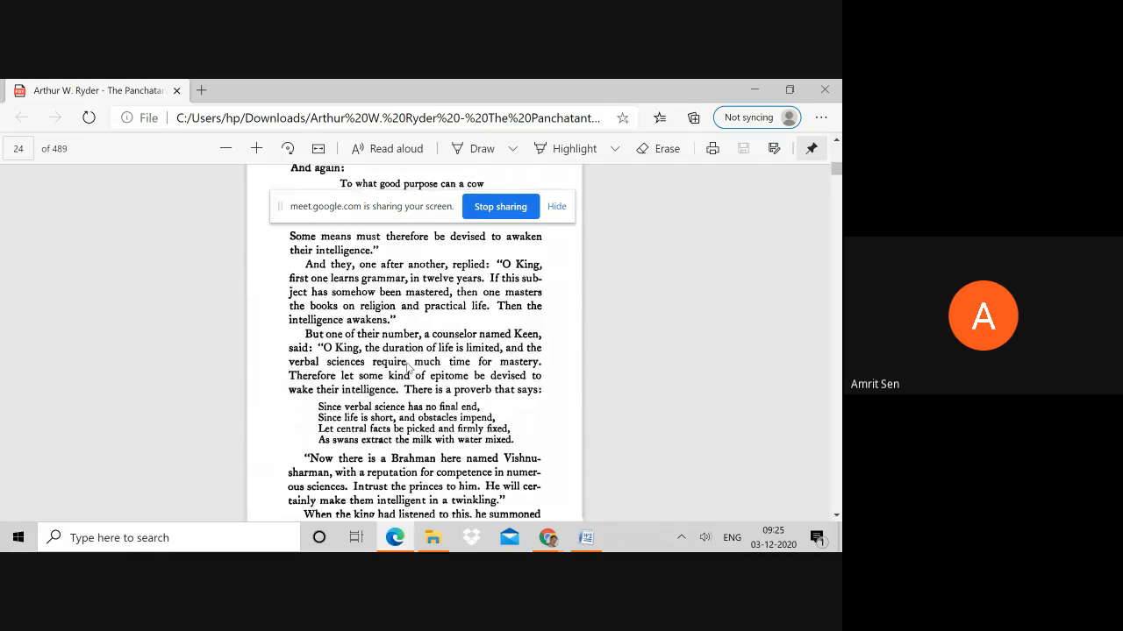
pyautogui.scroll(-3)
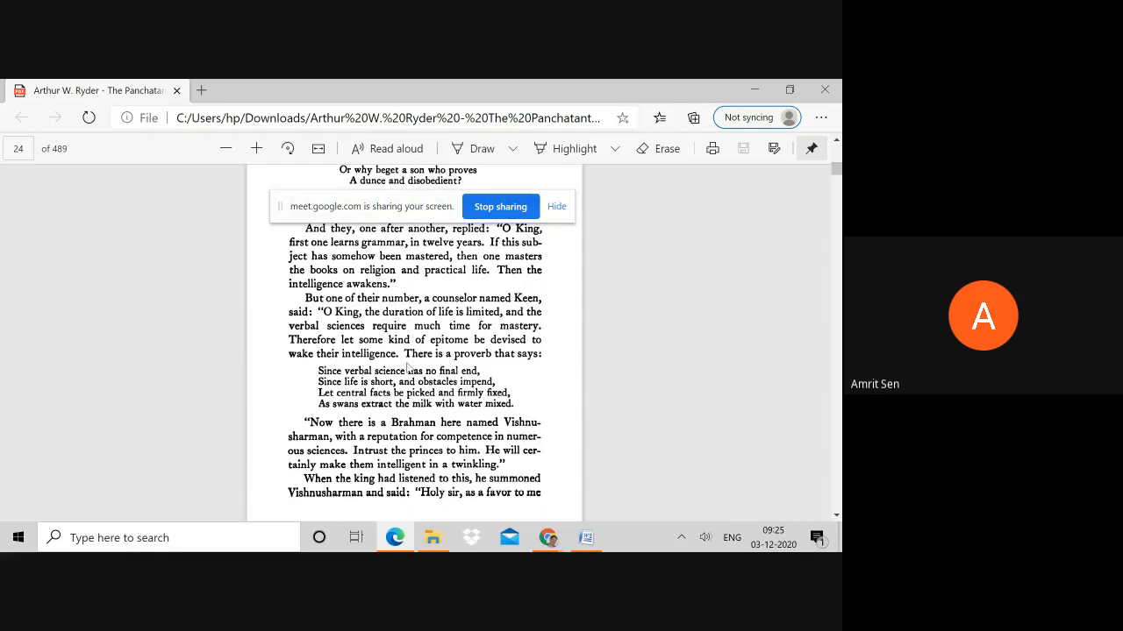
pyautogui.scroll(-3)
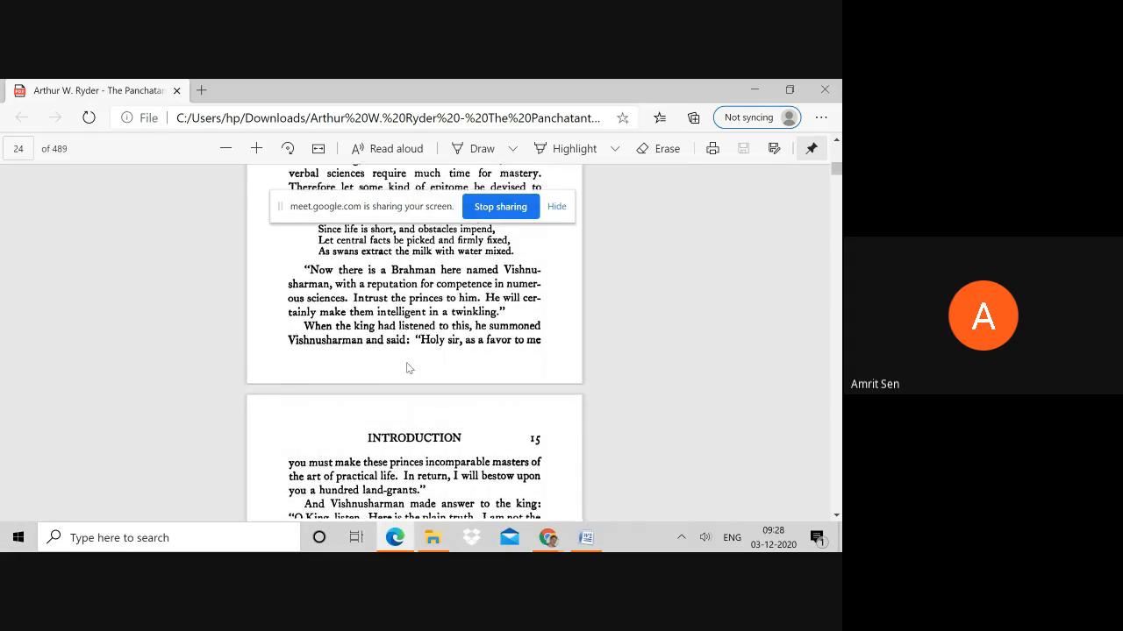
# Scroll into page 25 down to the king entrusting the princes to Vishnusharman.
pyautogui.scroll(-3)
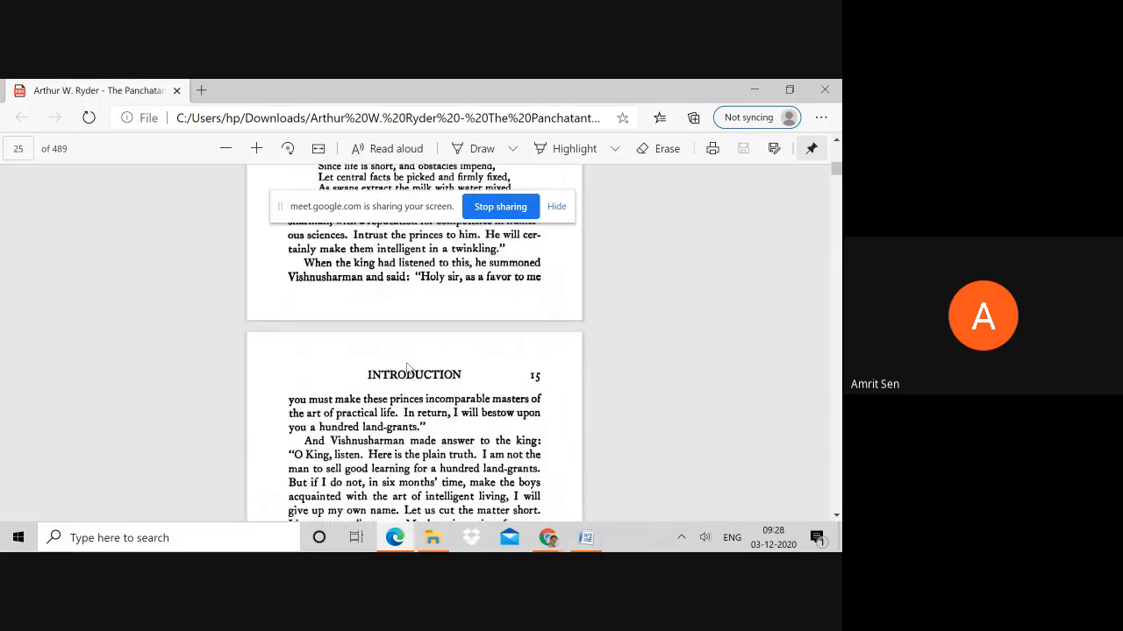
pyautogui.scroll(-3)
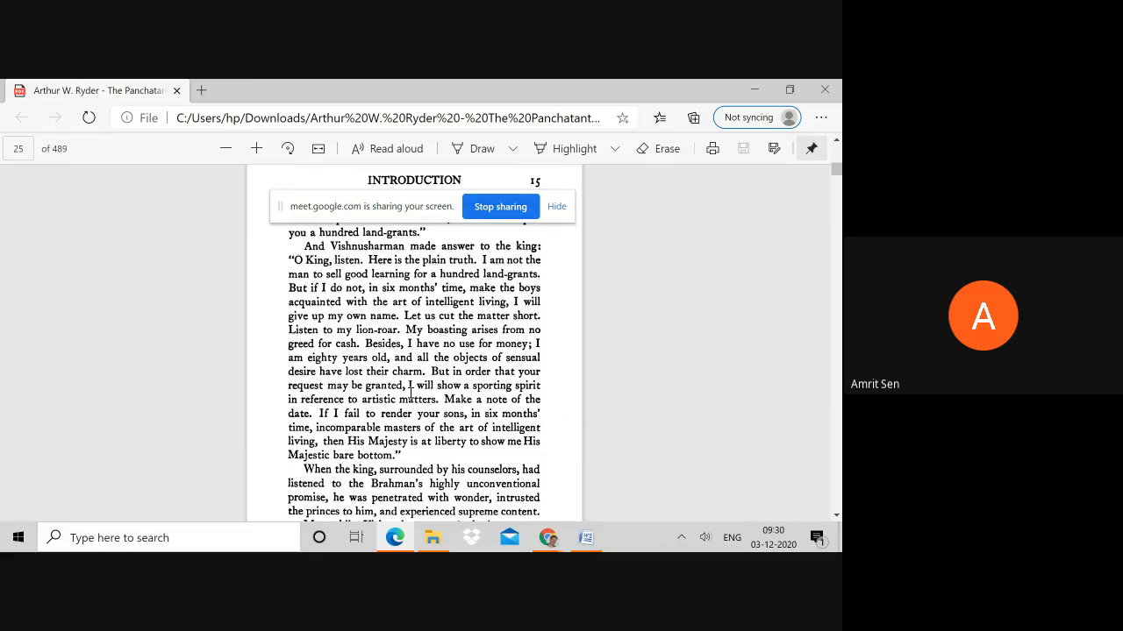
# Scroll page 25 to Vishnusharman's answer about teaching the boys his five books.
pyautogui.scroll(-3)
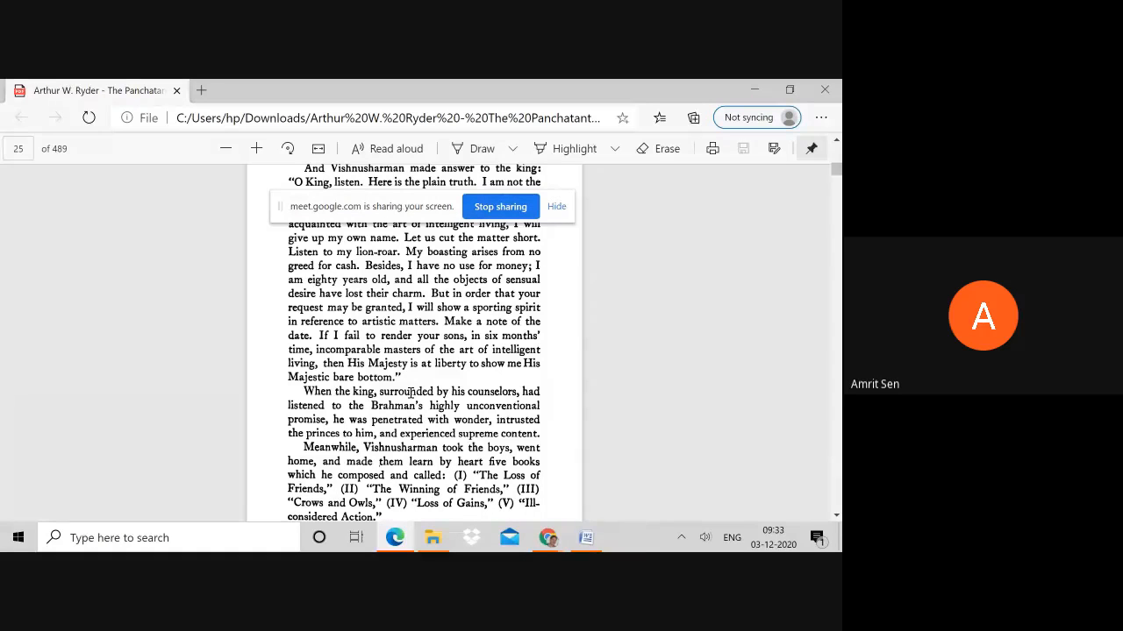
# Scroll past the five-books passage until page 26 begins to show.
pyautogui.scroll(-3)
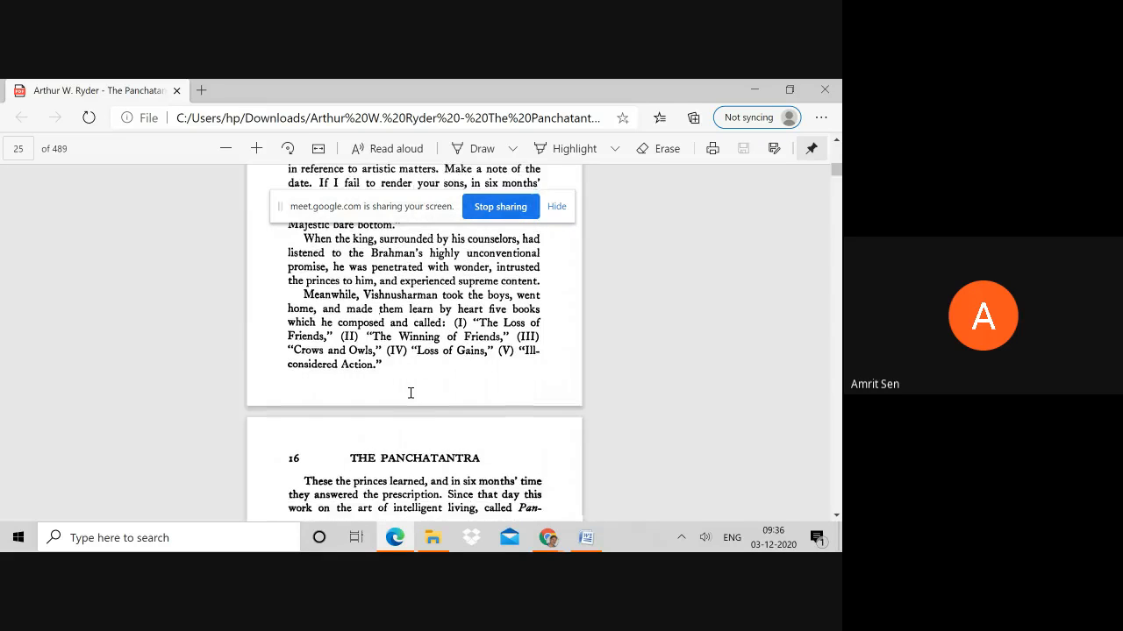
# Scroll ahead until the page counter reads 75 of 489.
pyautogui.scroll(-3)
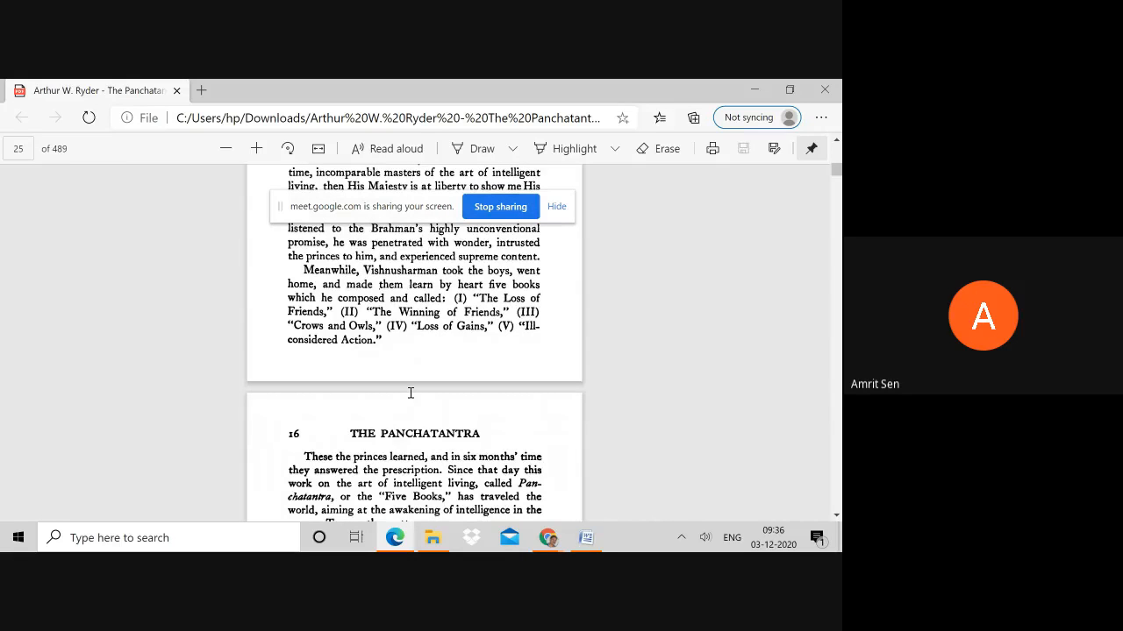
pyautogui.scroll(-3)
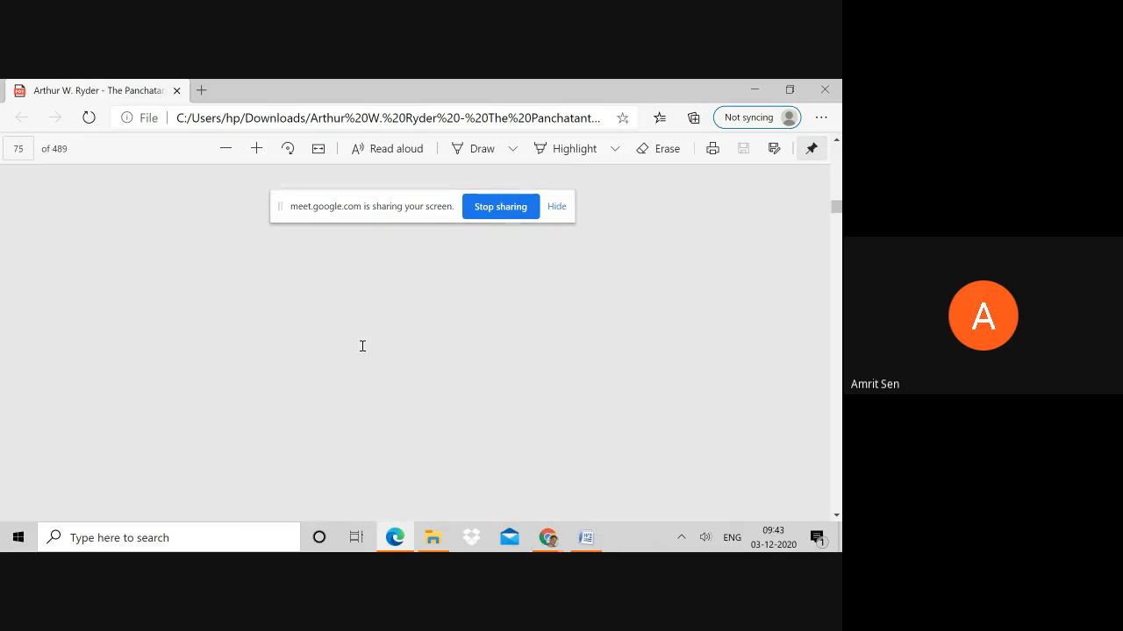
# Scroll rapidly past page 310, then back up to printed page 293 in 'Crows and Owls.'.
pyautogui.scroll(-3)
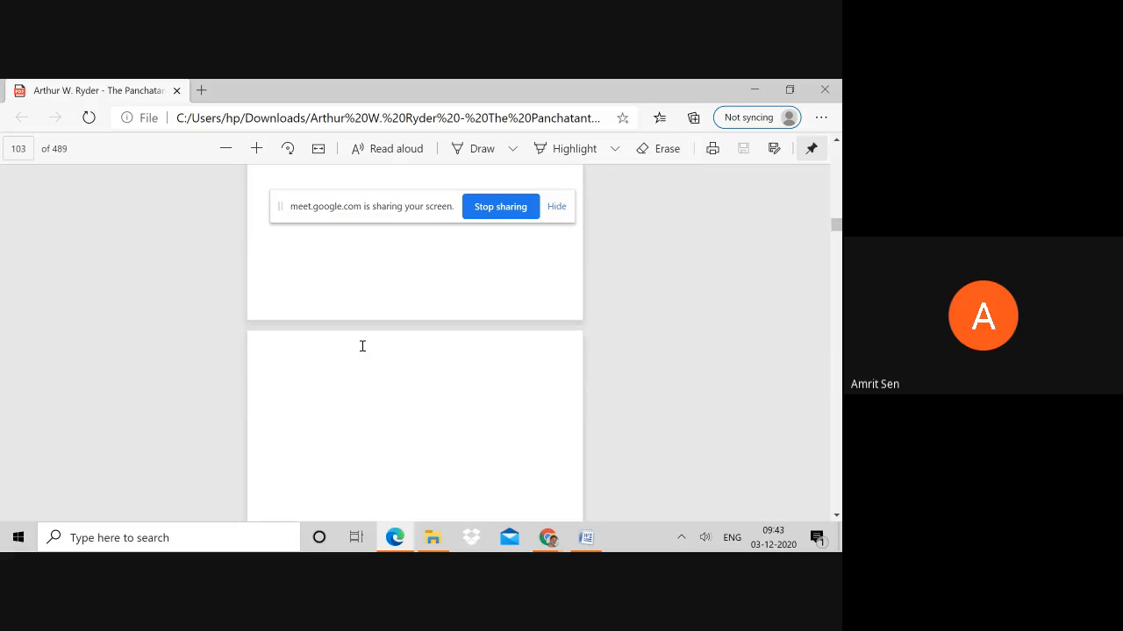
pyautogui.scroll(-3)
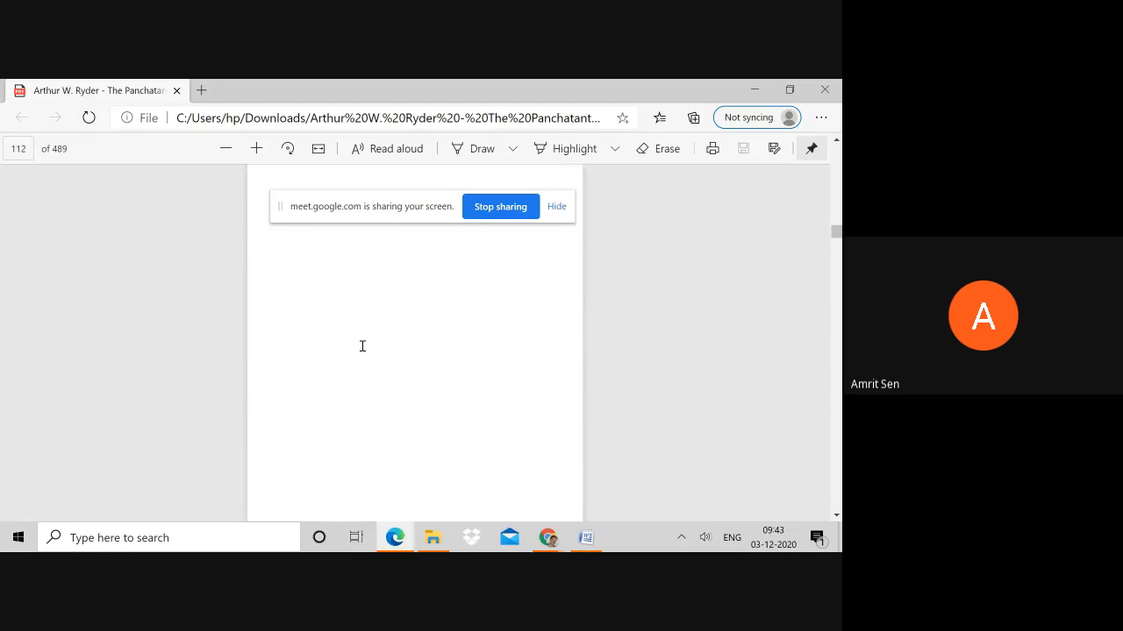
pyautogui.scroll(-3)
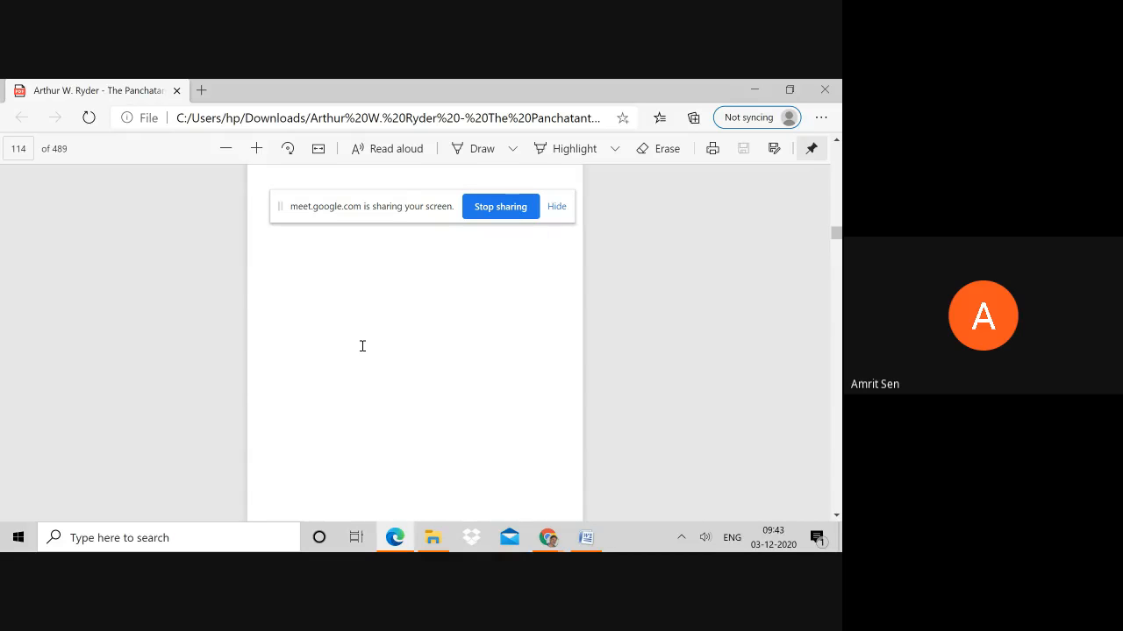
pyautogui.scroll(-3)
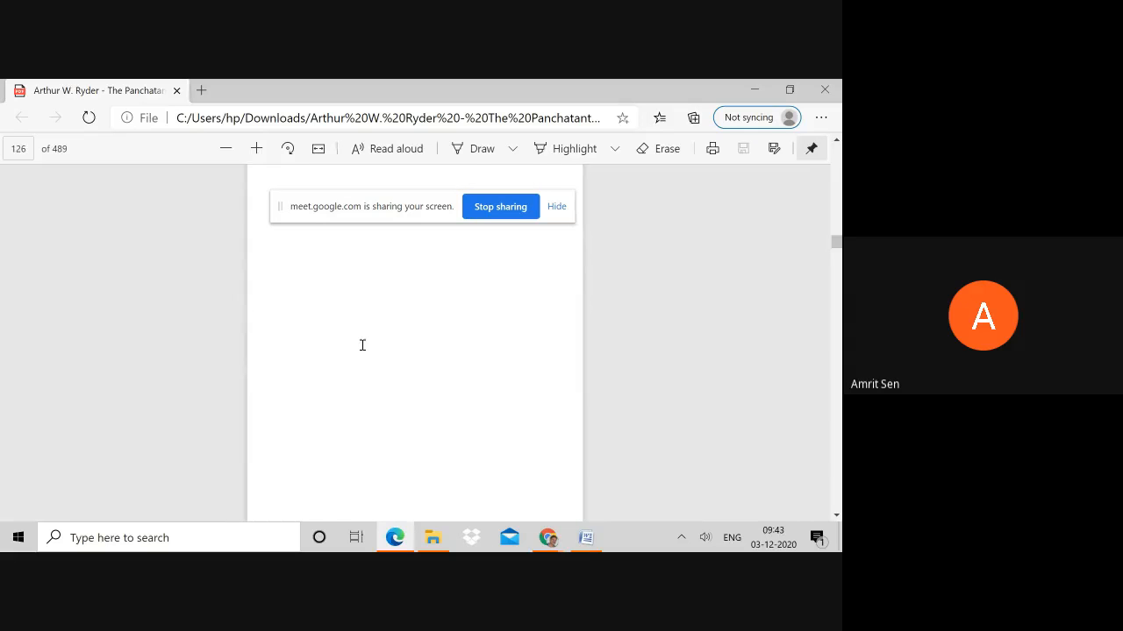
pyautogui.scroll(-3)
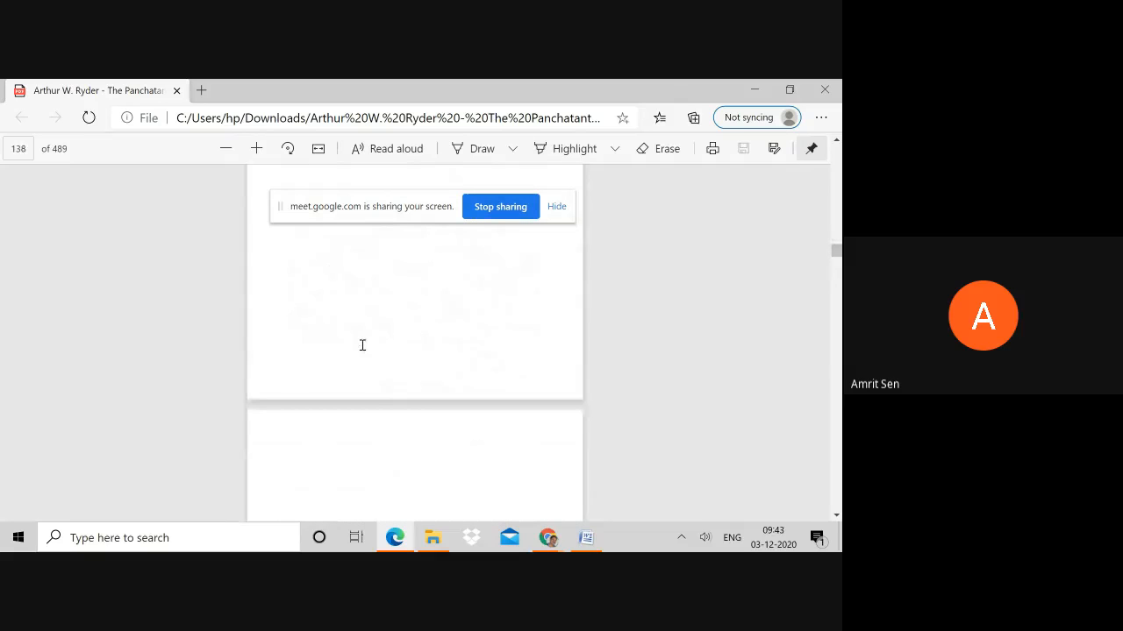
pyautogui.scroll(-3)
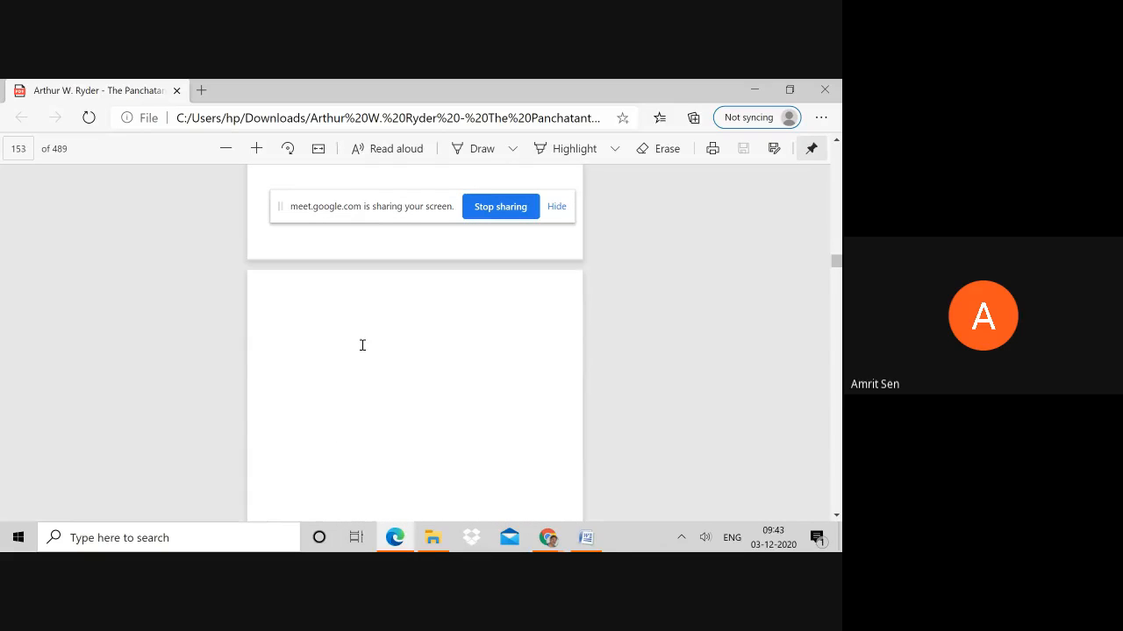
pyautogui.scroll(-3)
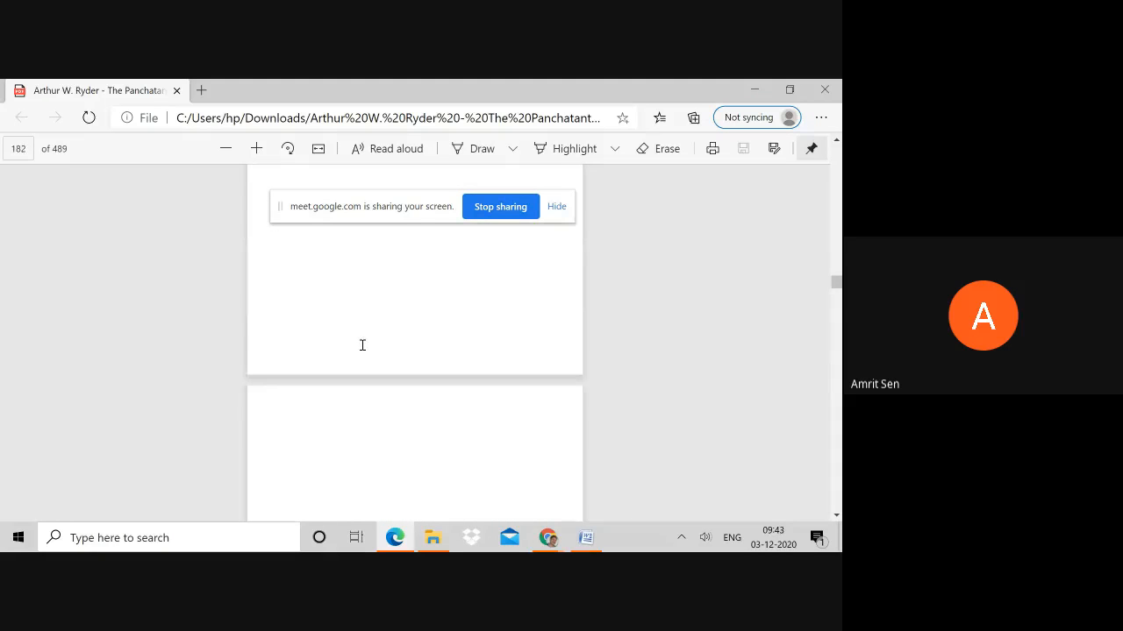
pyautogui.scroll(-3)
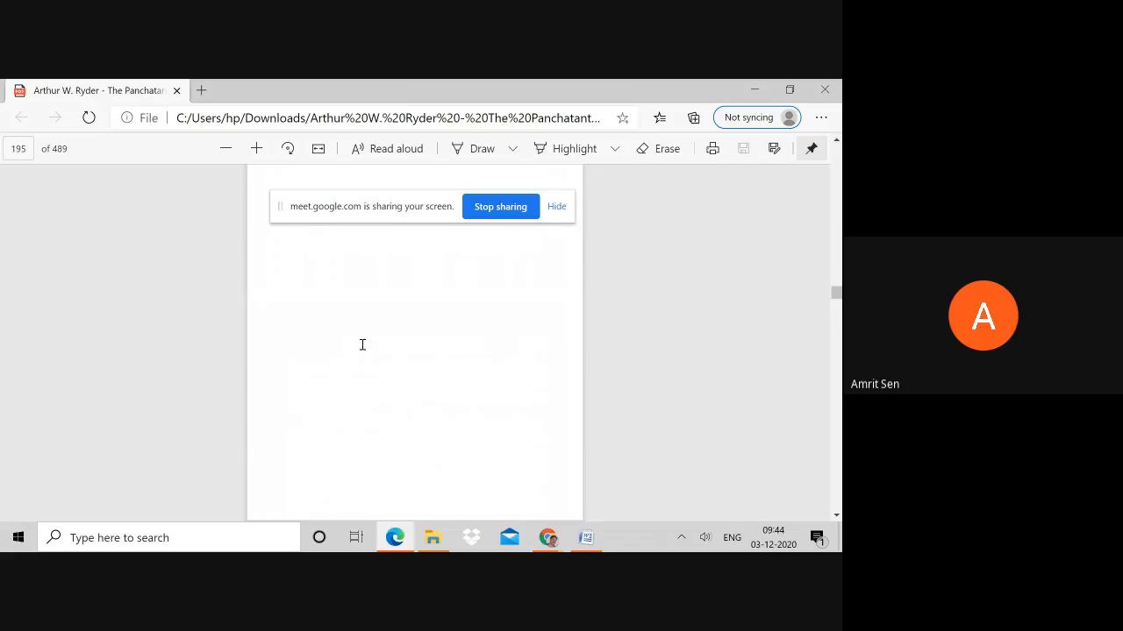
pyautogui.scroll(-3)
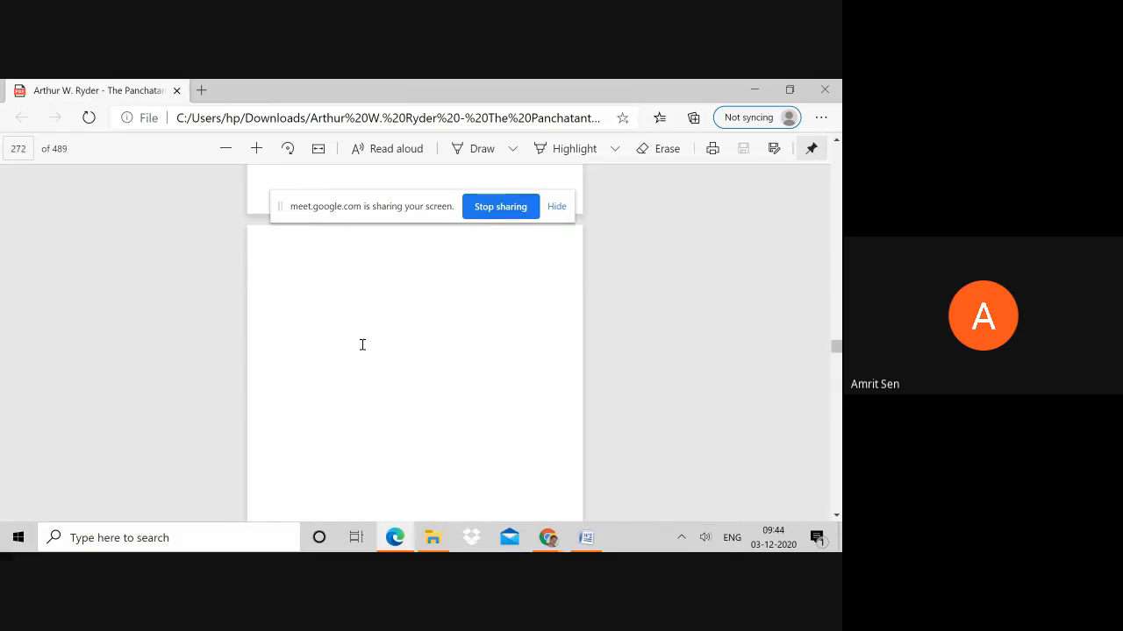
pyautogui.scroll(-3)
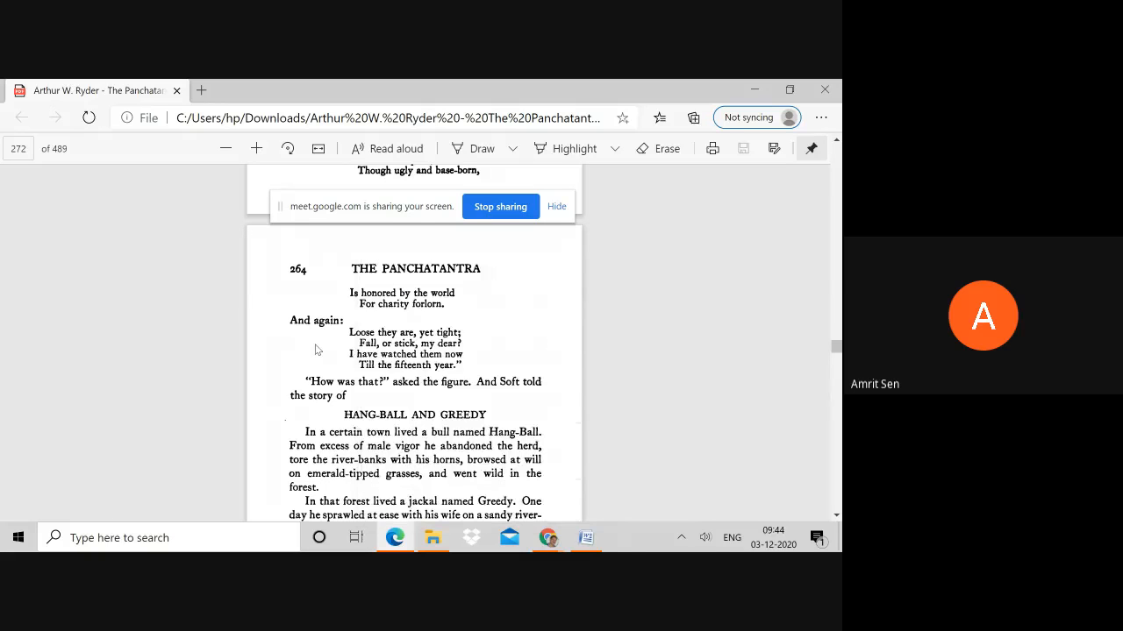
pyautogui.scroll(-3)
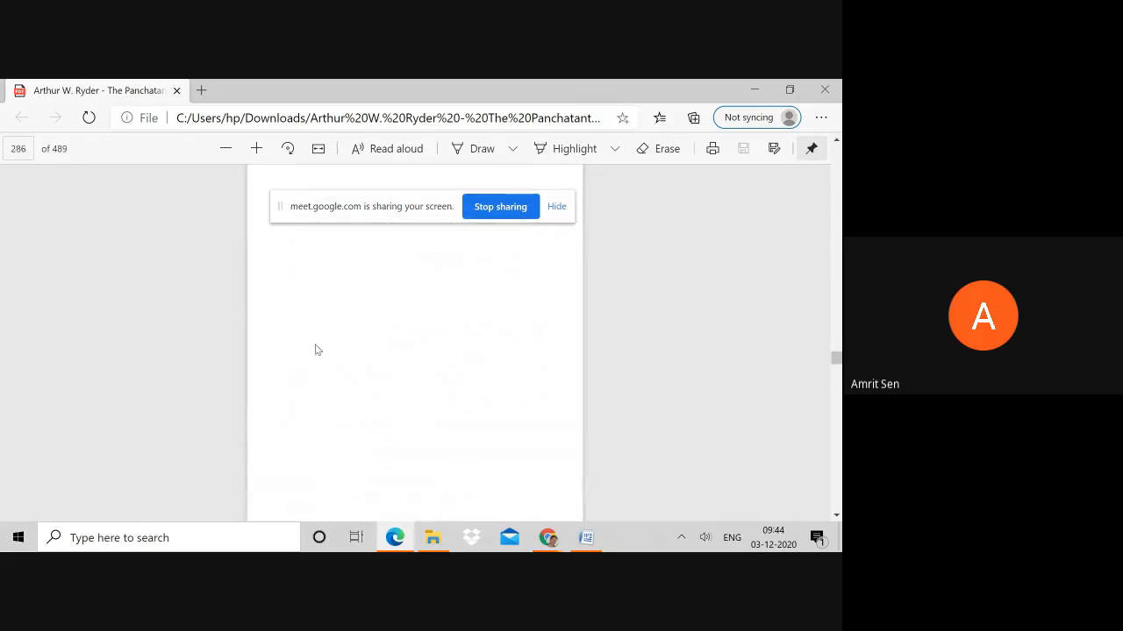
pyautogui.scroll(-3)
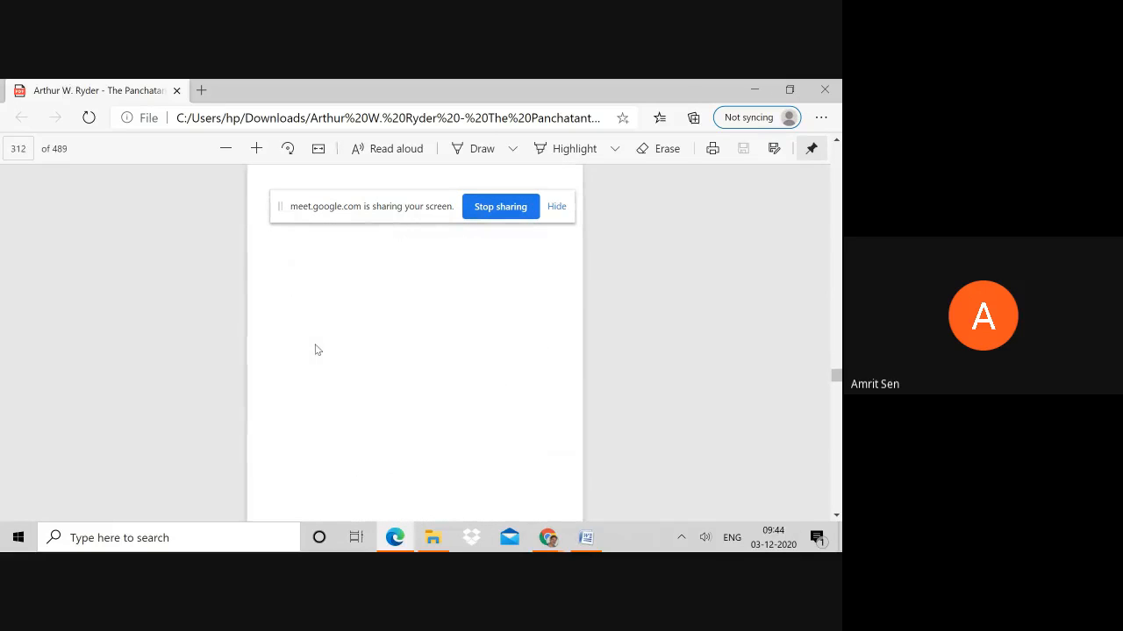
pyautogui.scroll(-3)
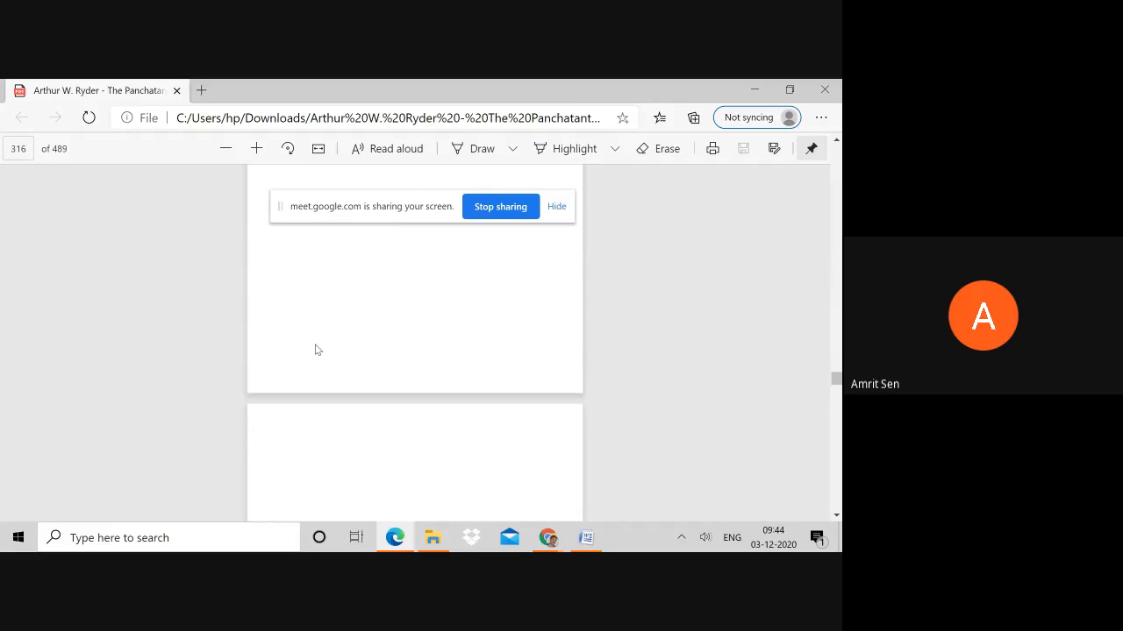
pyautogui.scroll(-3)
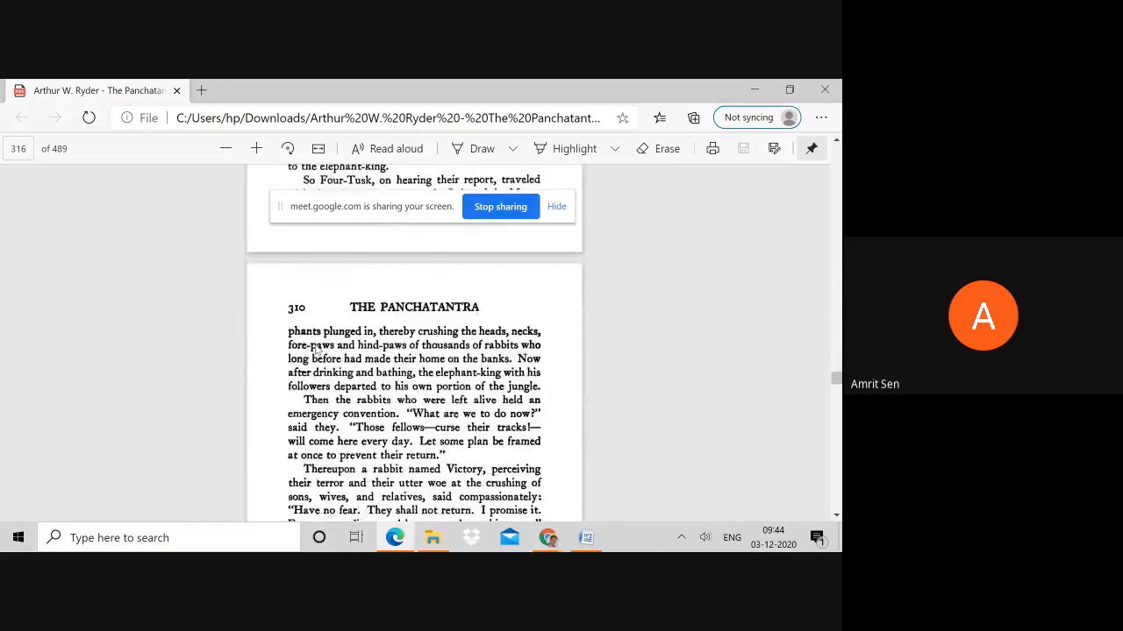
pyautogui.scroll(3)
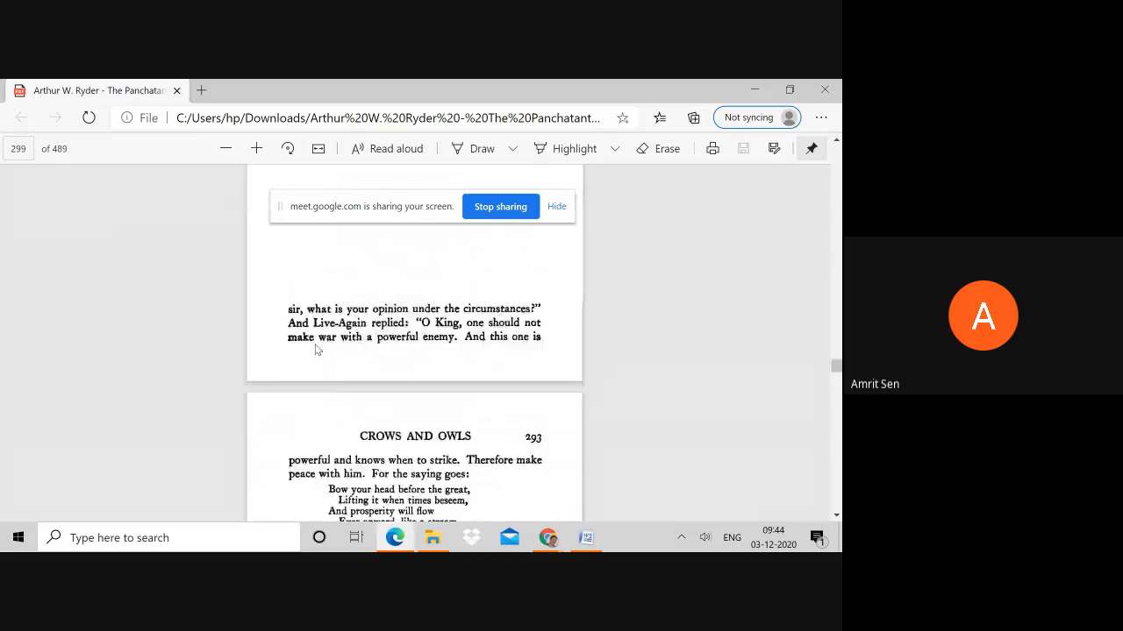
# Adjust the view to show the top of page 297, where Book III, 'Crows and Owls' begins.
pyautogui.scroll(3)
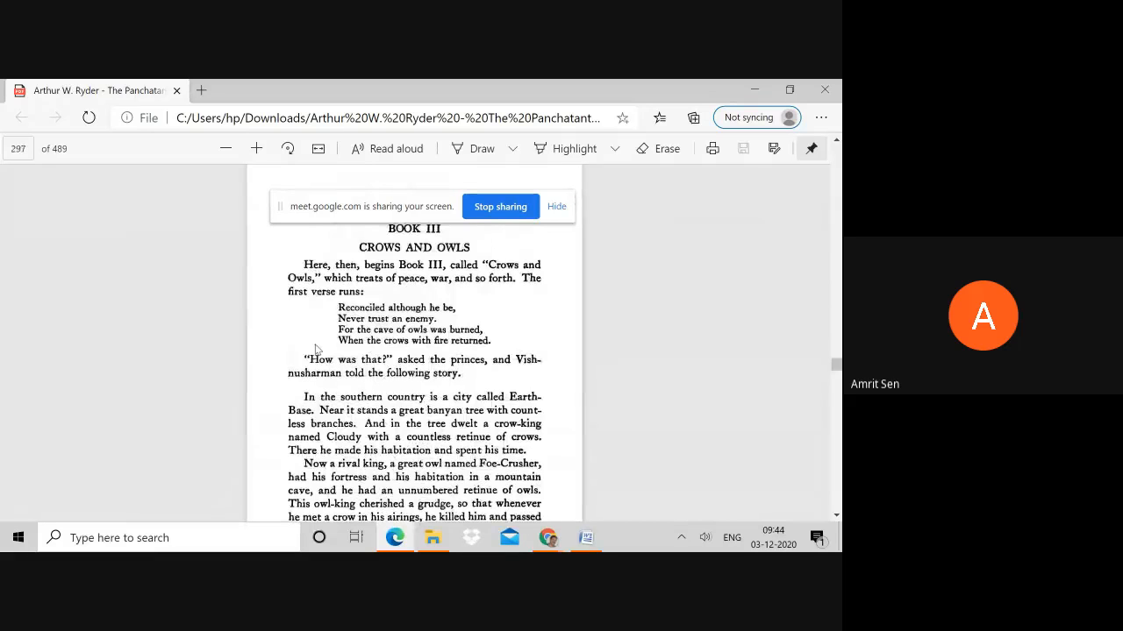
pyautogui.scroll(-3)
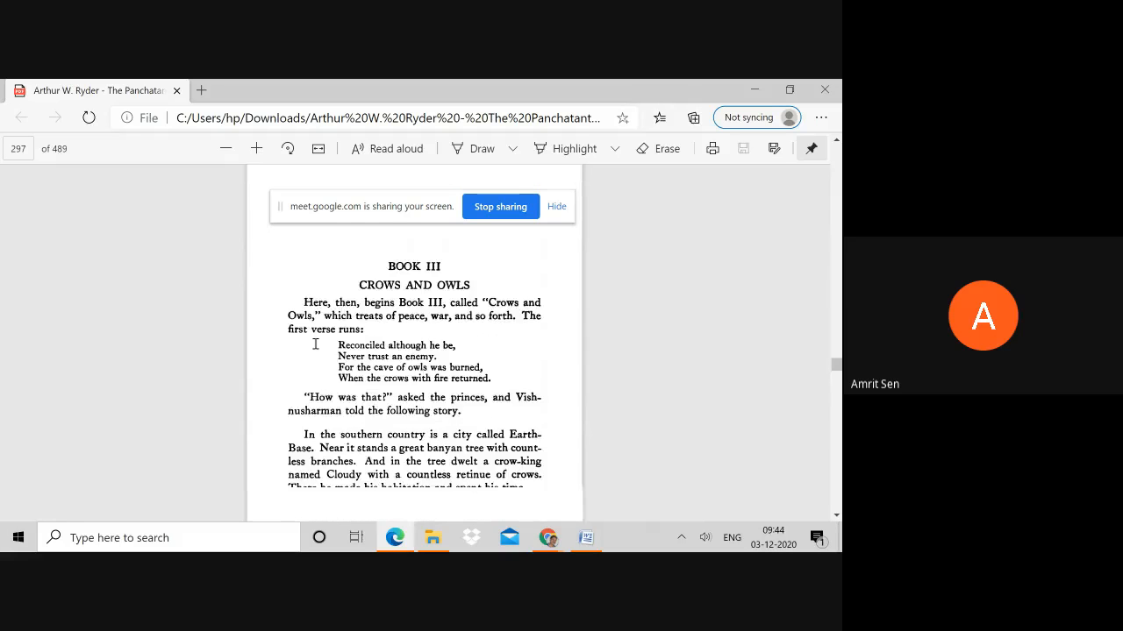
pyautogui.scroll(-3)
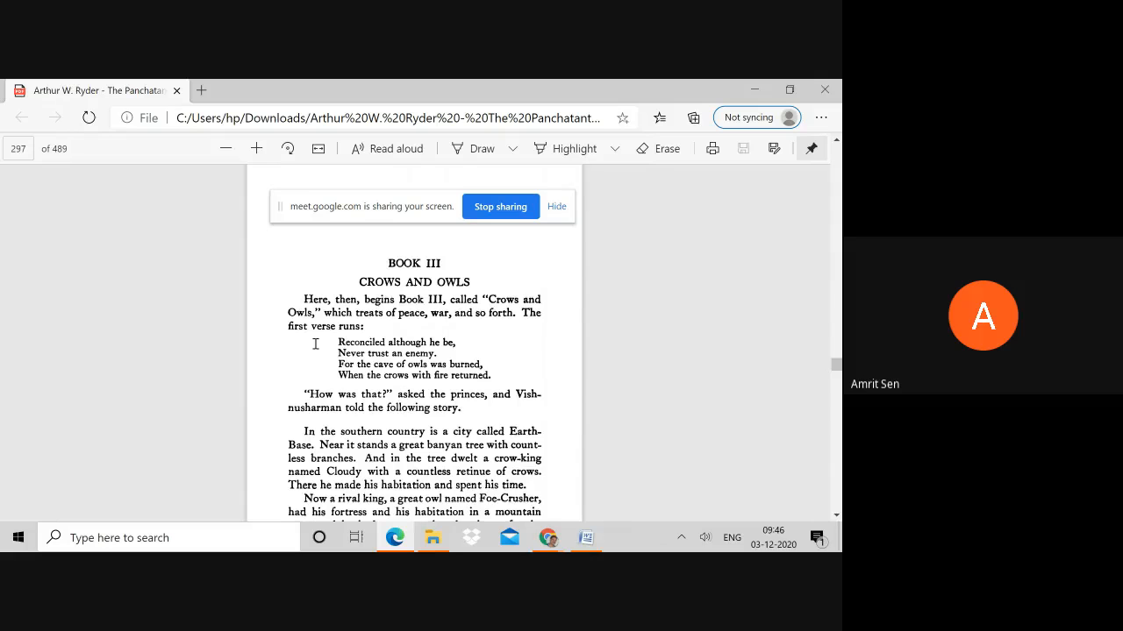
# Read through the 'Crows and Owls' opening page down to page 298, where Cloudy summons his counselors.
pyautogui.scroll(-3)
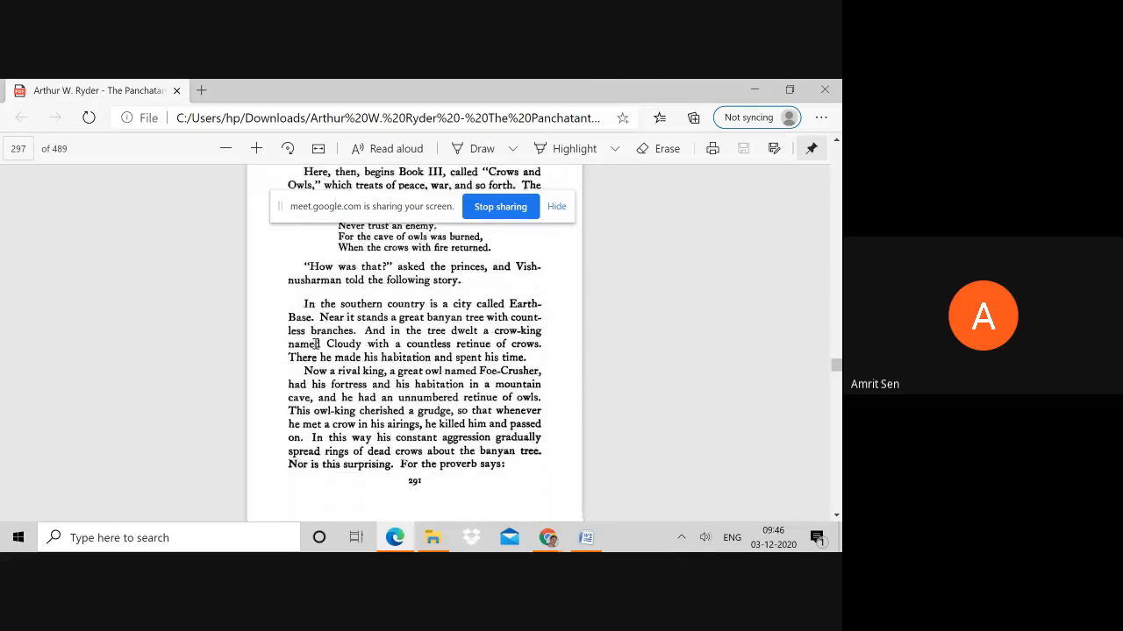
pyautogui.scroll(-3)
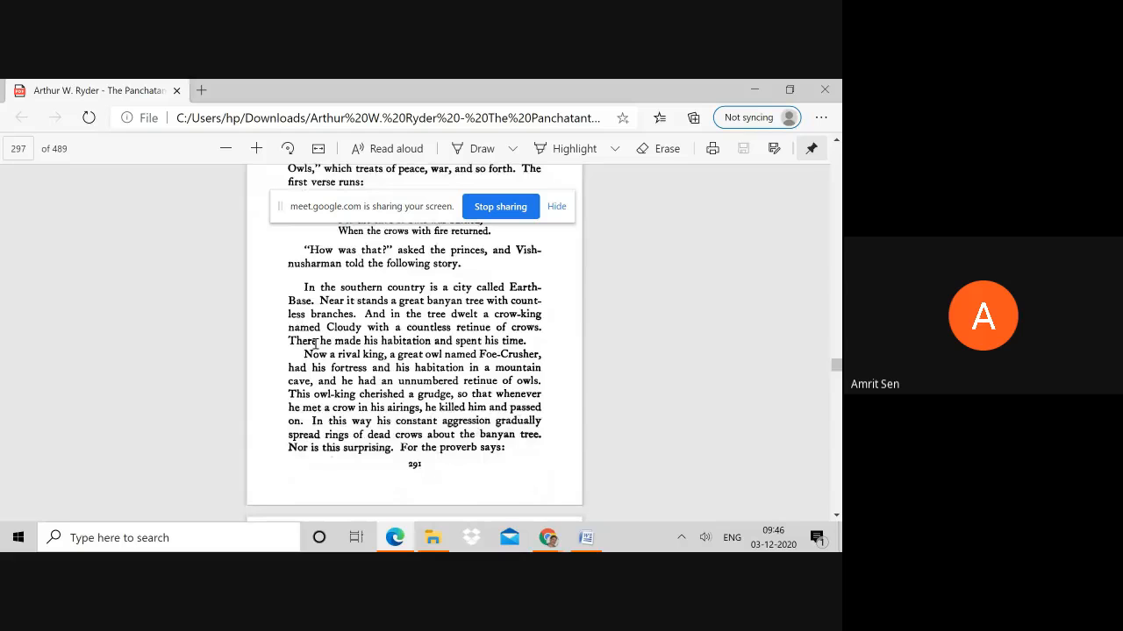
pyautogui.scroll(-3)
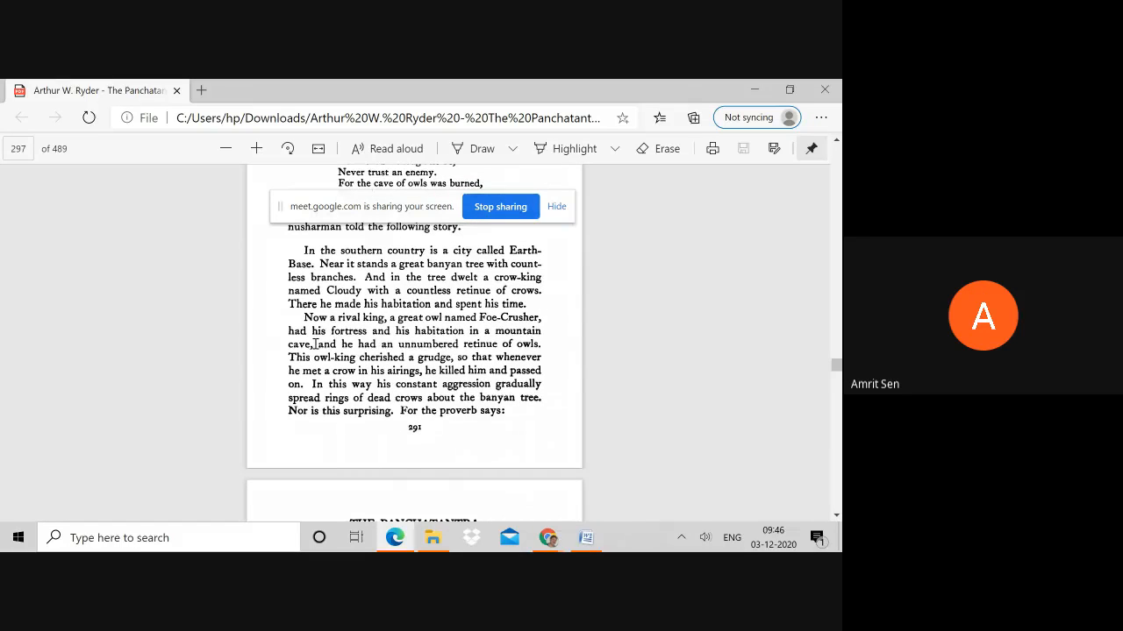
pyautogui.scroll(-3)
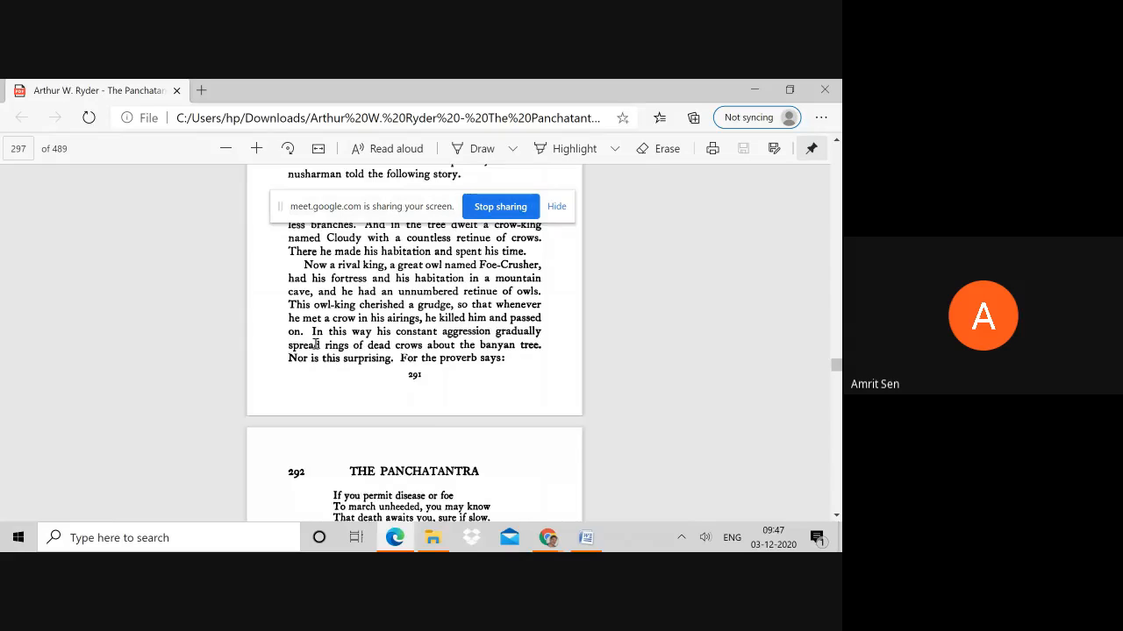
pyautogui.scroll(-3)
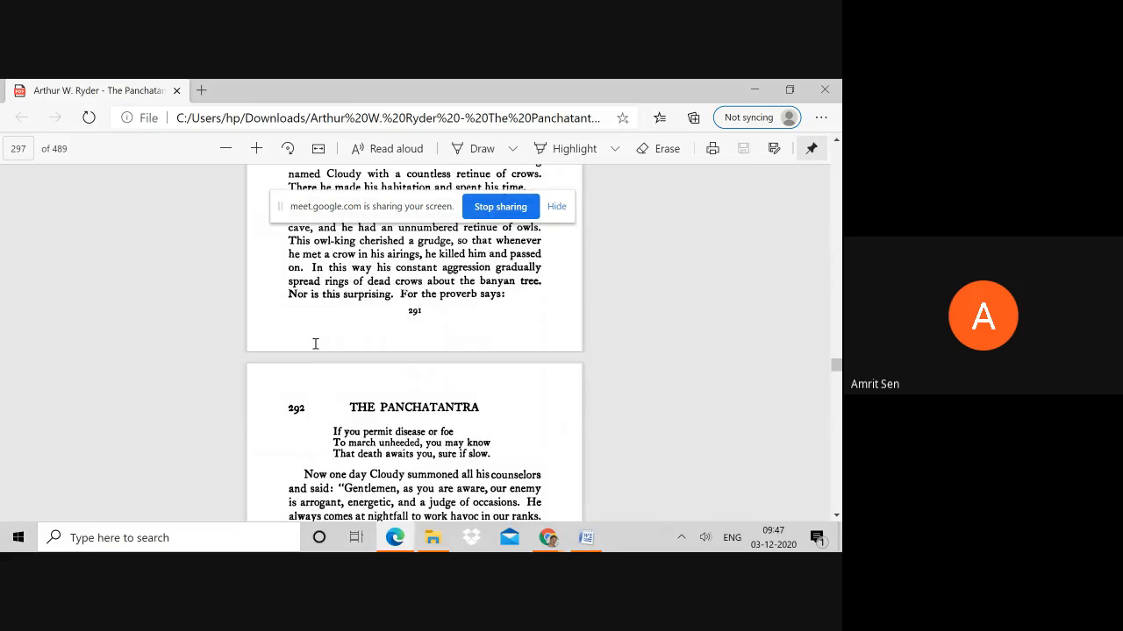
pyautogui.scroll(-3)
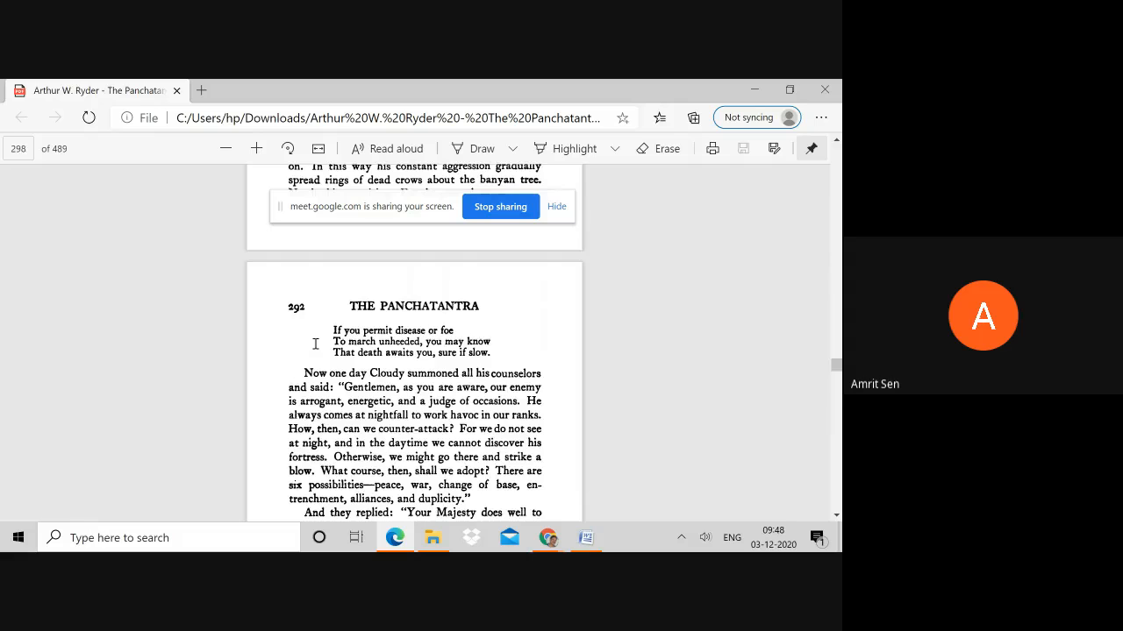
# Read down page 298 to Cloudy questioning his first counselor, Live-Again.
pyautogui.scroll(-3)
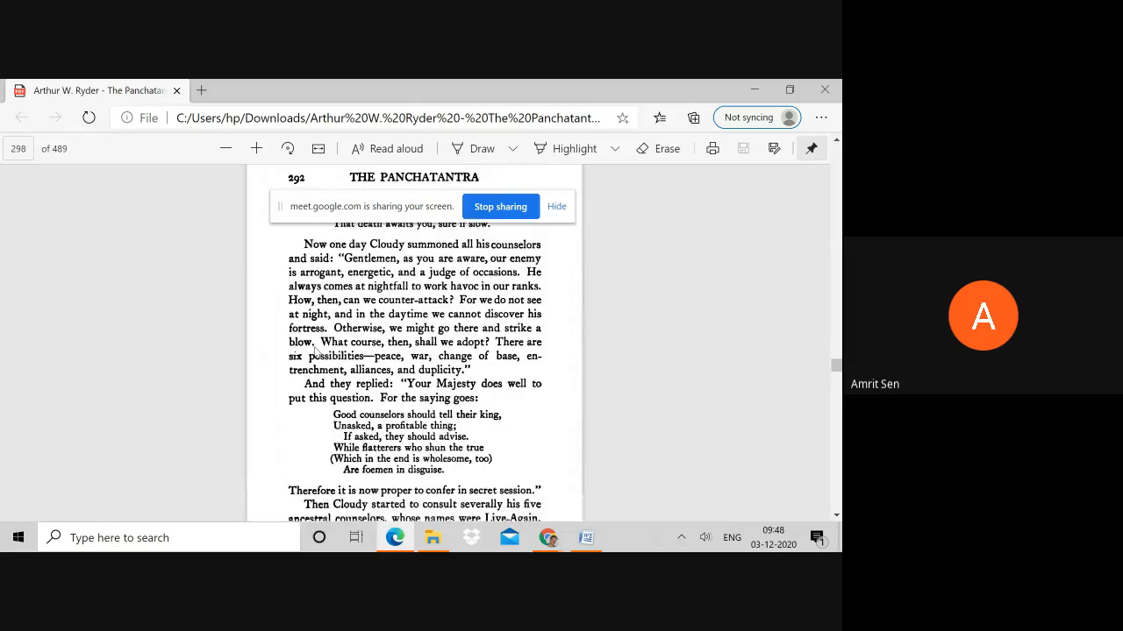
pyautogui.scroll(-3)
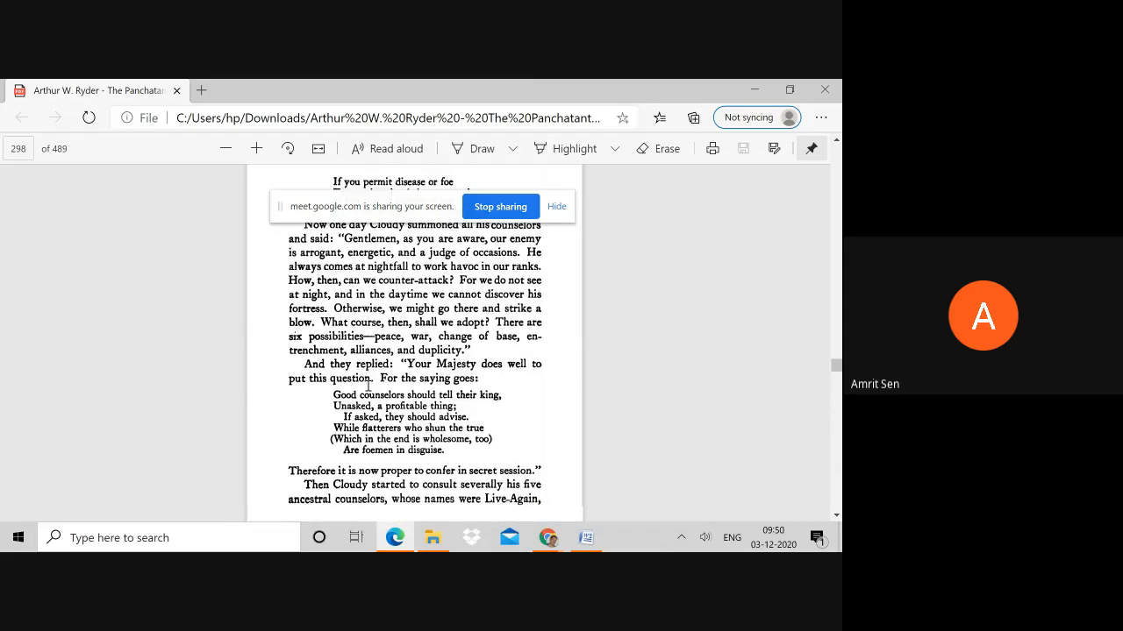
pyautogui.scroll(-3)
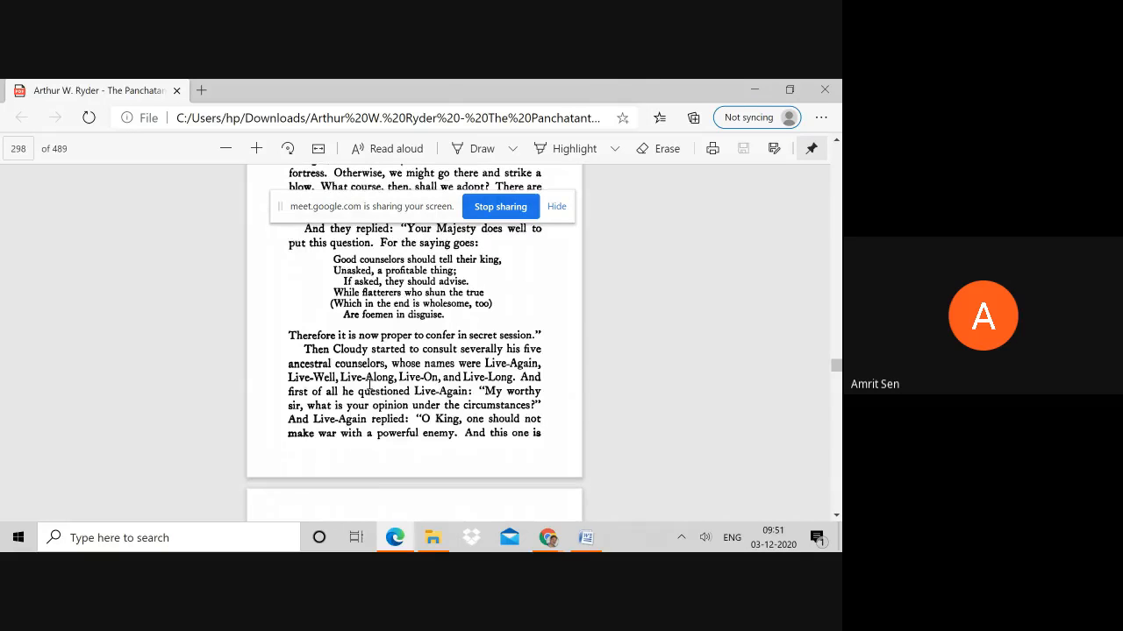
# Advance to page 299, showing Live-Again's verses urging peace with powerful foes.
pyautogui.scroll(-3)
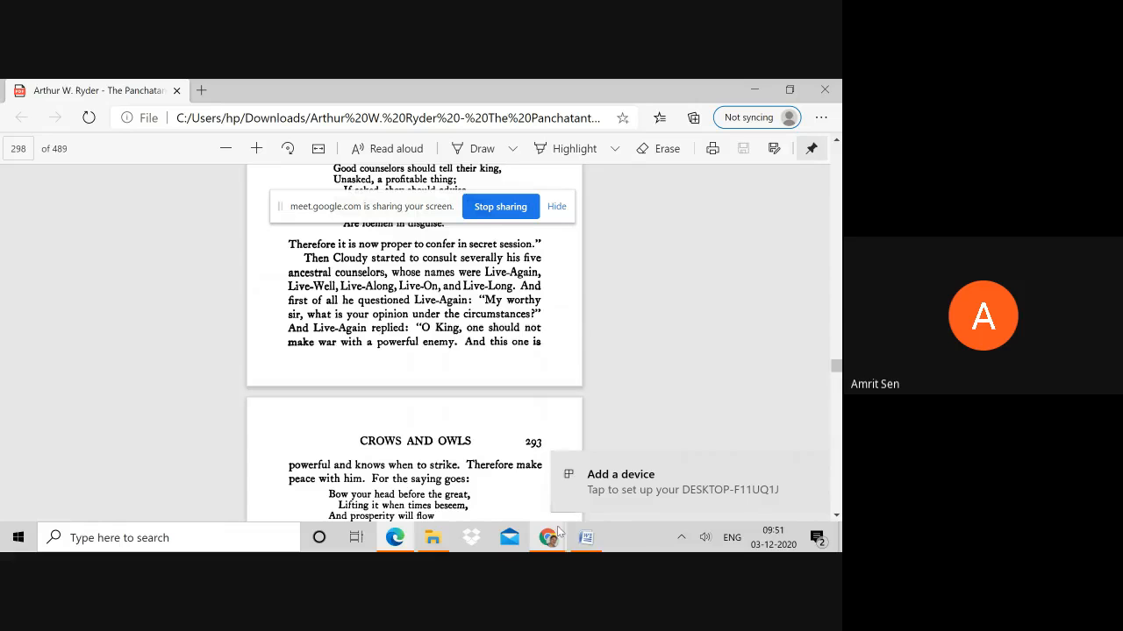
pyautogui.moveTo(547, 536)
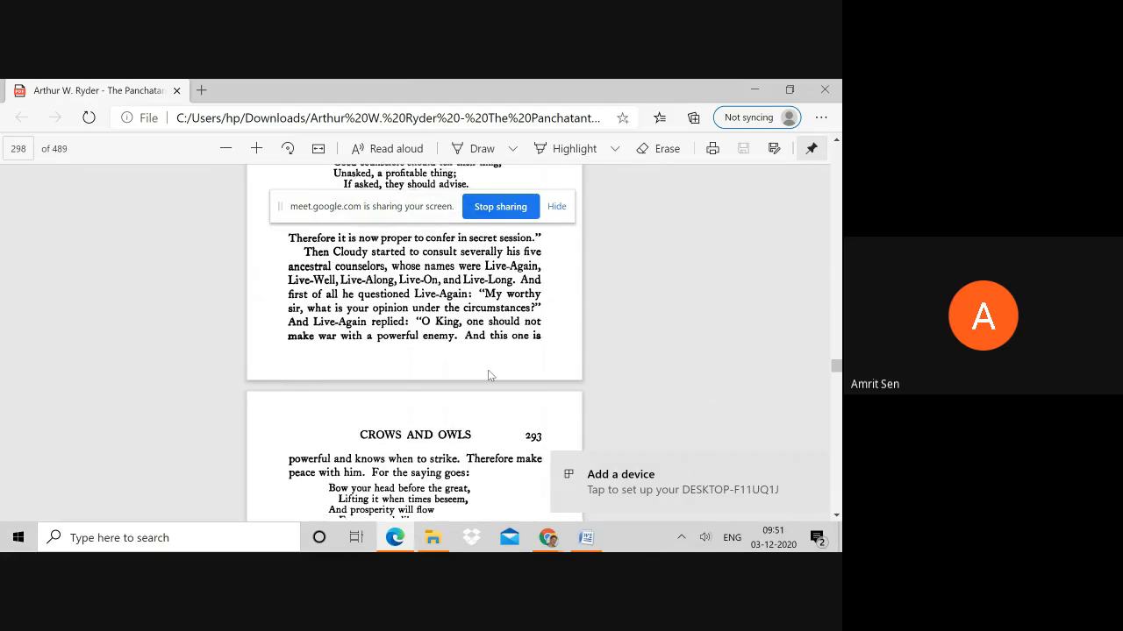
pyautogui.scroll(-3)
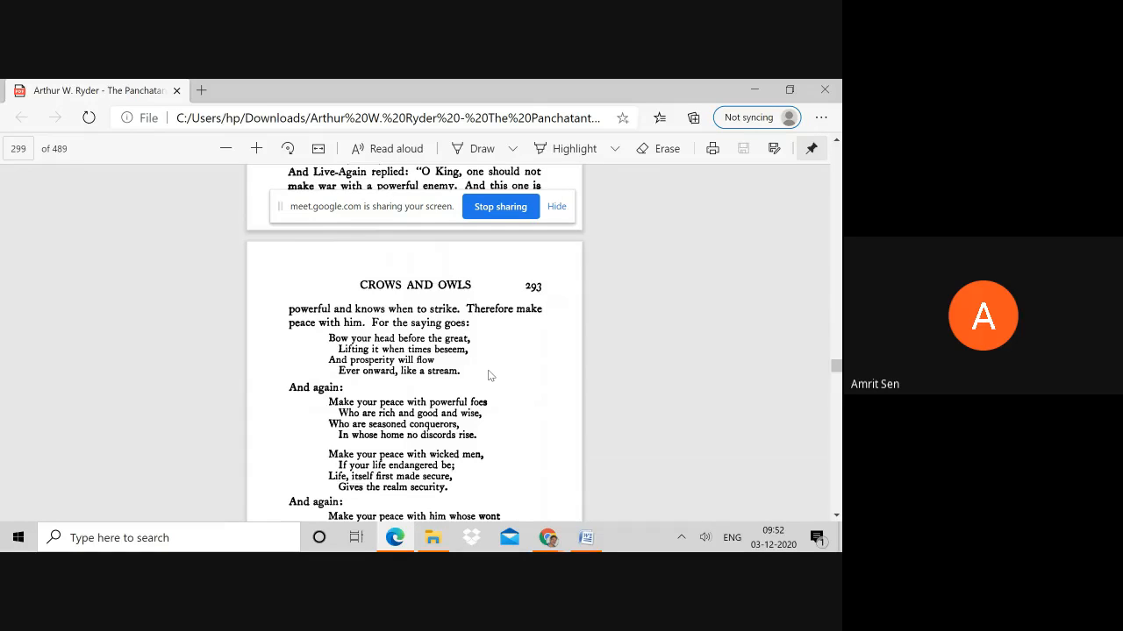
# Read from page 300 to page 301, where Live-Well argues for fighting the cruel, greedy enemy.
pyautogui.scroll(-3)
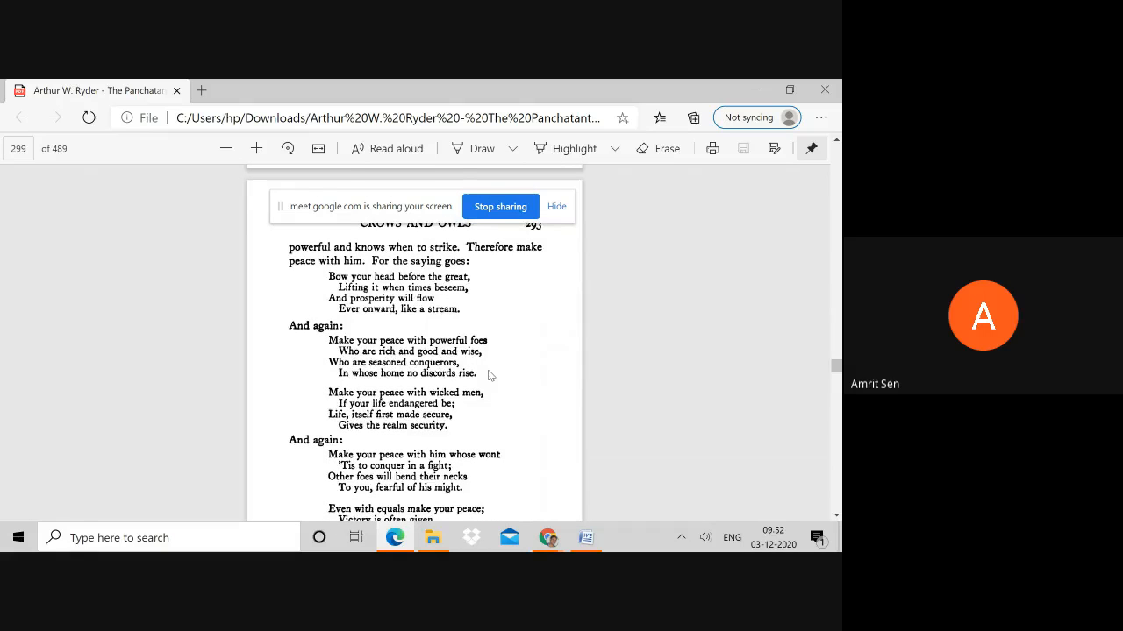
pyautogui.scroll(-3)
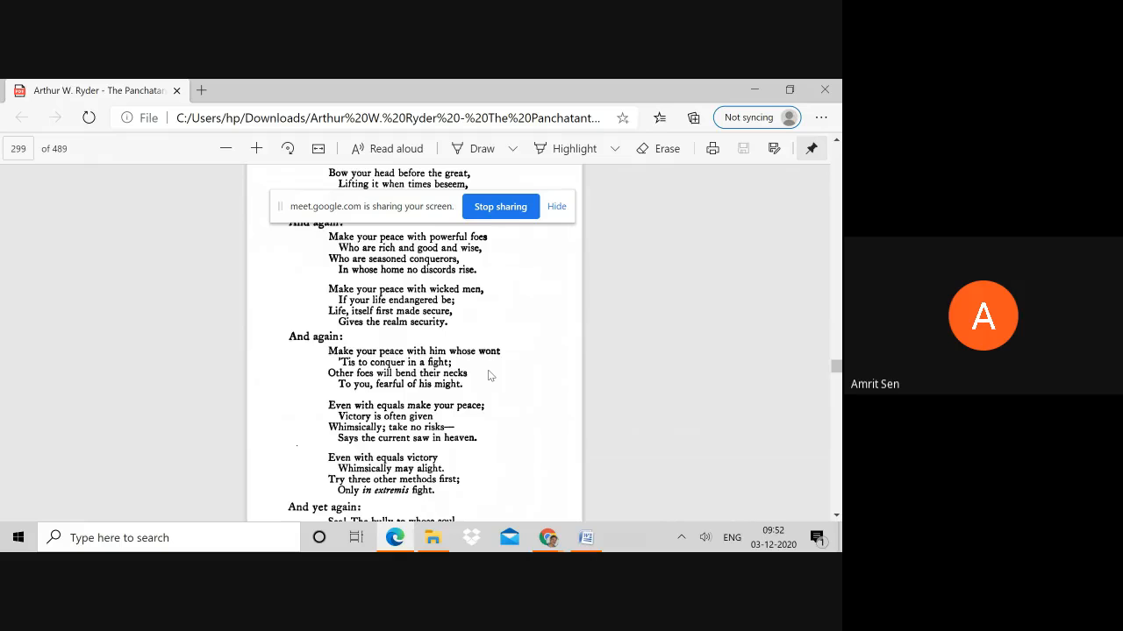
pyautogui.scroll(-3)
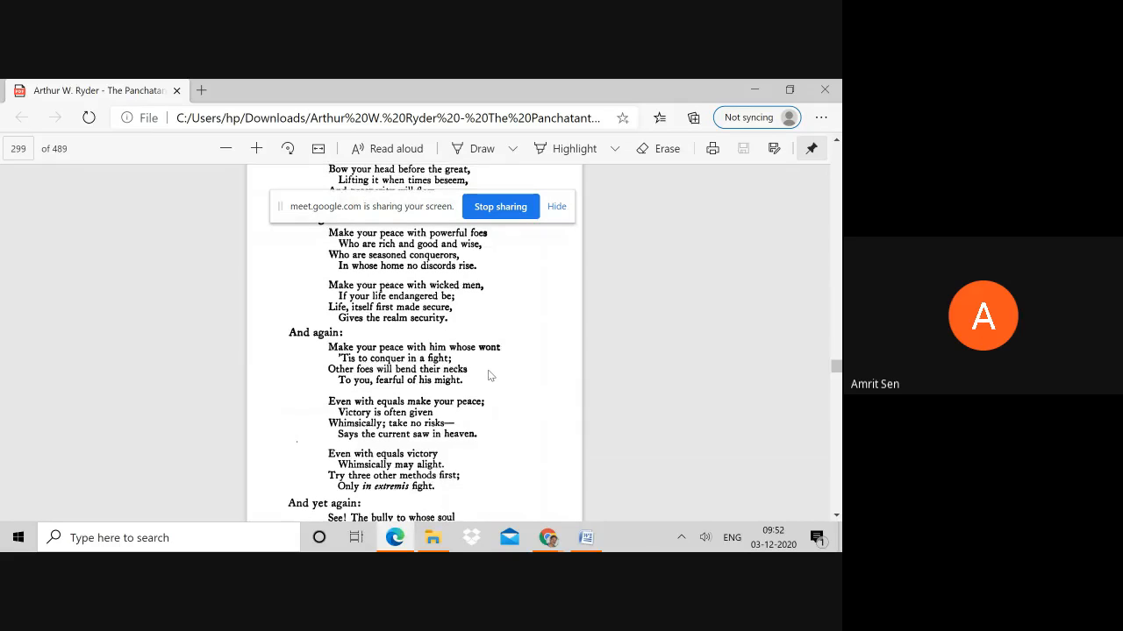
pyautogui.scroll(-3)
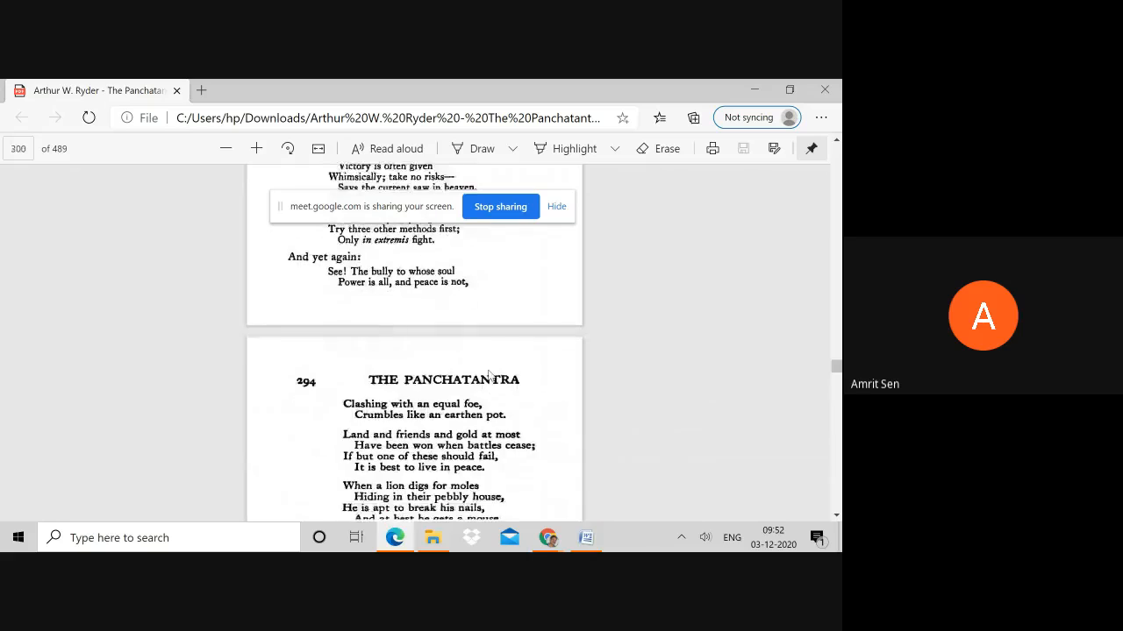
pyautogui.scroll(-3)
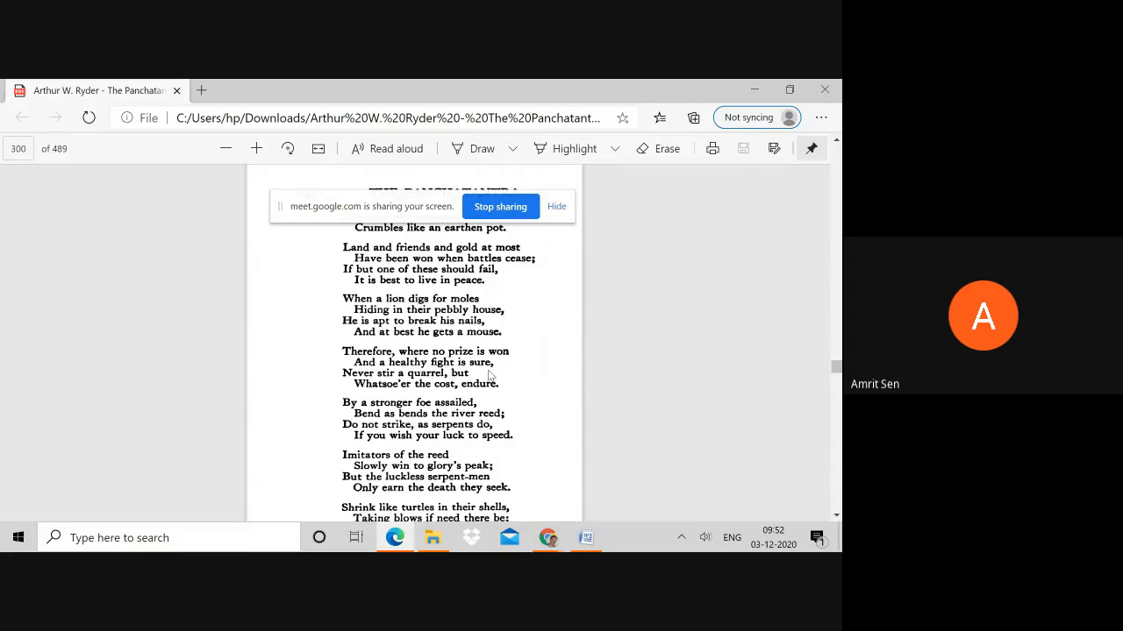
pyautogui.scroll(-3)
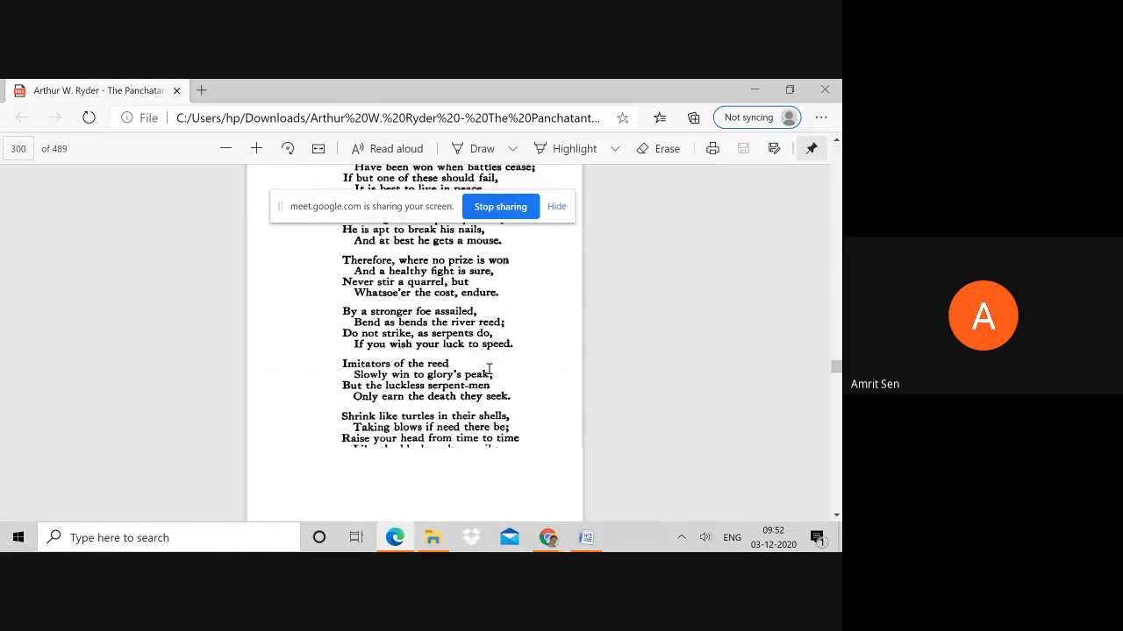
pyautogui.scroll(-3)
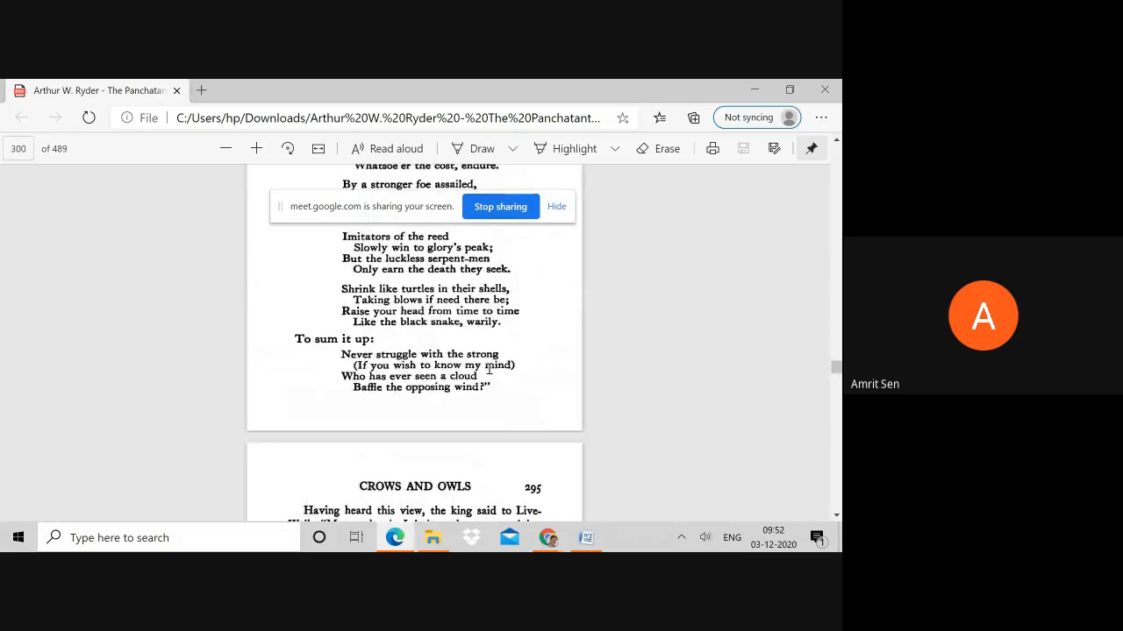
pyautogui.scroll(-3)
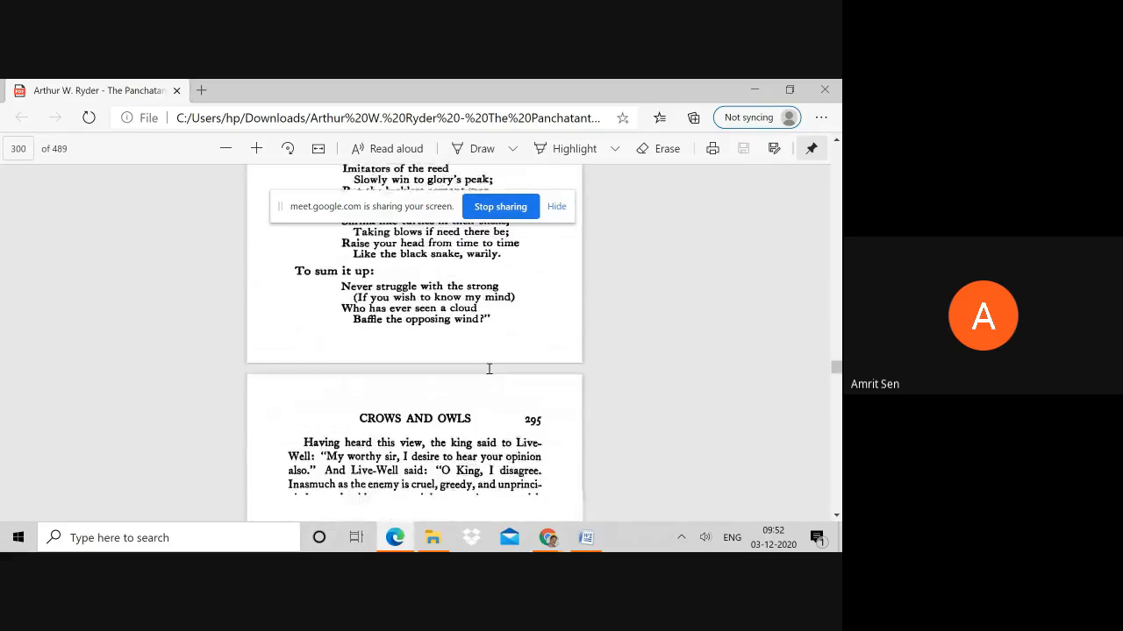
pyautogui.scroll(-3)
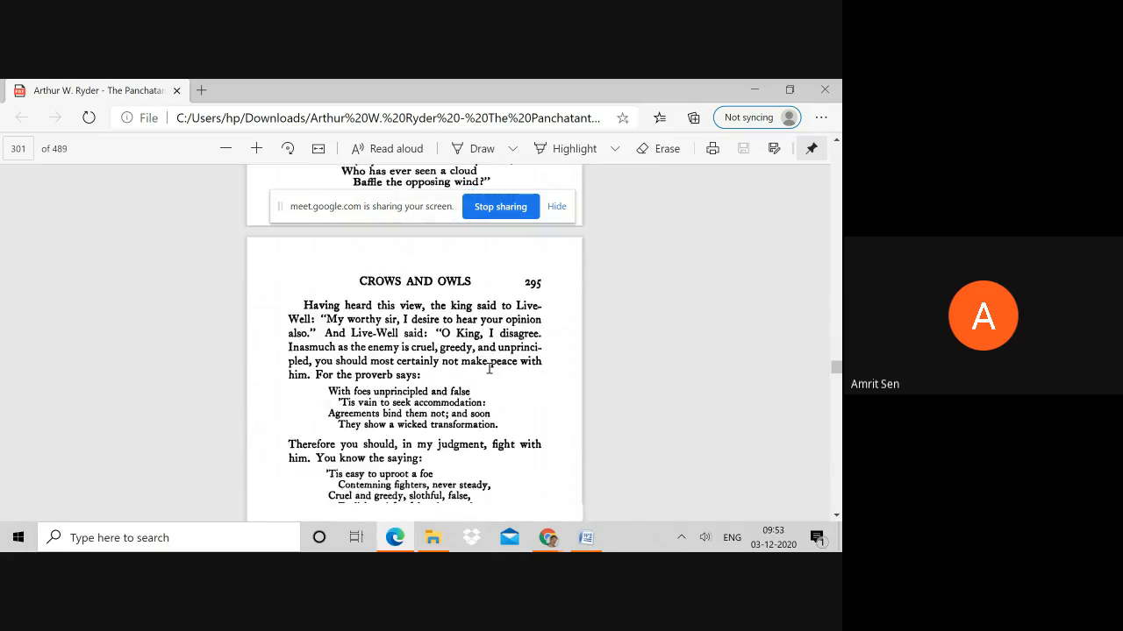
pyautogui.scroll(-3)
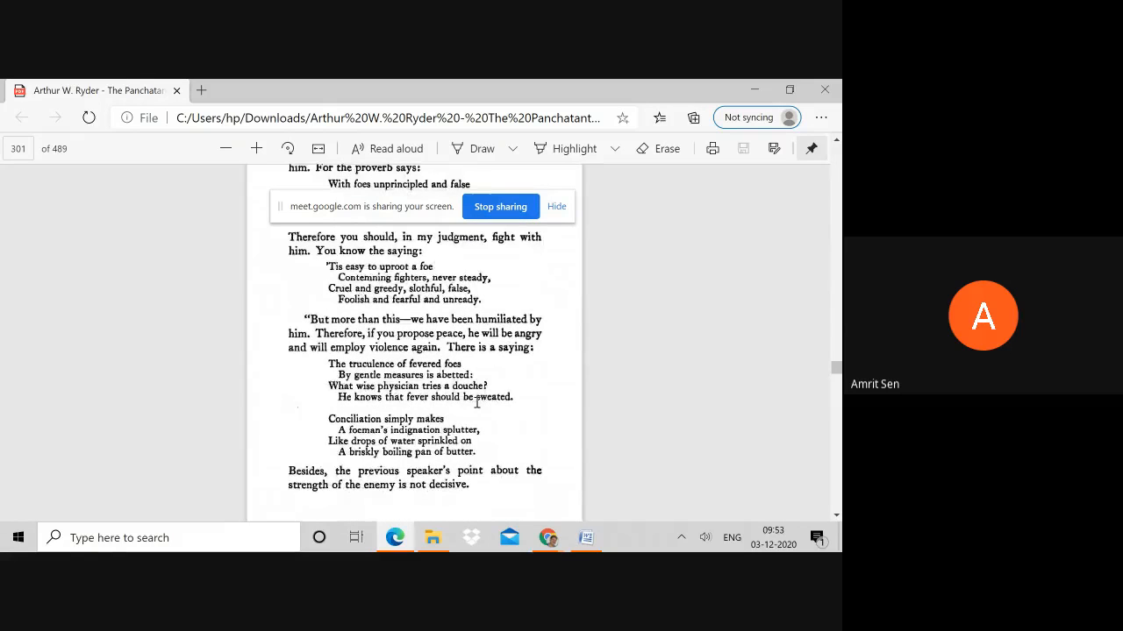
# Read on through pages 302–304 to Live-On rejecting peace, war and change of base.
pyautogui.scroll(-3)
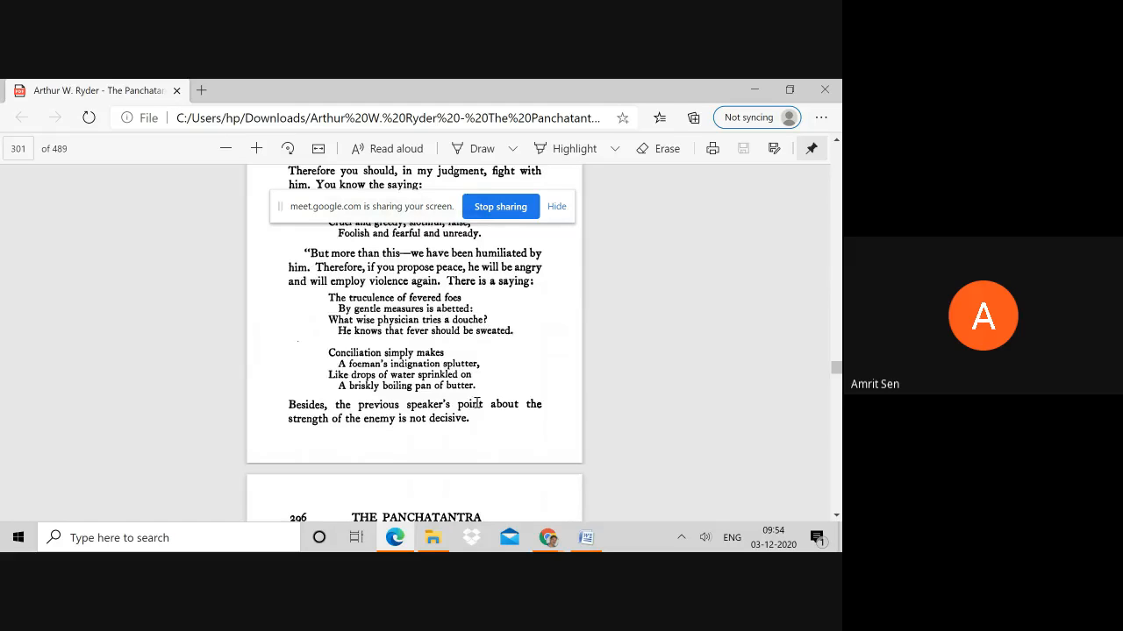
pyautogui.scroll(-3)
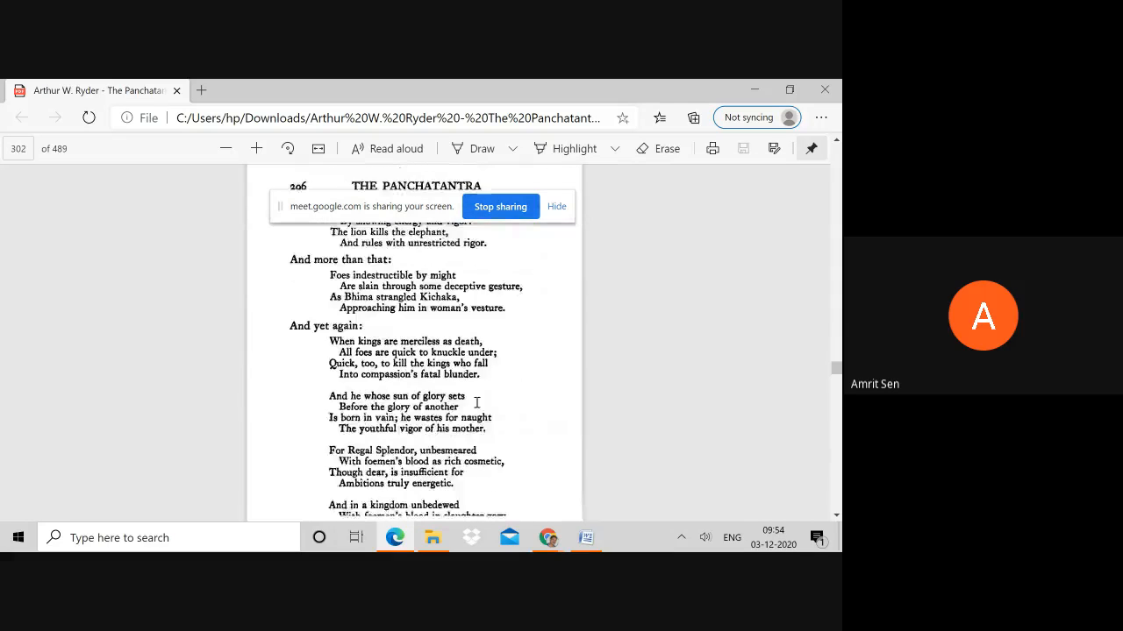
pyautogui.scroll(-3)
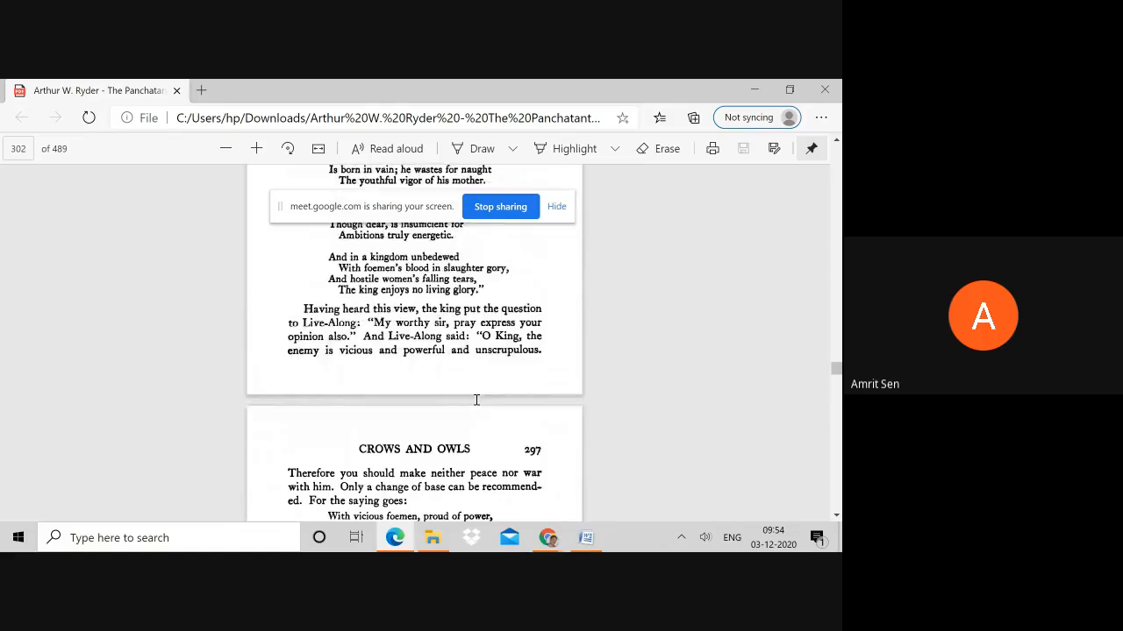
pyautogui.scroll(-3)
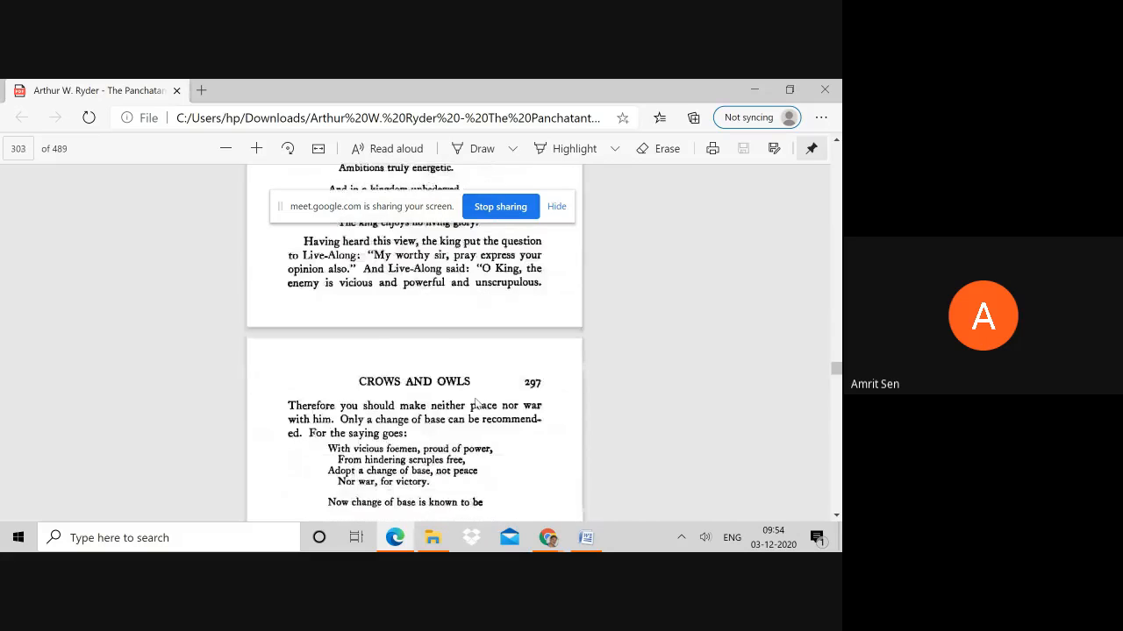
pyautogui.scroll(-3)
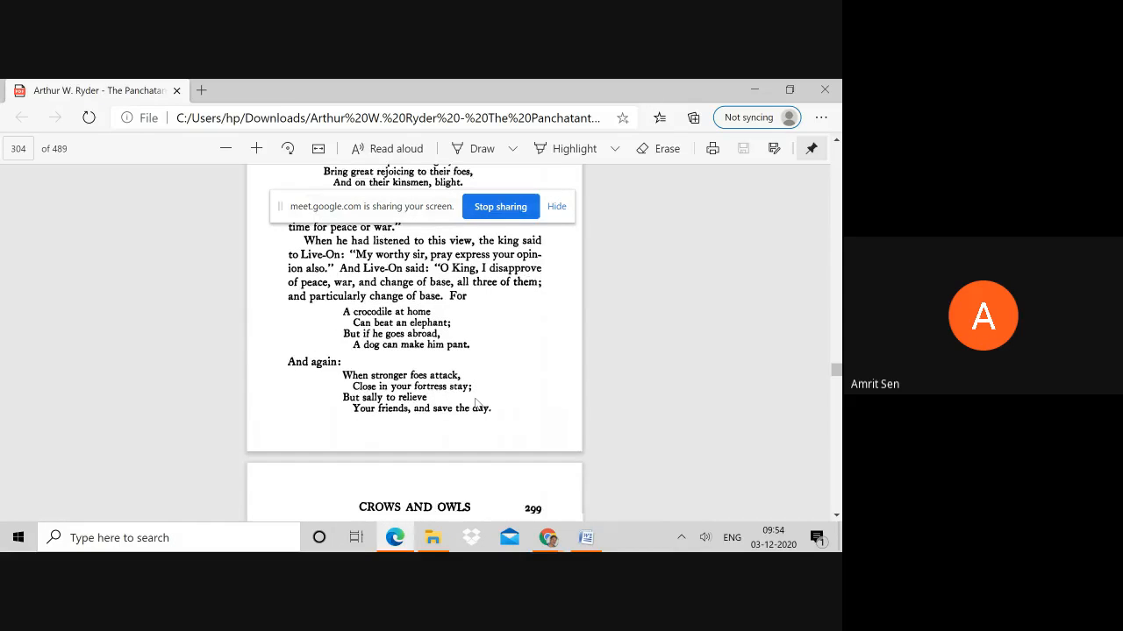
# Read past the page 299 verses to page 306, where Live-Long recommends alliance.
pyautogui.scroll(-3)
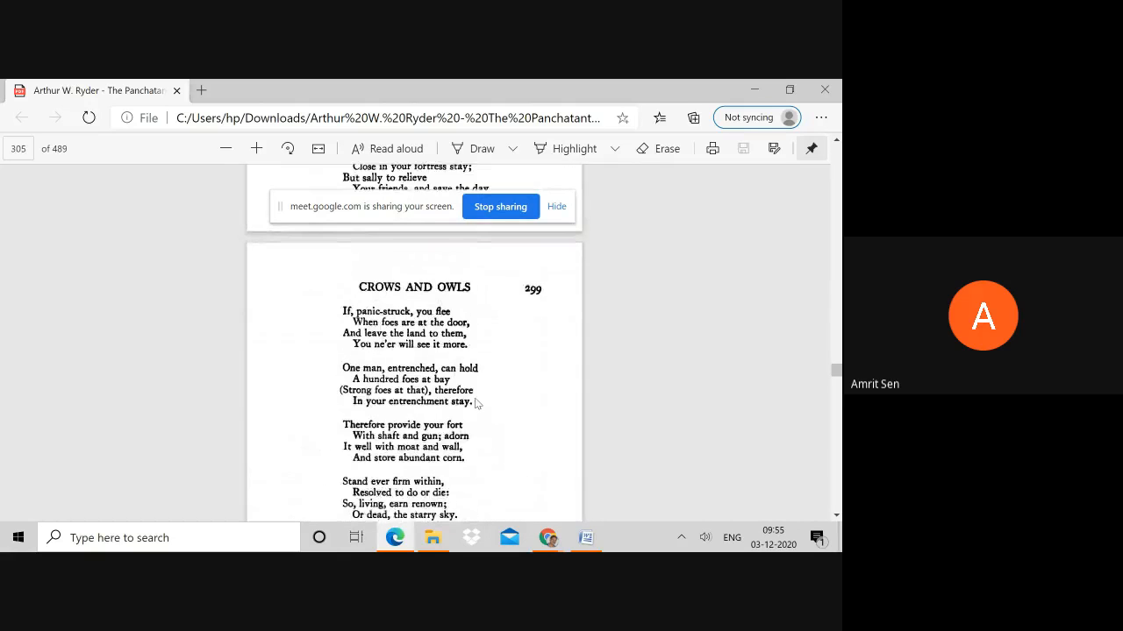
pyautogui.scroll(-3)
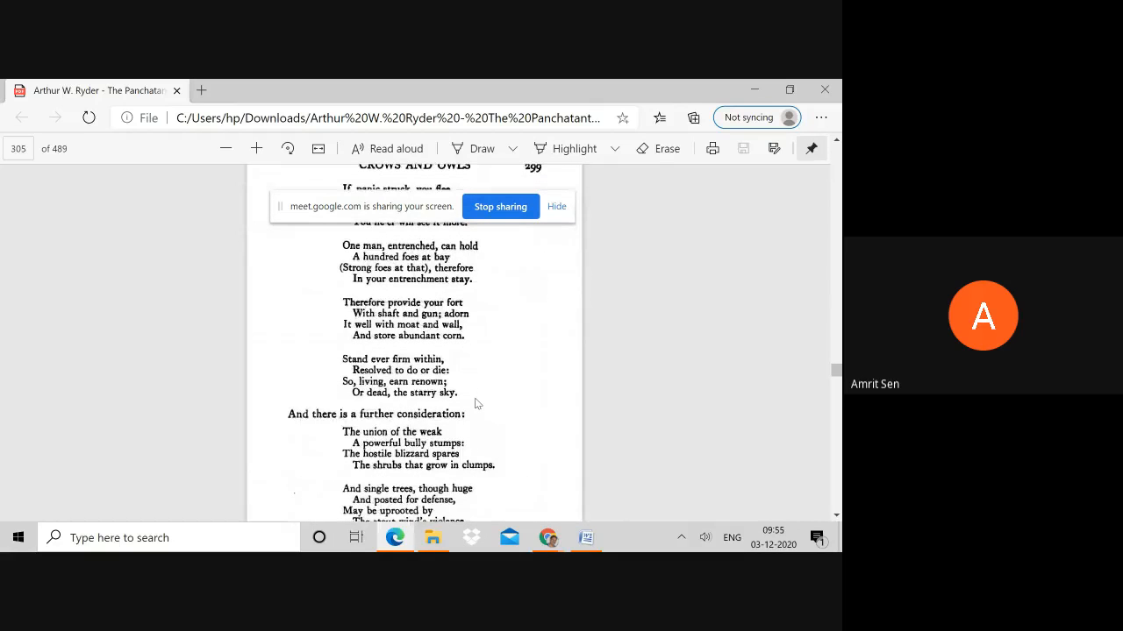
pyautogui.scroll(-3)
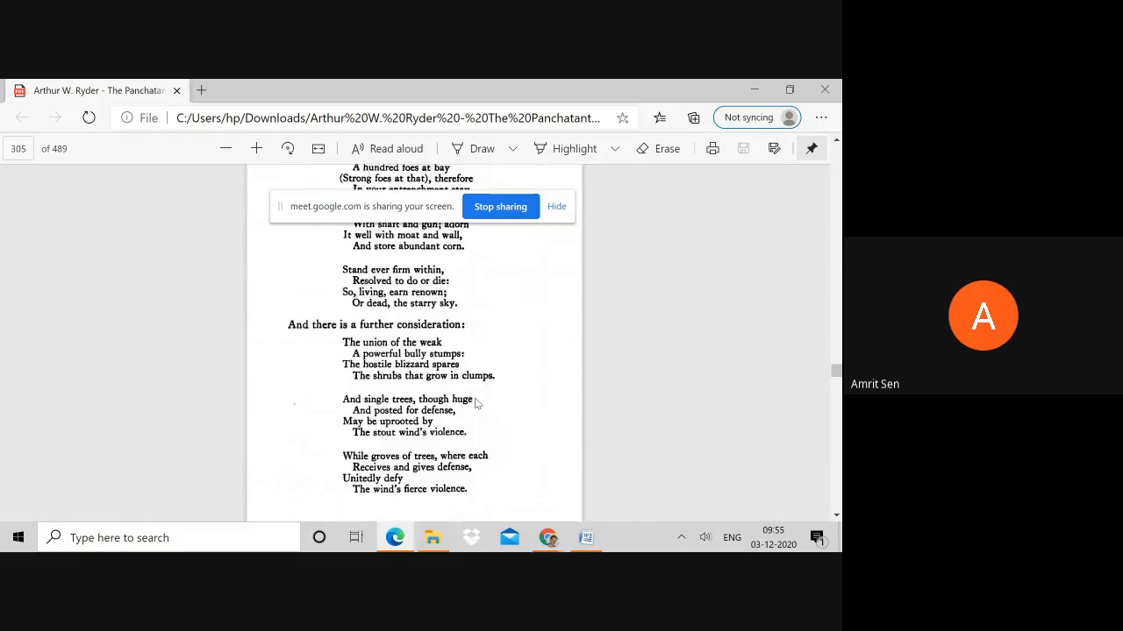
pyautogui.scroll(-3)
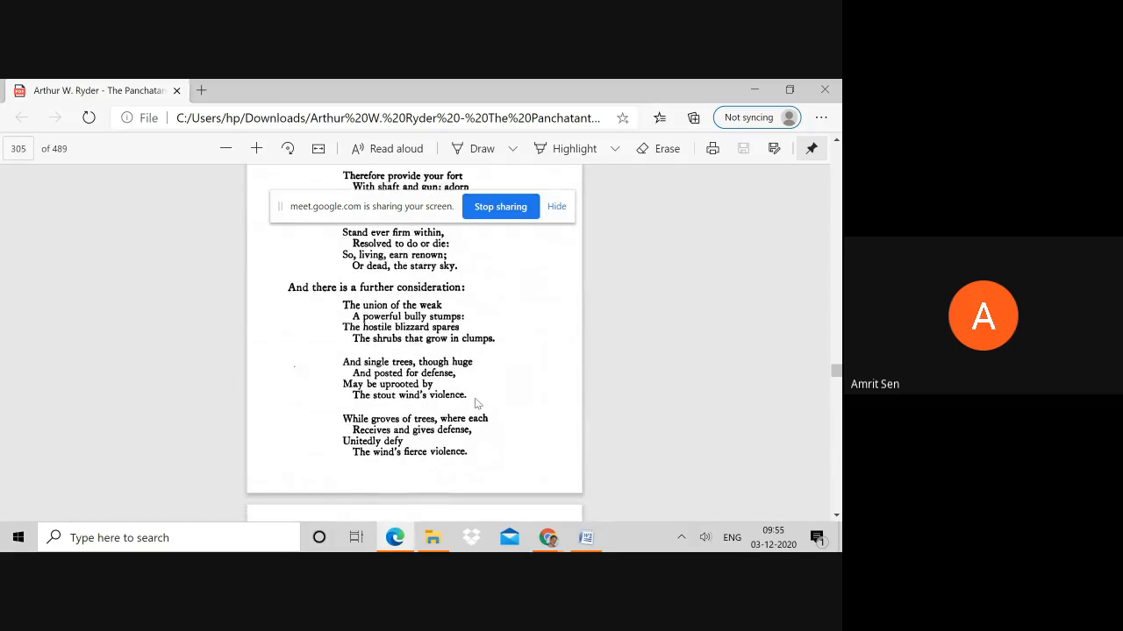
pyautogui.scroll(-3)
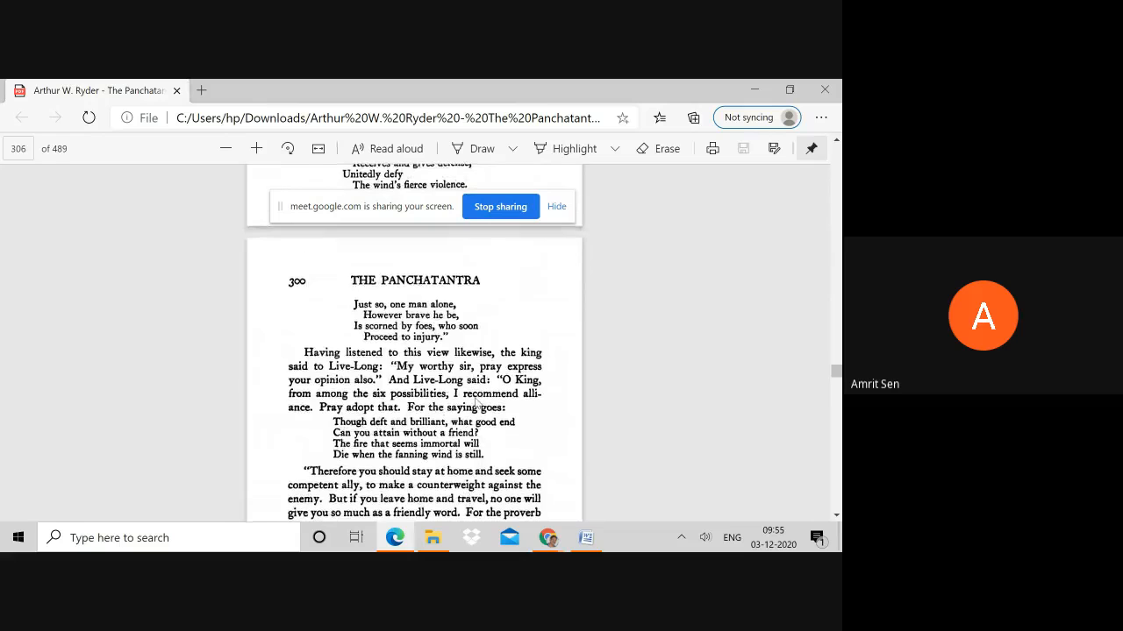
# Read down to page 307, where Live-Strong says the present hour demands duplicity.
pyautogui.scroll(-3)
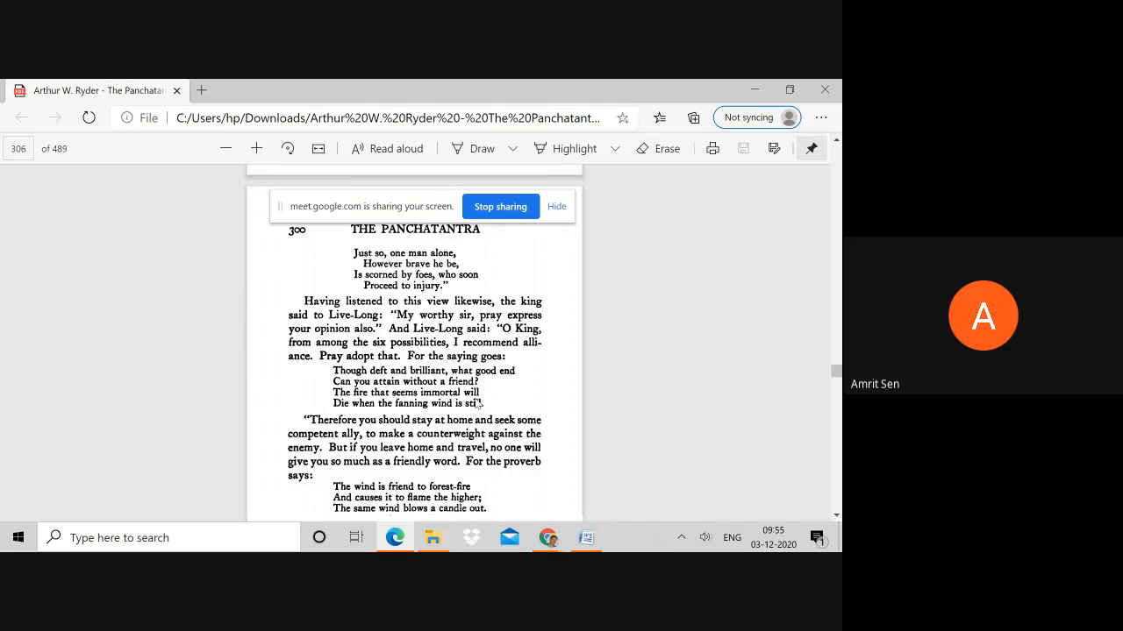
pyautogui.scroll(-3)
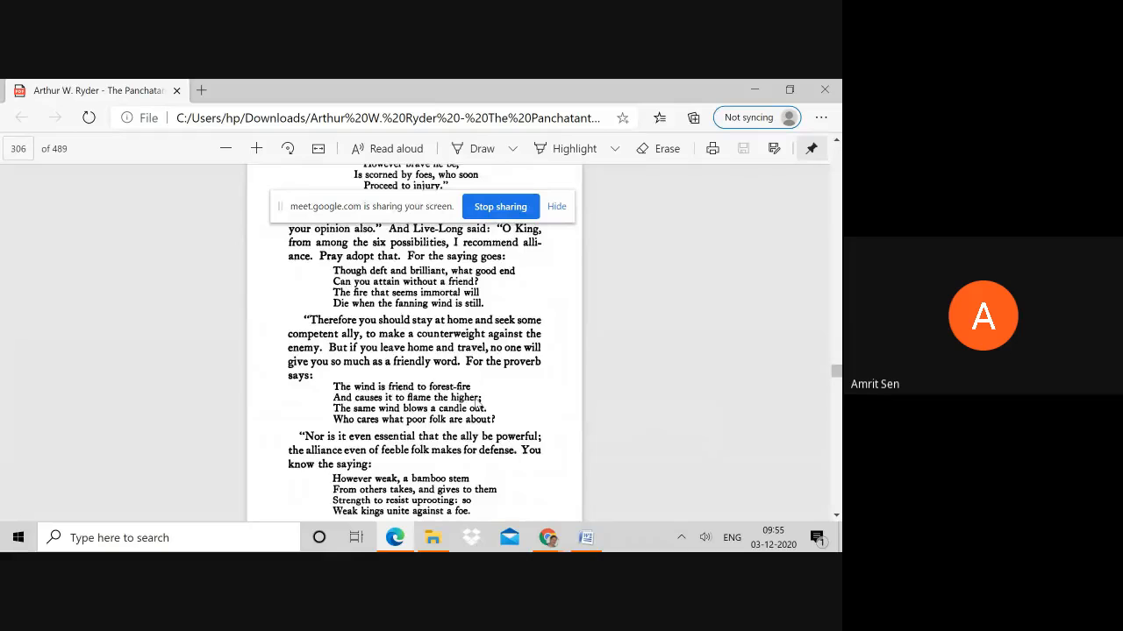
pyautogui.scroll(-3)
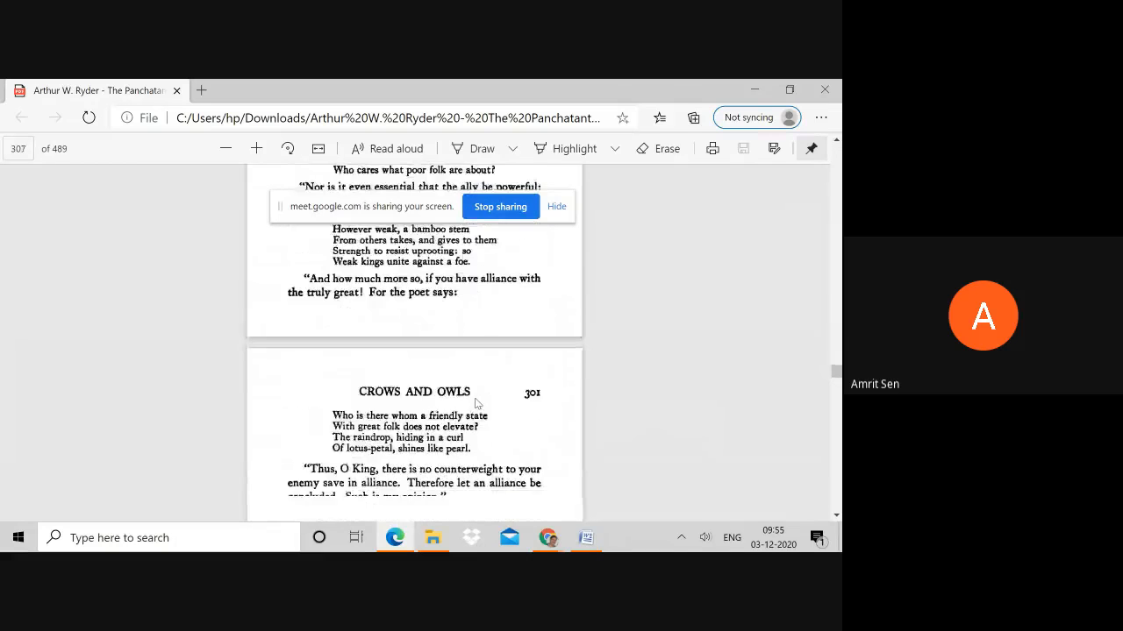
pyautogui.scroll(-3)
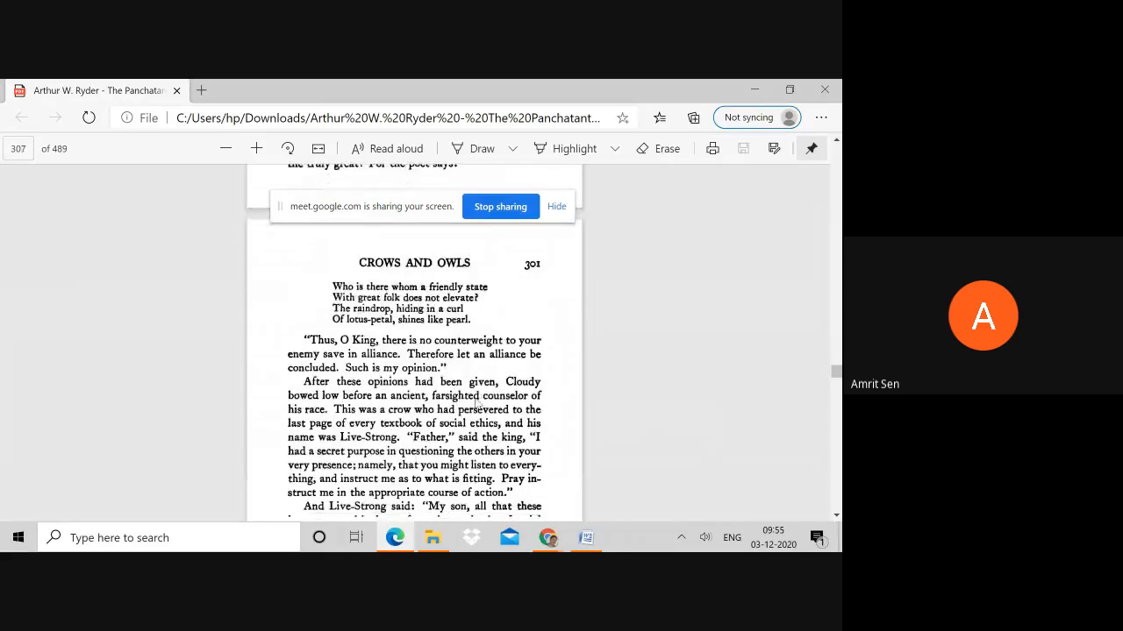
pyautogui.scroll(-3)
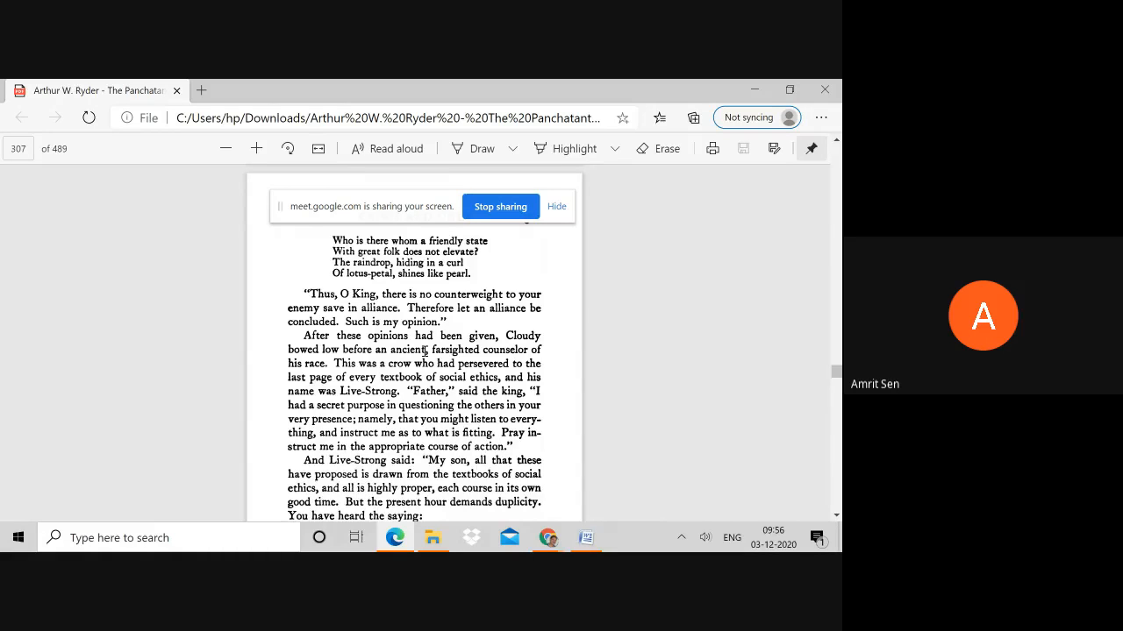
pyautogui.scroll(-3)
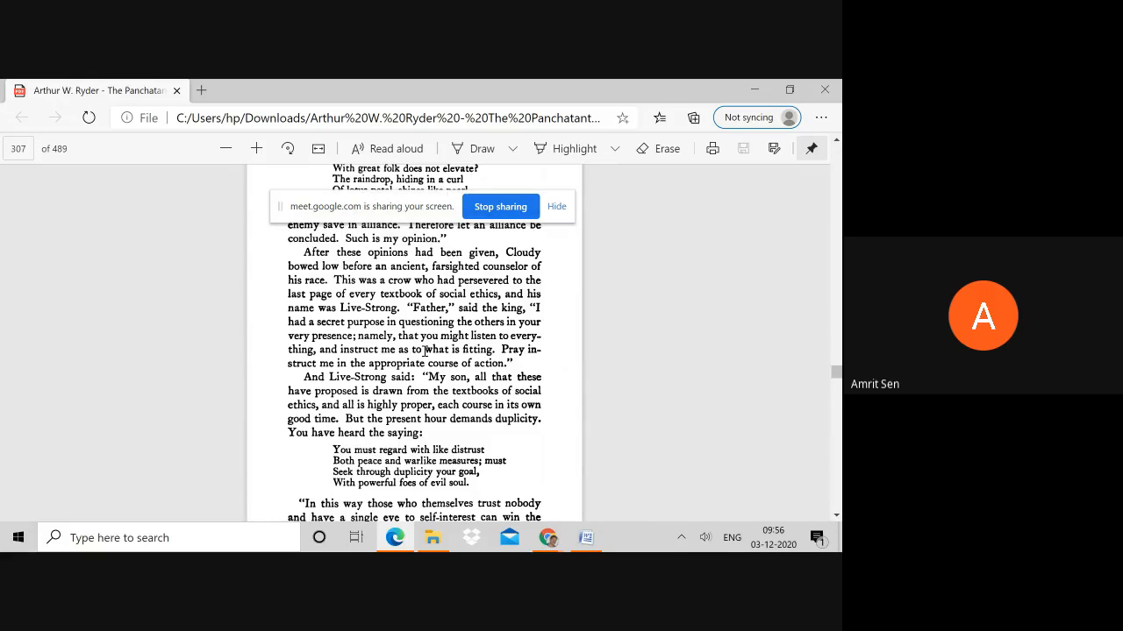
# Reach page 308, where verses on shrewd enemies letting a foe grow begin.
pyautogui.scroll(-3)
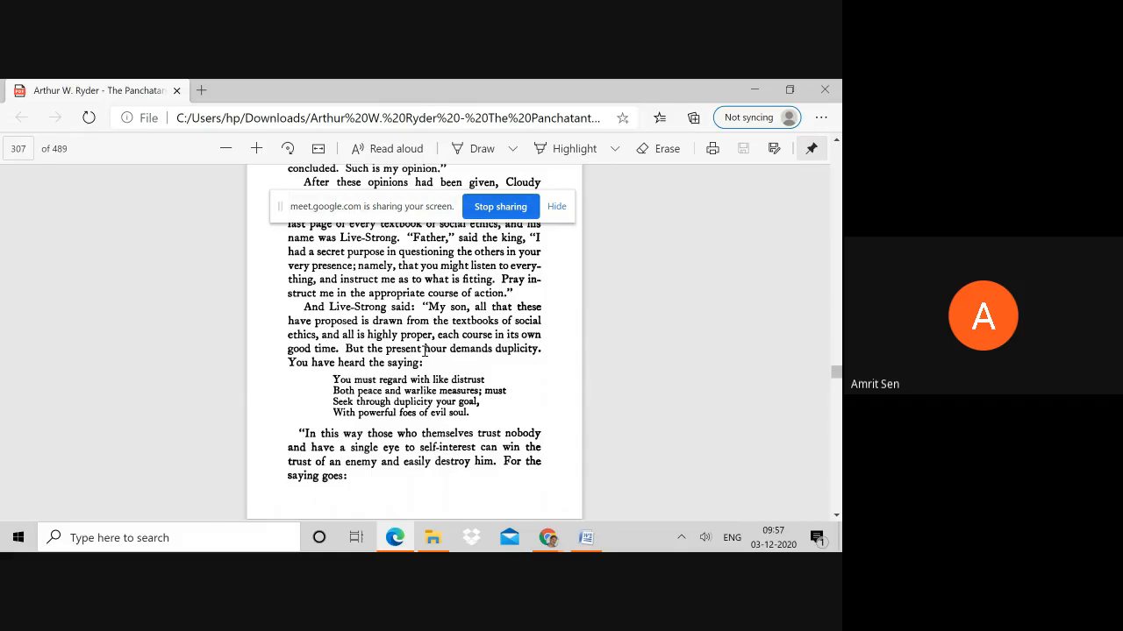
pyautogui.scroll(-3)
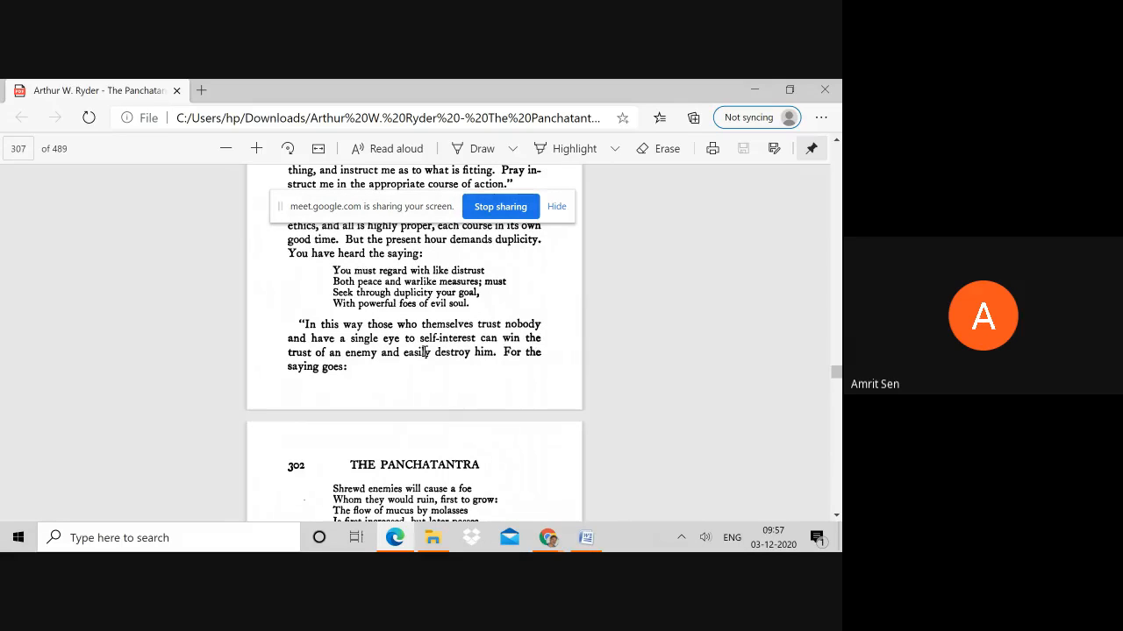
pyautogui.scroll(-3)
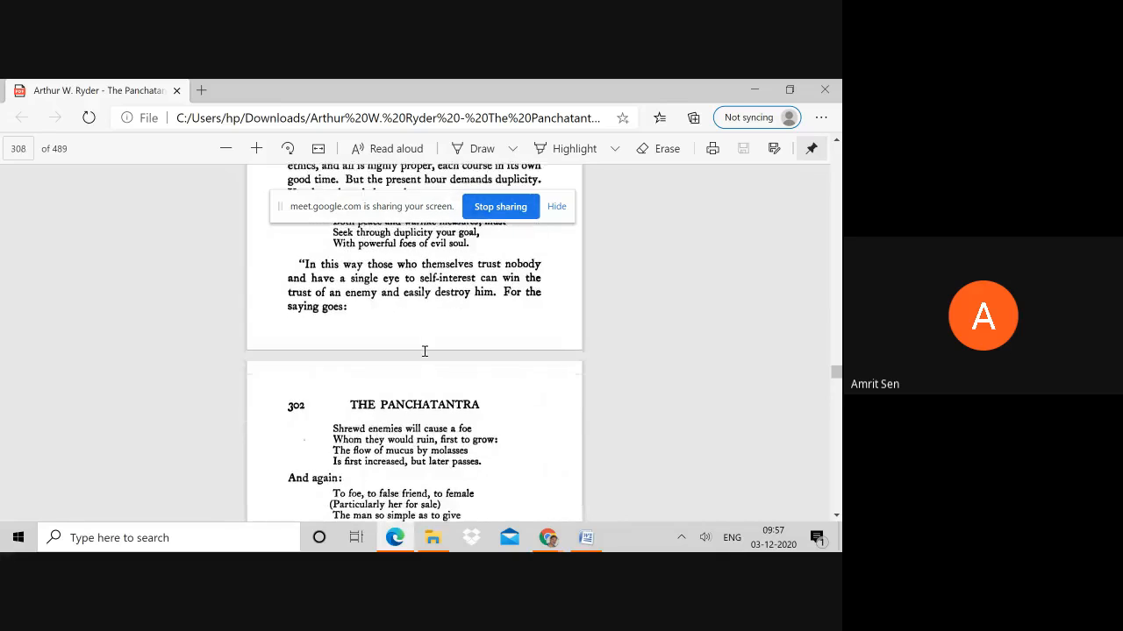
# Read through to page 309, showing the verses on kings perceiving through spies.
pyautogui.scroll(-3)
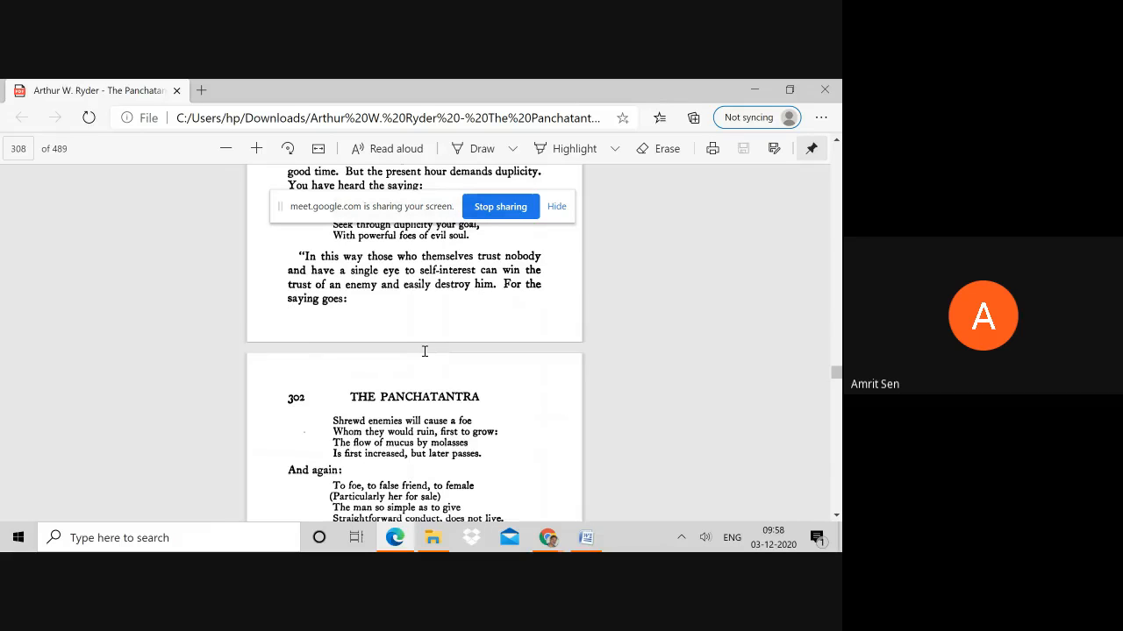
pyautogui.scroll(-3)
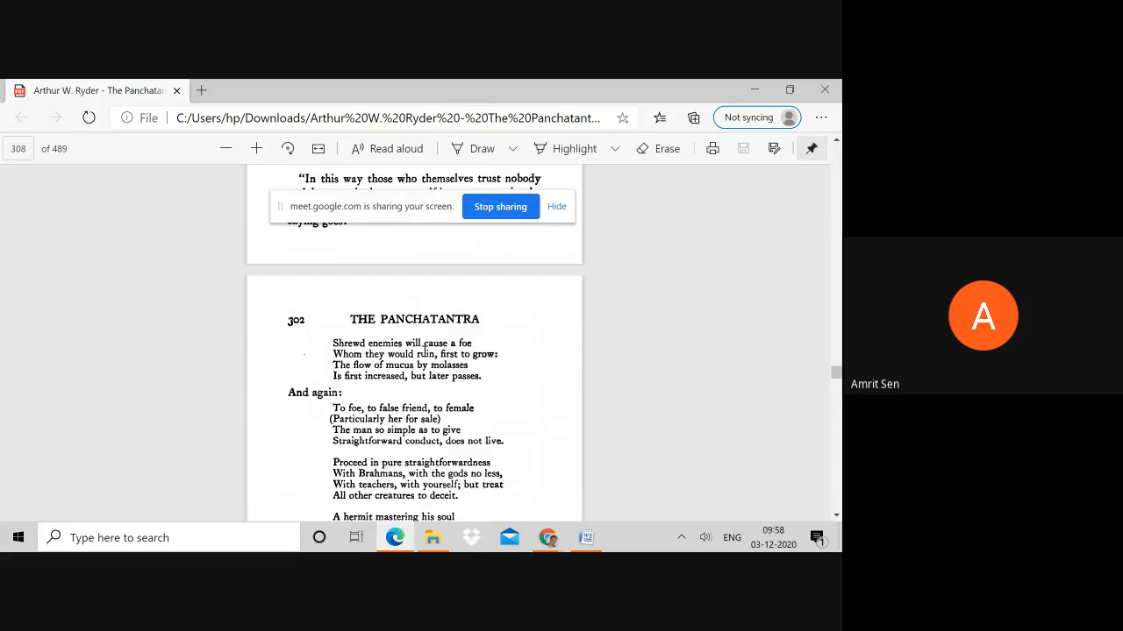
pyautogui.scroll(-3)
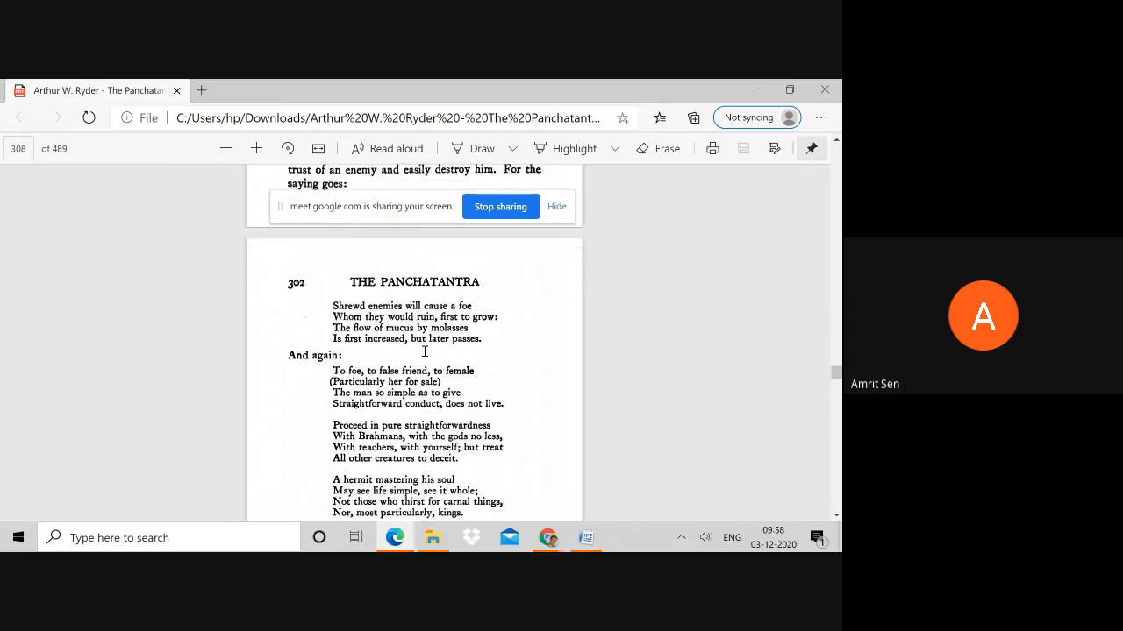
pyautogui.scroll(-3)
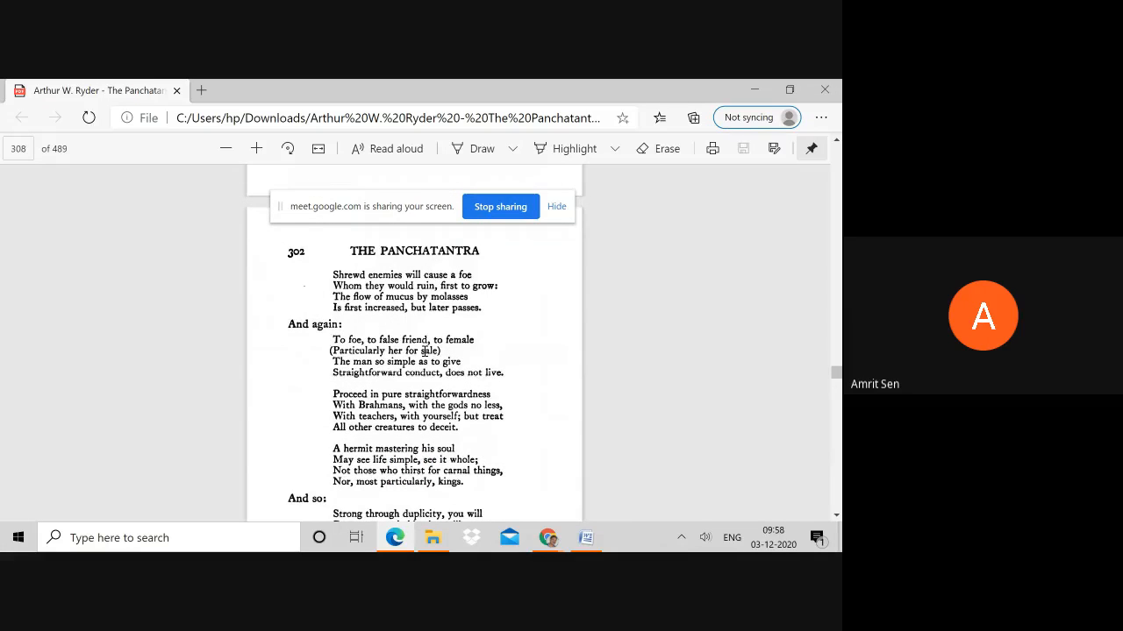
pyautogui.scroll(-3)
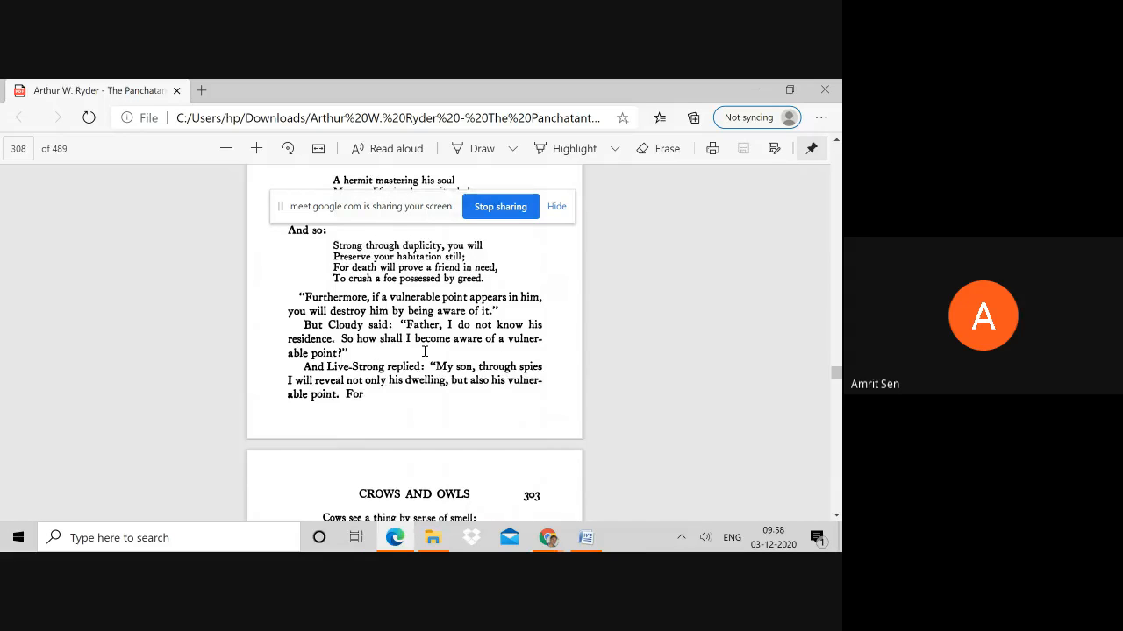
pyautogui.scroll(-3)
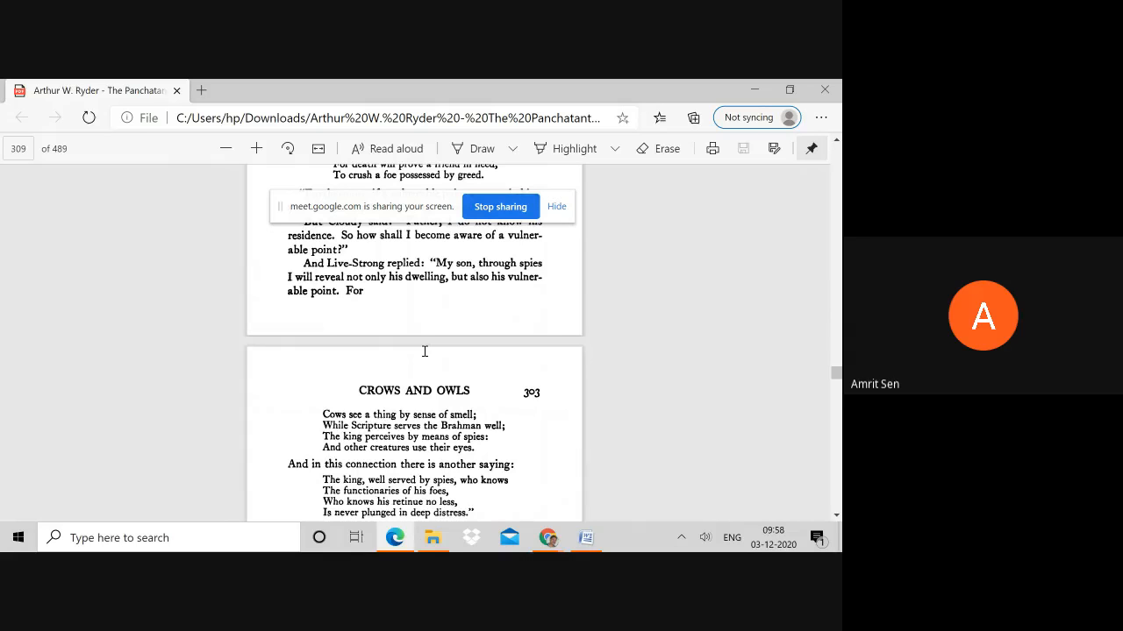
# Read down page 303 to Cloudy's question and Live-Strong's reply about Narada.
pyautogui.scroll(-3)
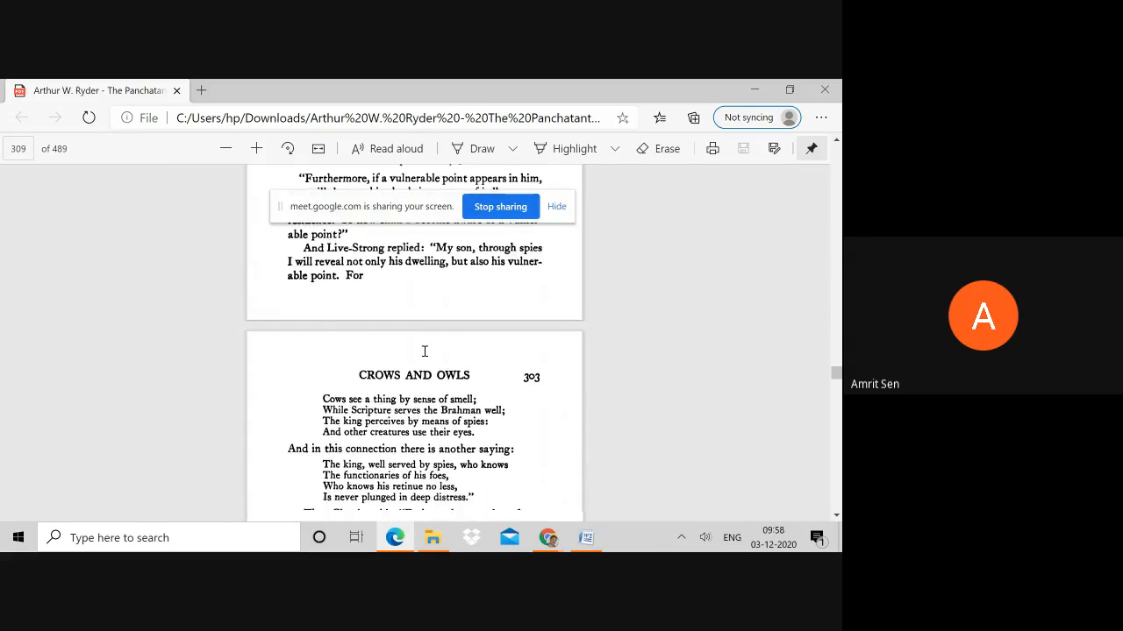
pyautogui.scroll(-3)
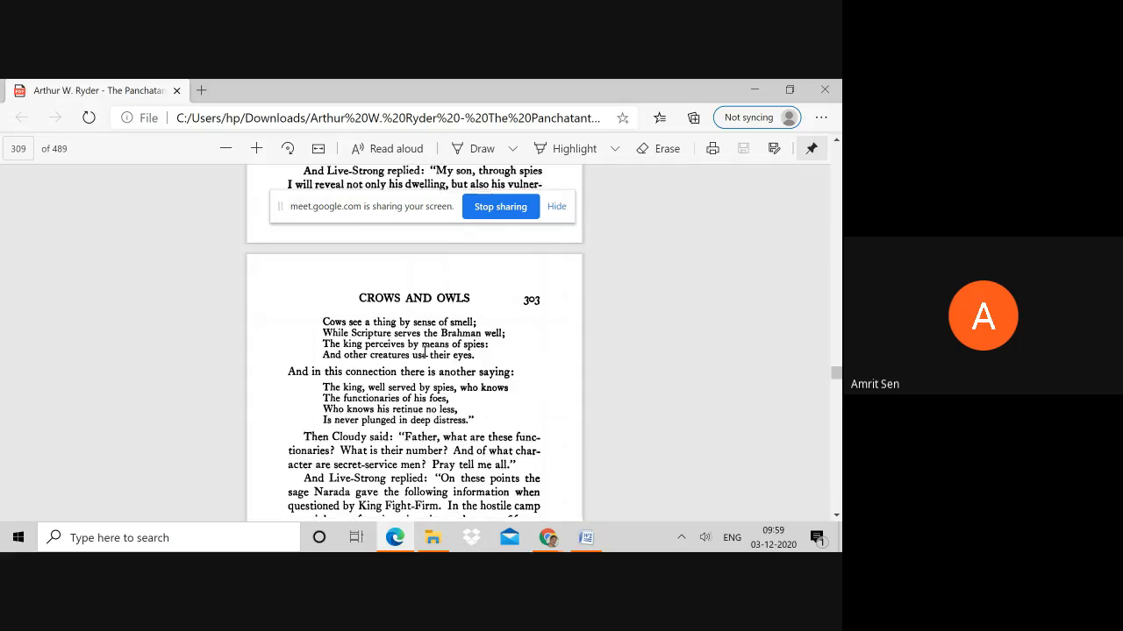
# Read through the end of page 303 until the page 304 header appears.
pyautogui.scroll(-3)
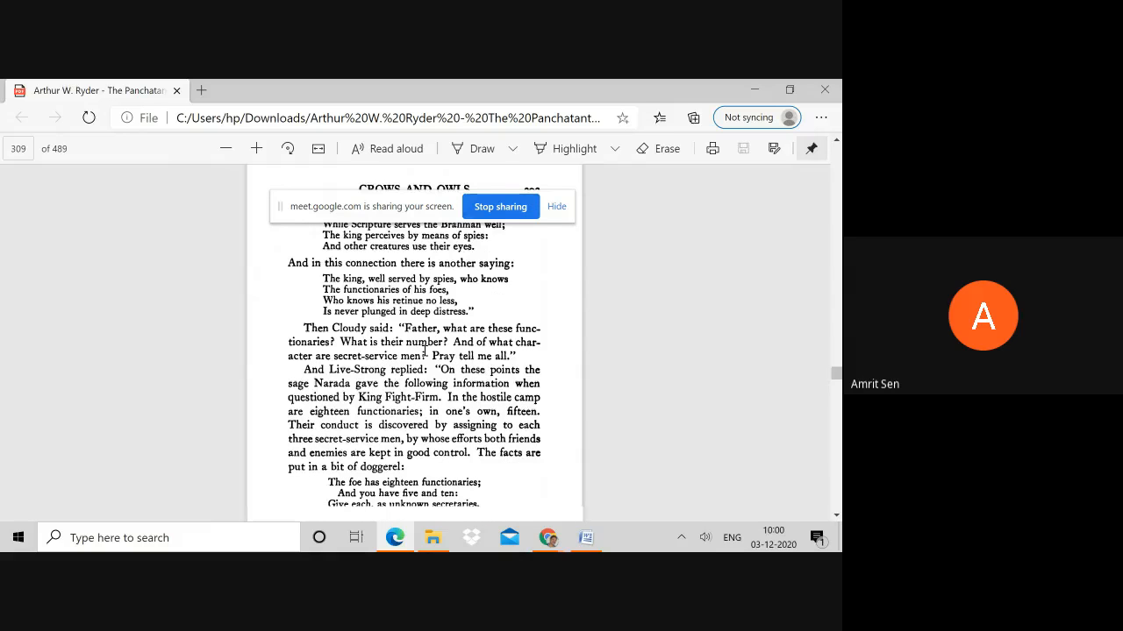
pyautogui.scroll(-3)
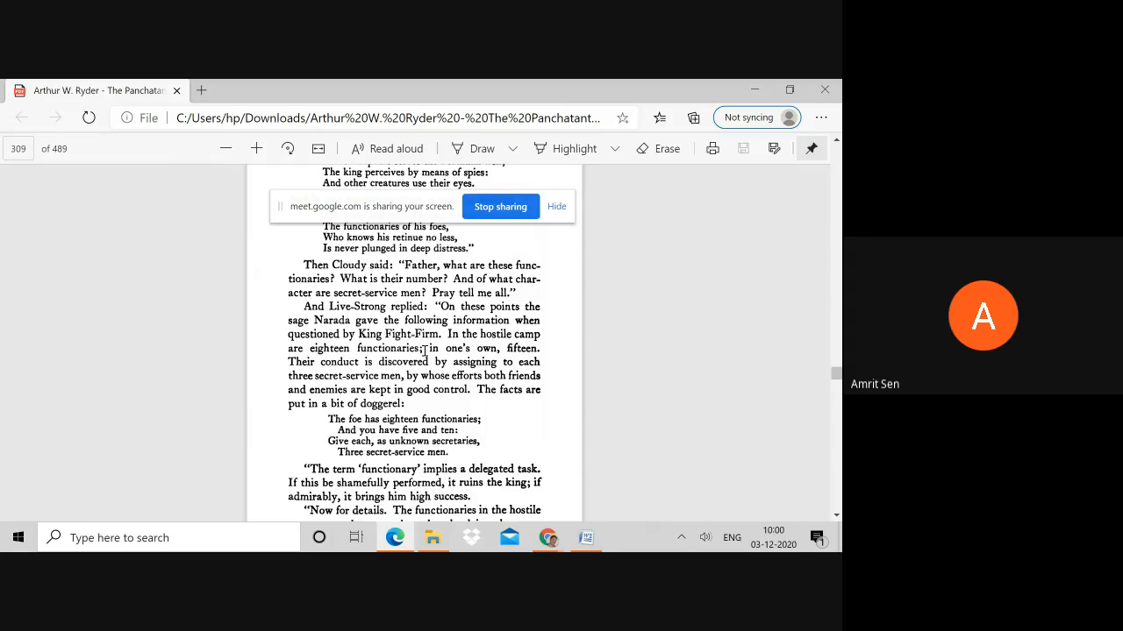
pyautogui.scroll(-3)
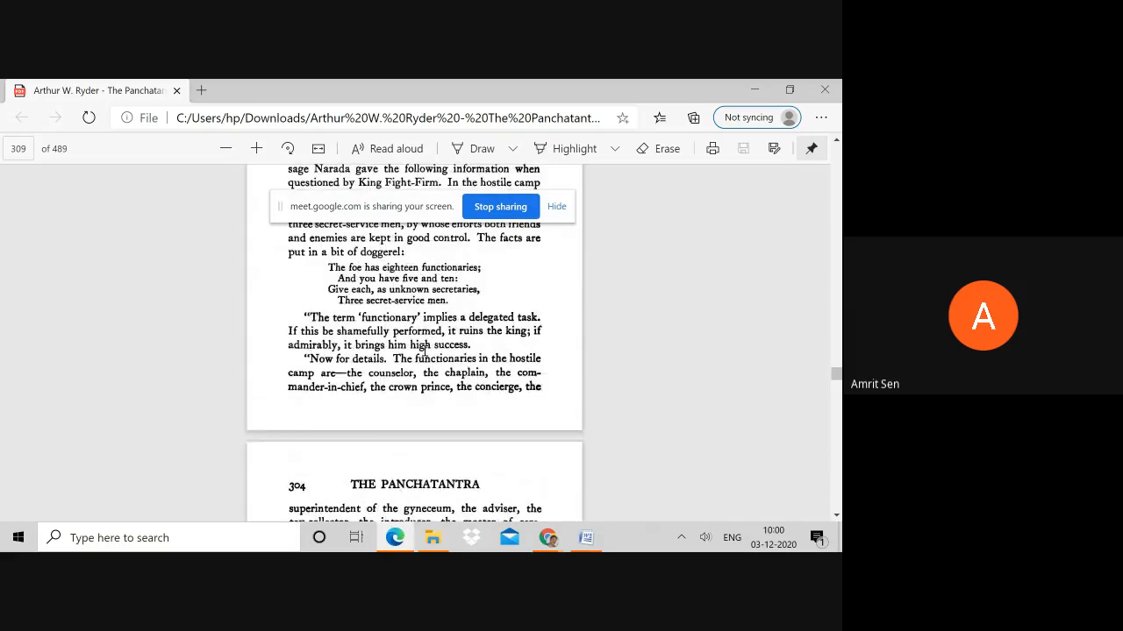
pyautogui.scroll(-3)
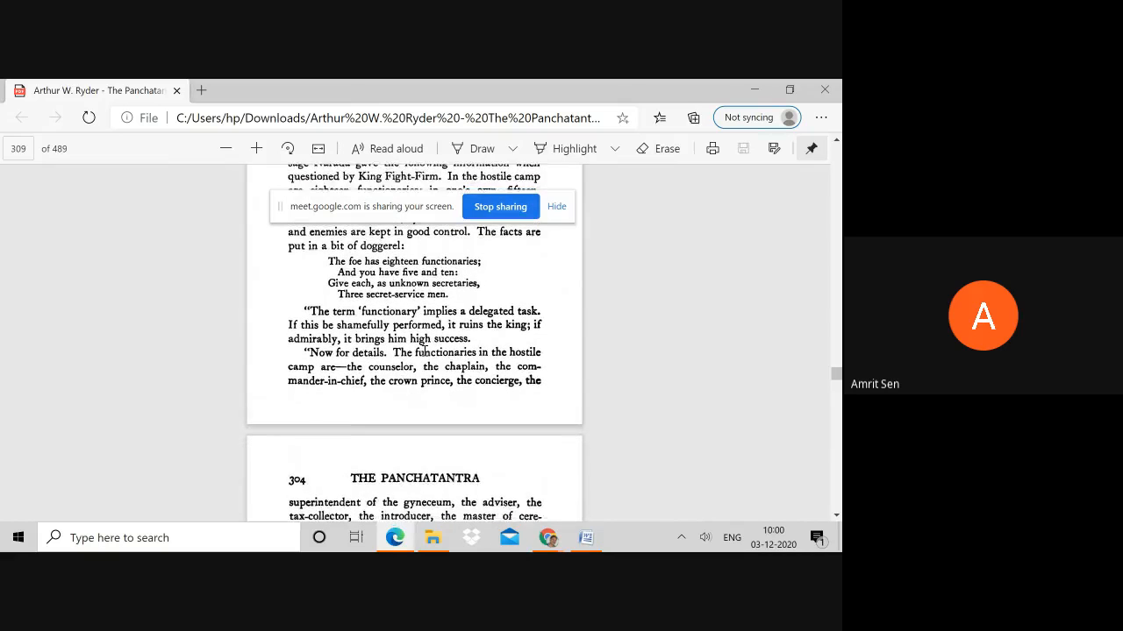
pyautogui.scroll(-3)
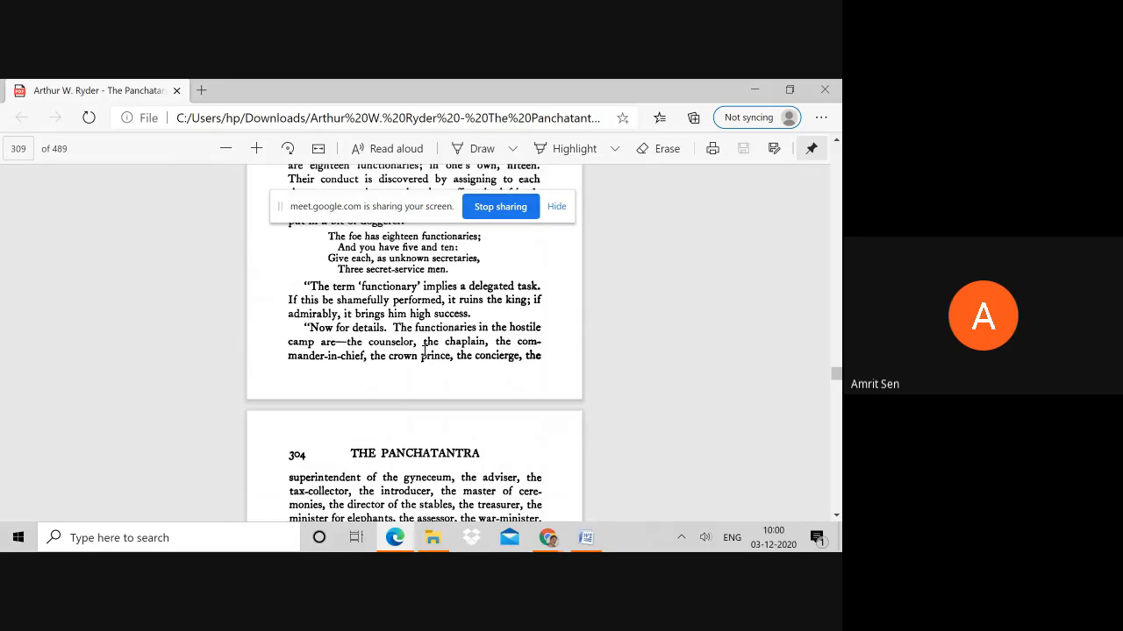
pyautogui.scroll(-3)
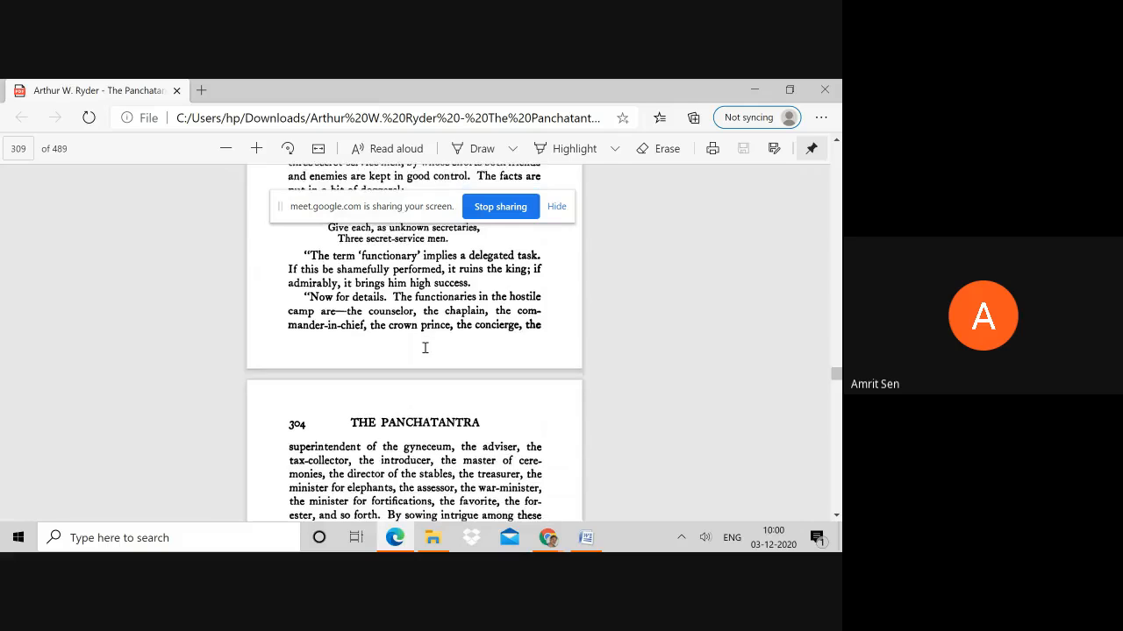
pyautogui.scroll(-3)
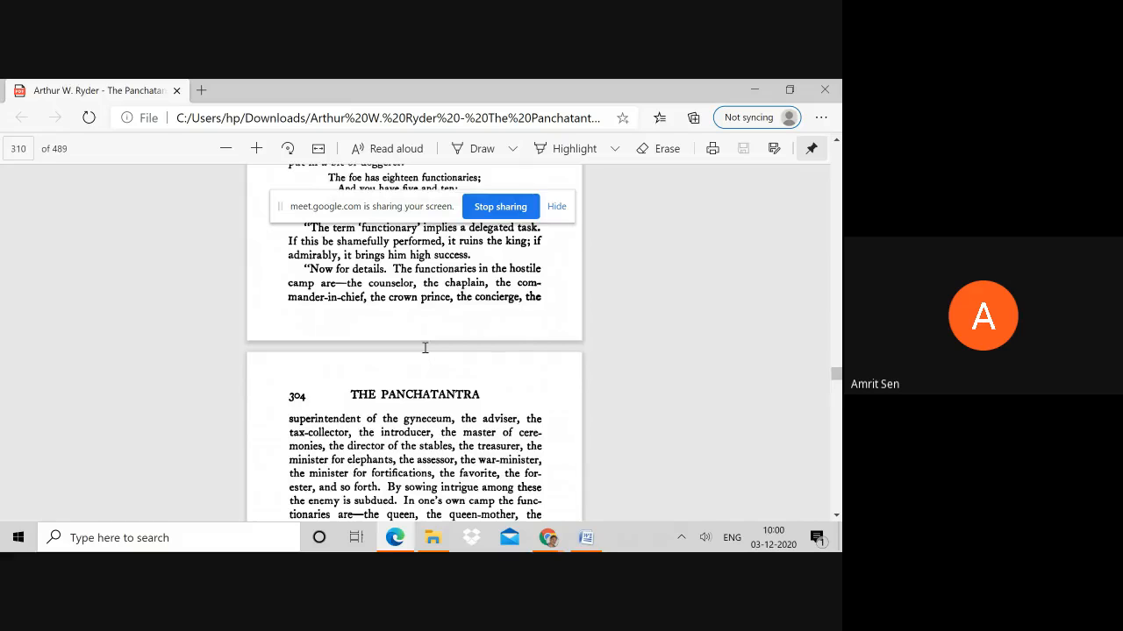
pyautogui.scroll(-3)
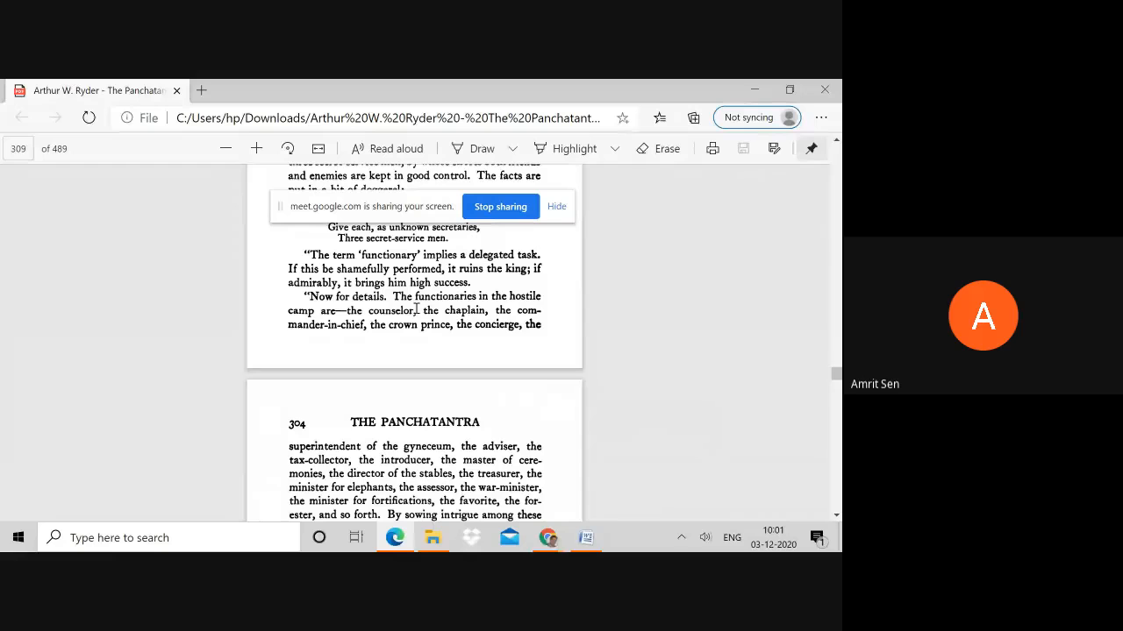
# Read page 304's list of functionaries down to 'Professor, star-scout, and physician'.
pyautogui.scroll(-3)
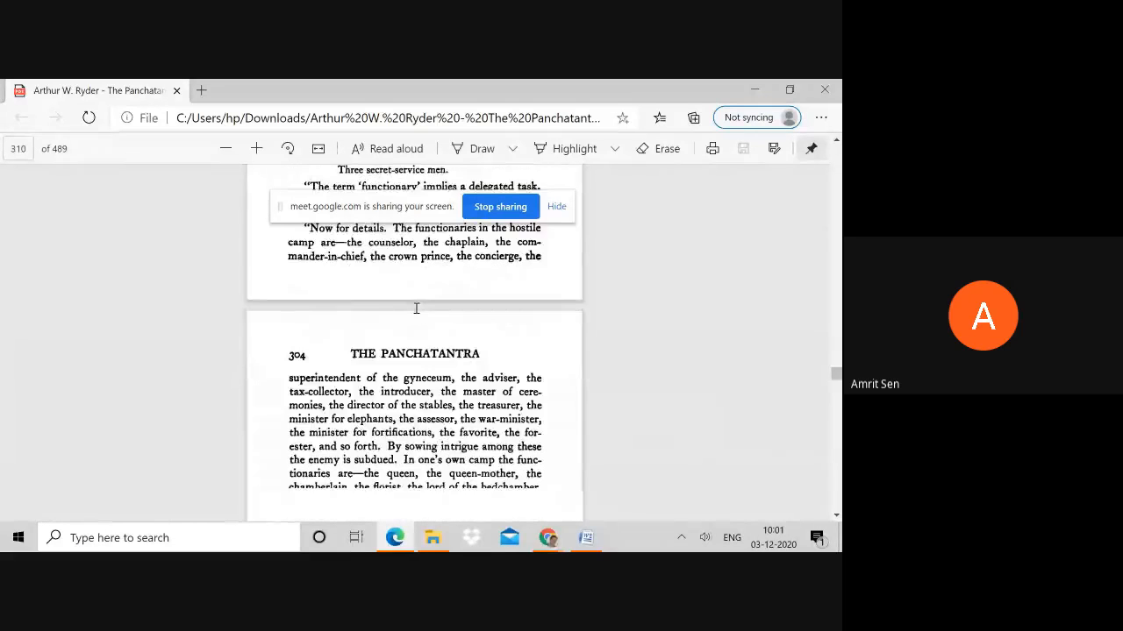
pyautogui.scroll(-3)
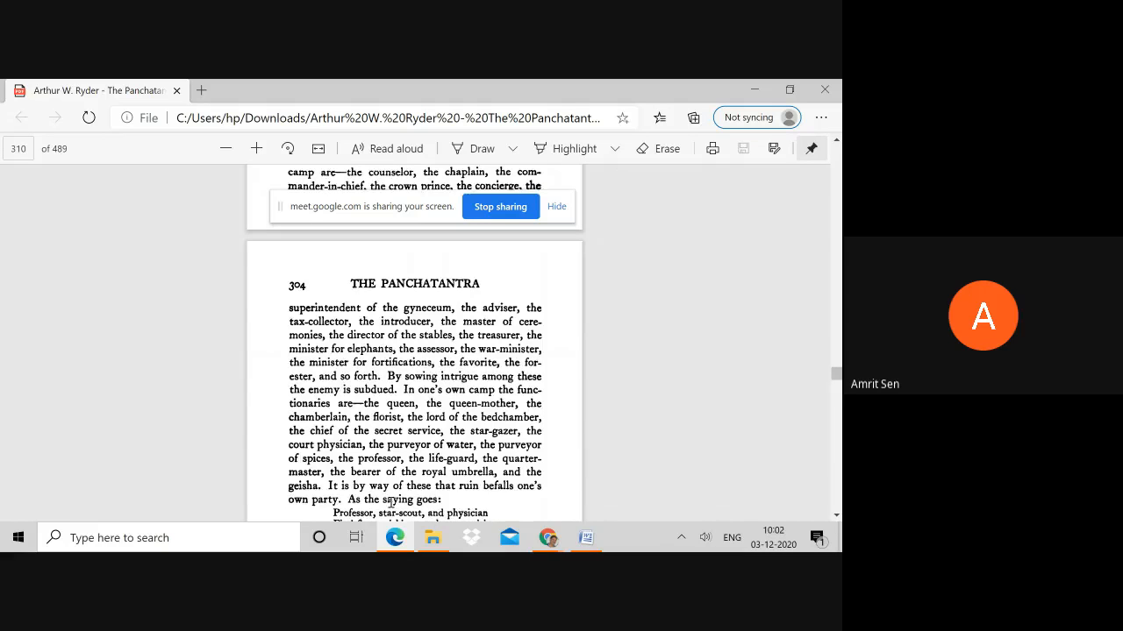
# Finish page 304 at 'How the Birds Picked a King' and bring up Google Meet's meeting options.
pyautogui.scroll(-3)
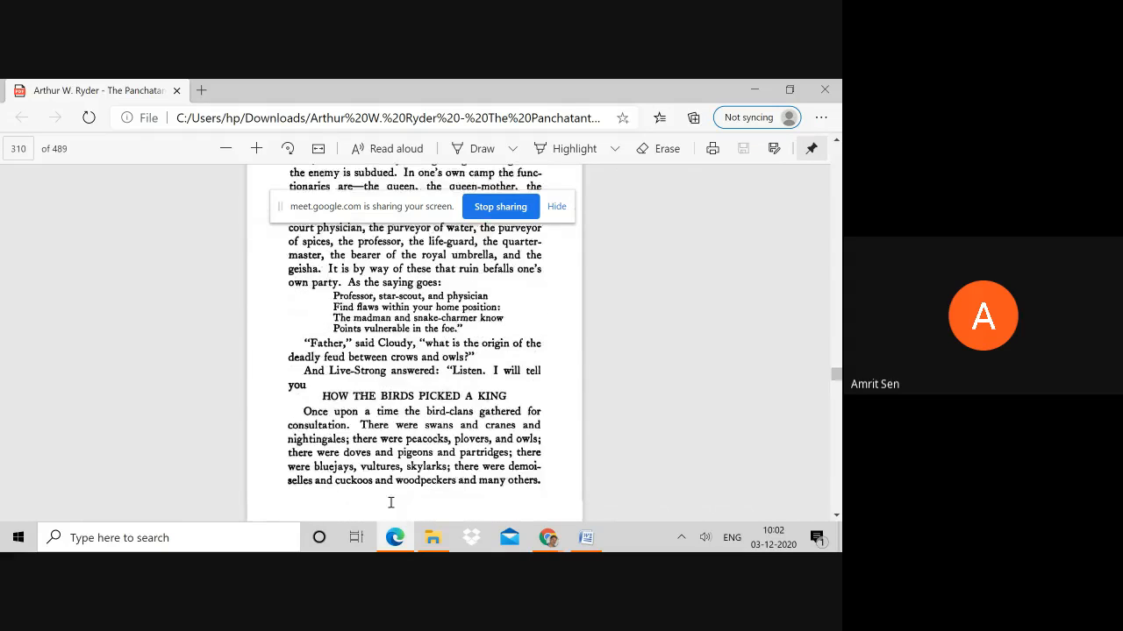
pyautogui.scroll(-3)
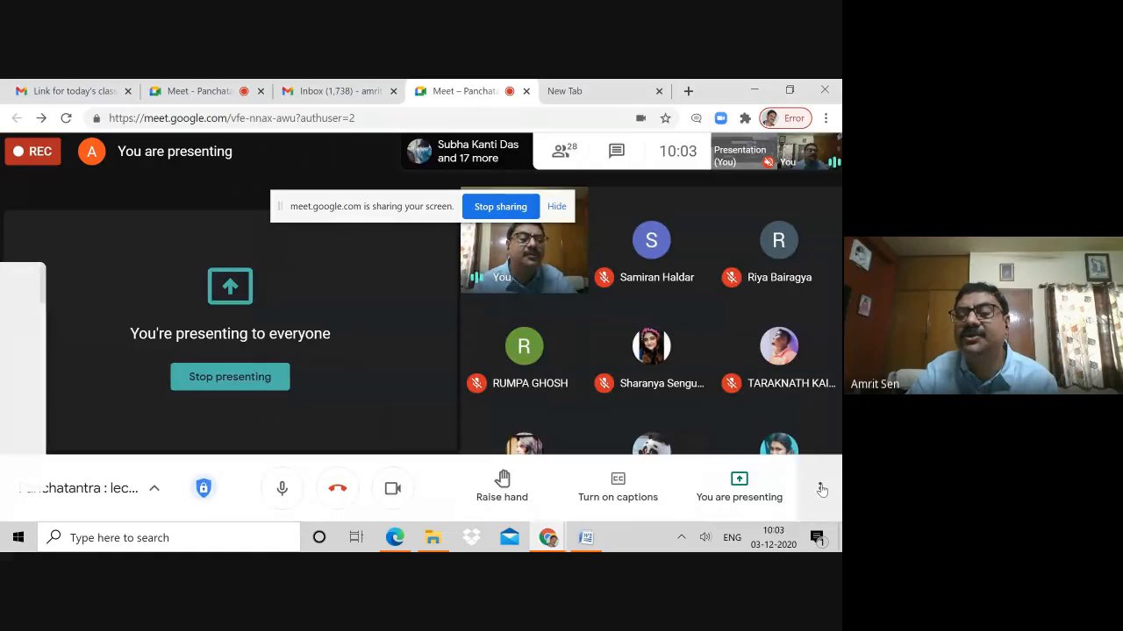
pyautogui.click(822, 489)
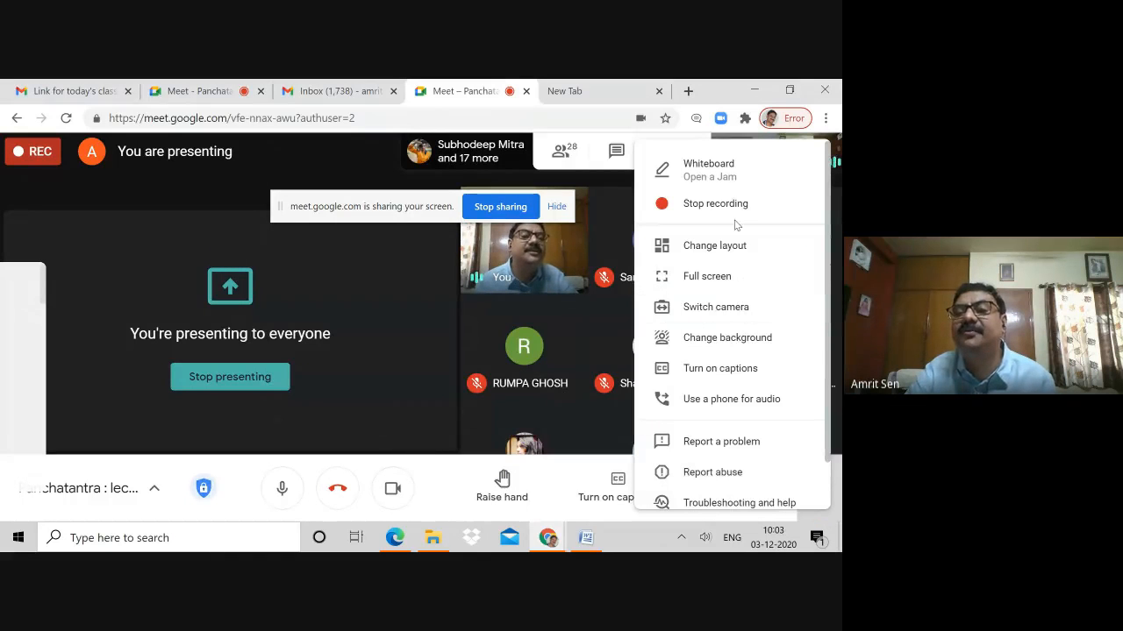